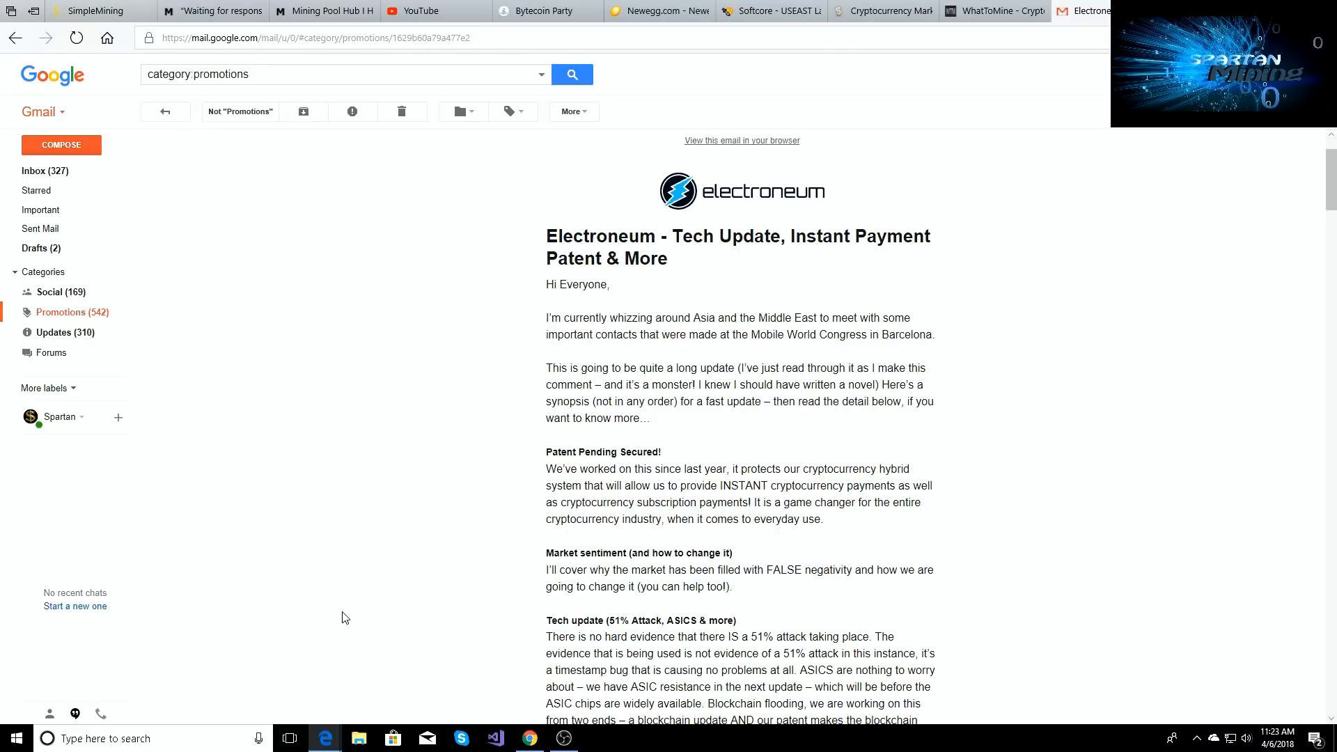
{"action": "mouse_move", "coordinate": [577, 499]}
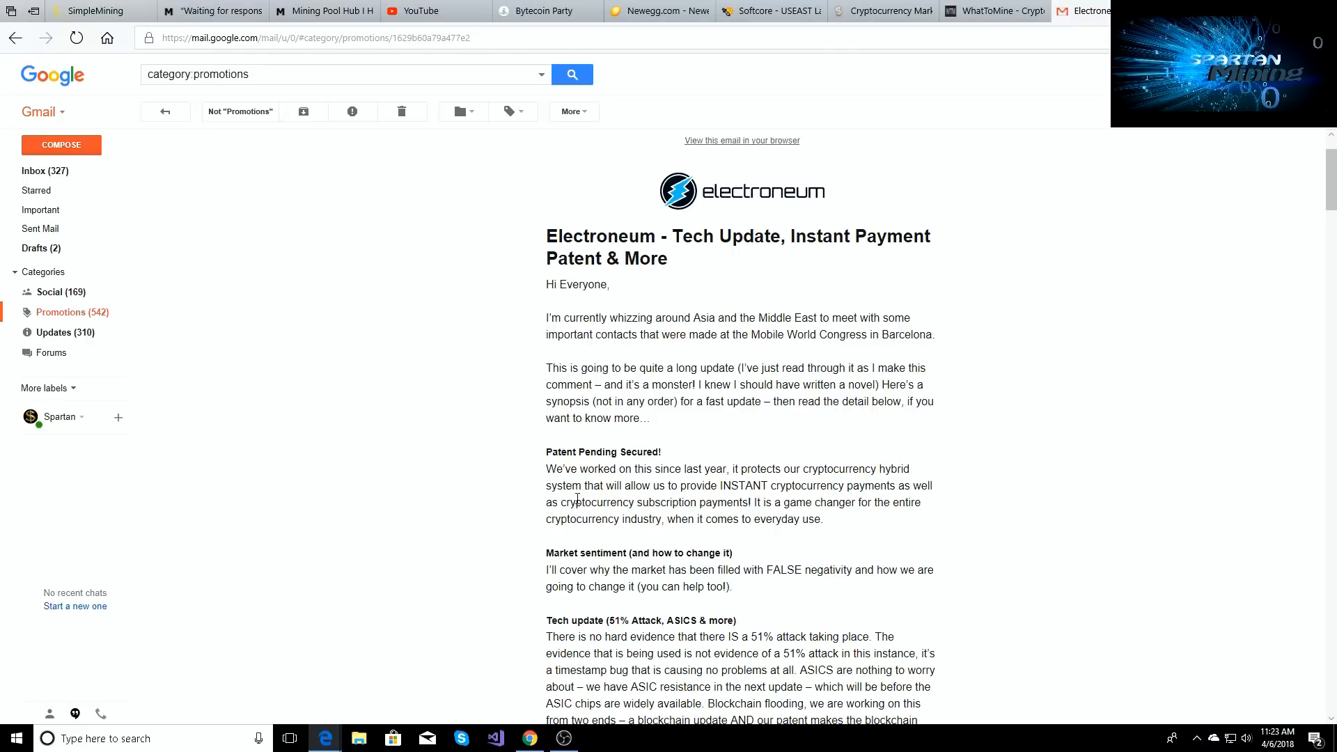
{"action": "mouse_move", "coordinate": [724, 369]}
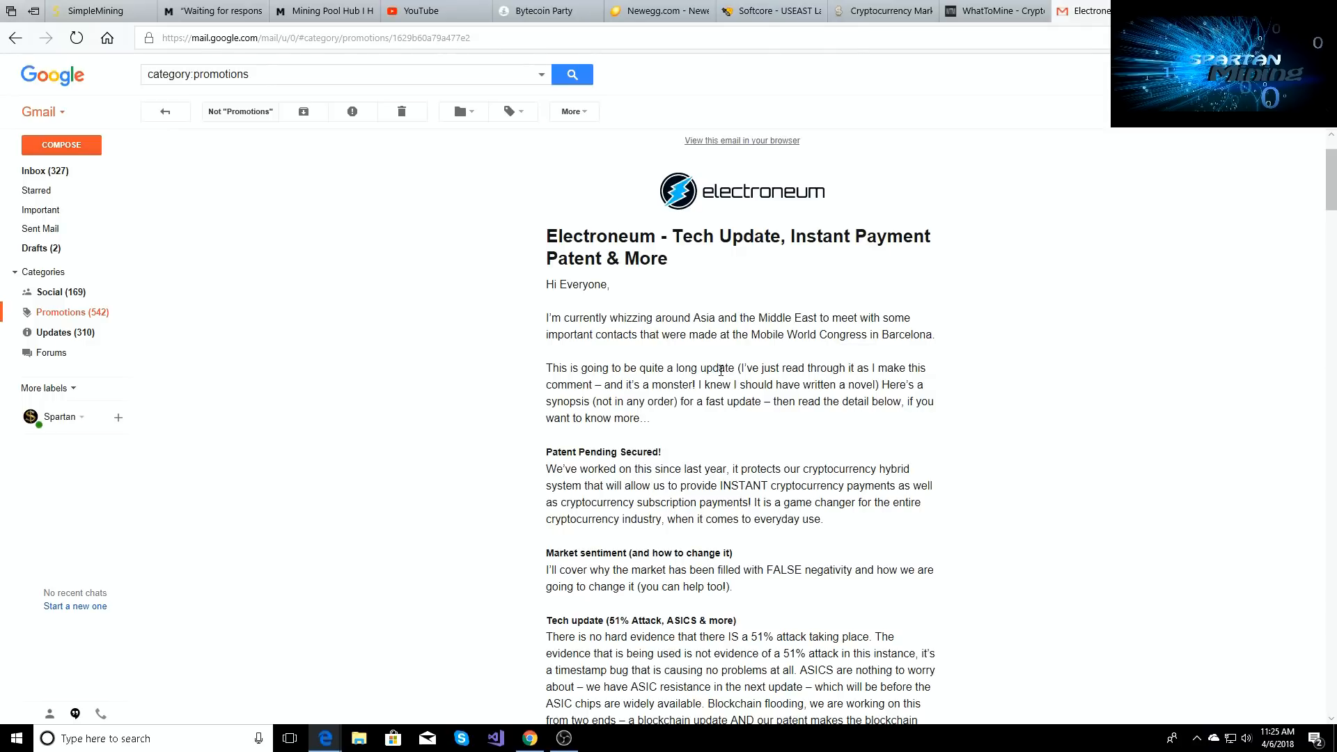
{"action": "mouse_move", "coordinate": [816, 467]}
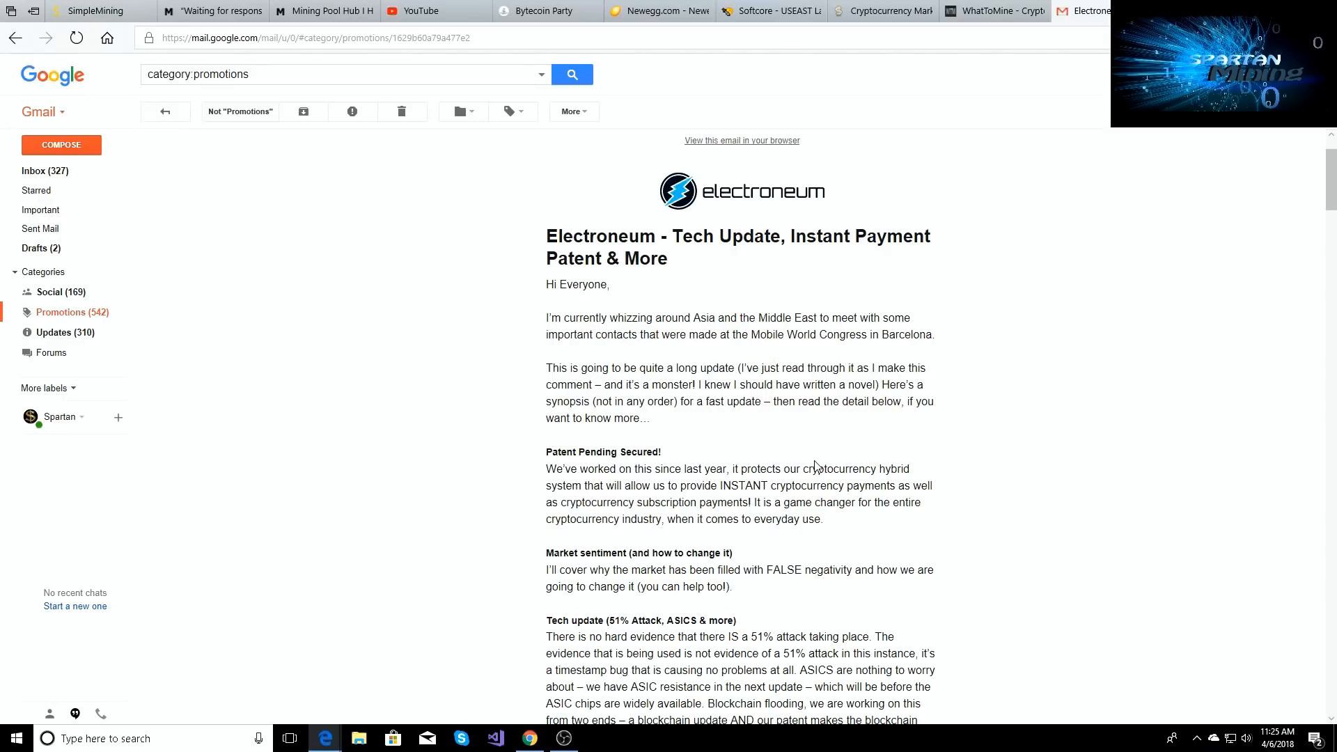
{"action": "scroll", "scroll_direction": "down", "scroll_amount": 3}
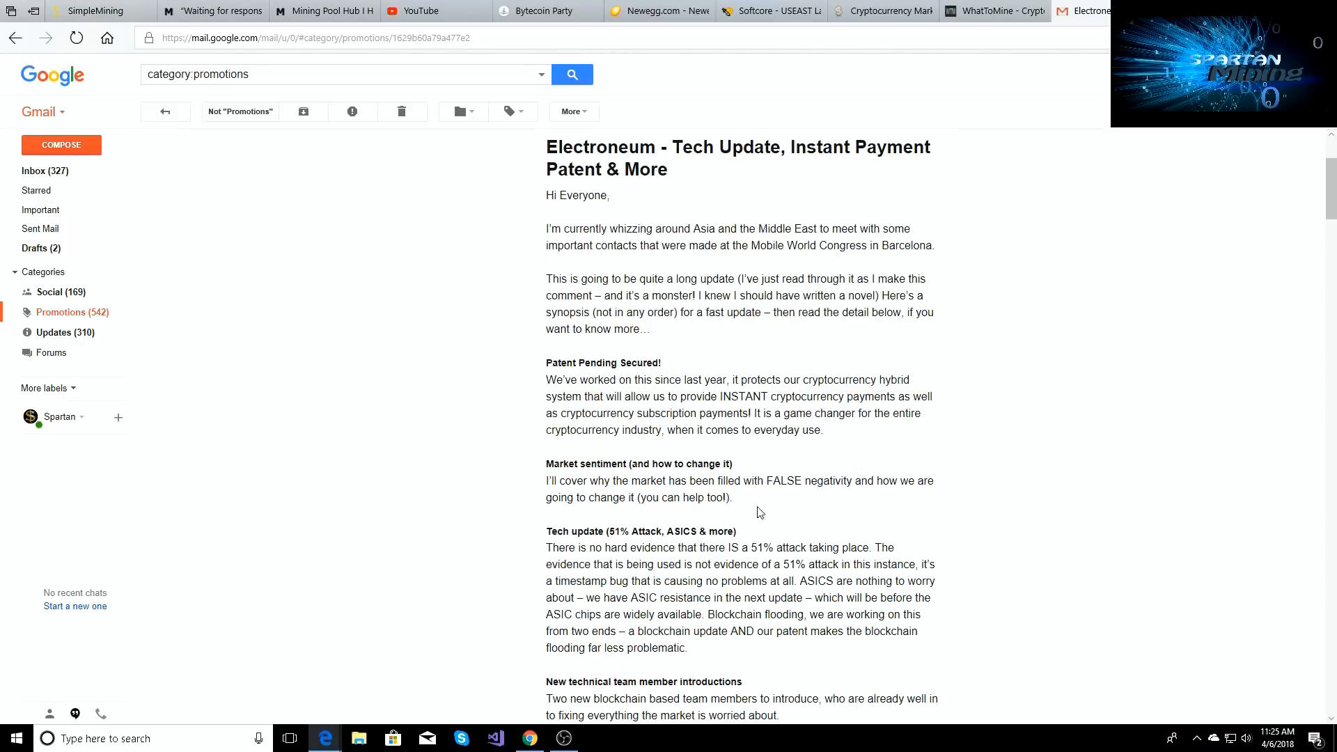
{"action": "mouse_move", "coordinate": [835, 508]}
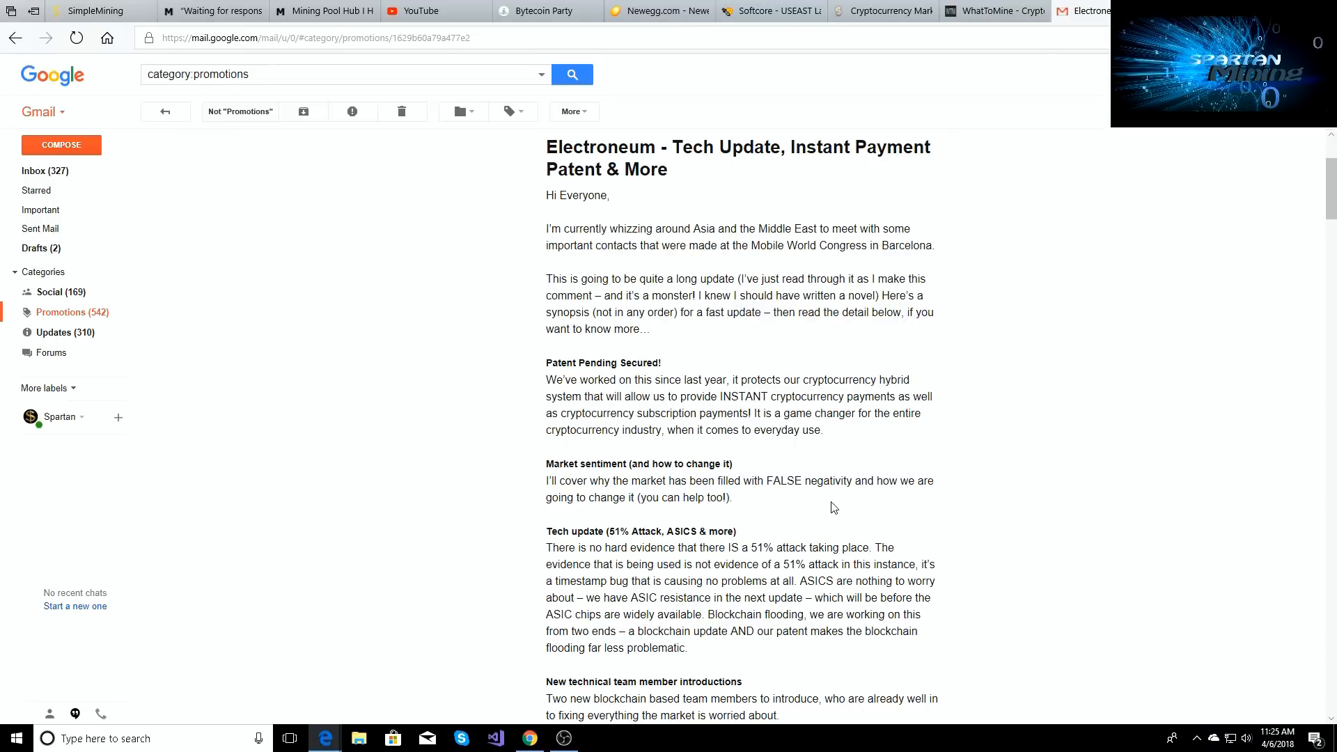
{"action": "mouse_move", "coordinate": [715, 563]}
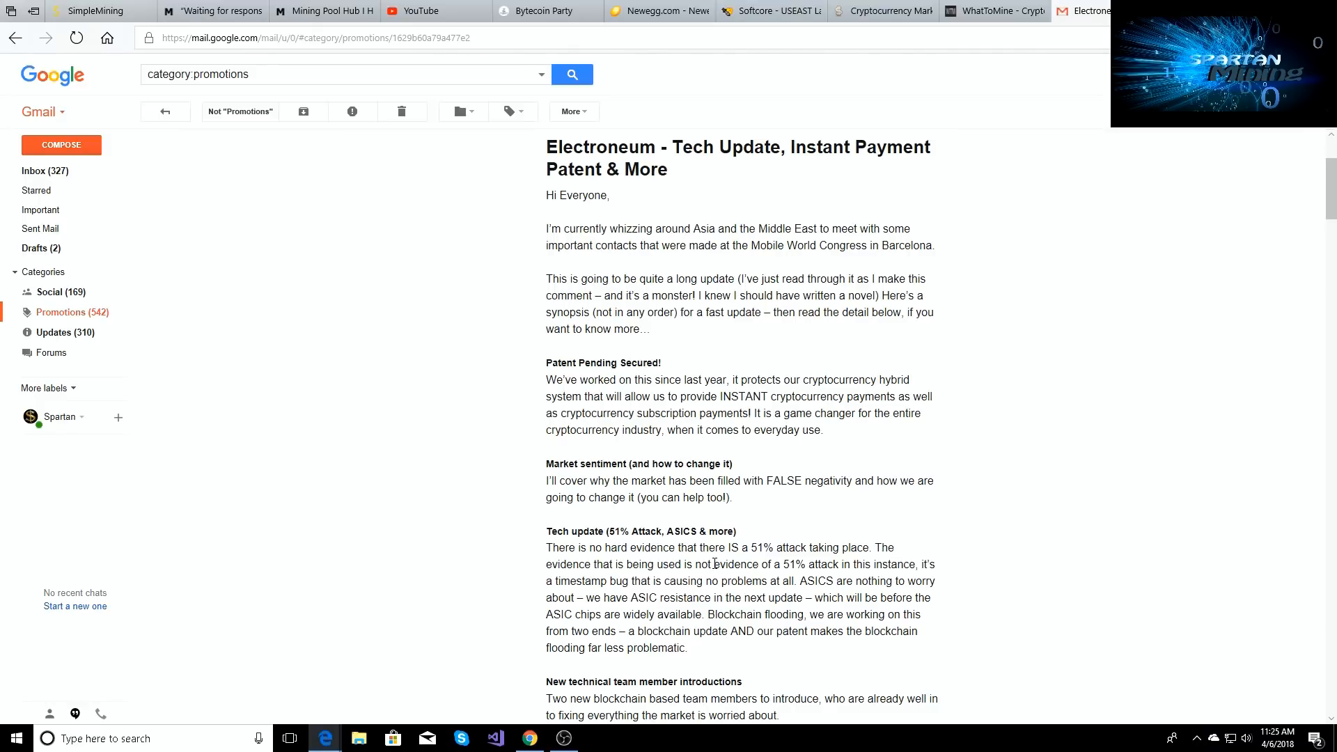
{"action": "scroll", "scroll_direction": "down", "scroll_amount": 3}
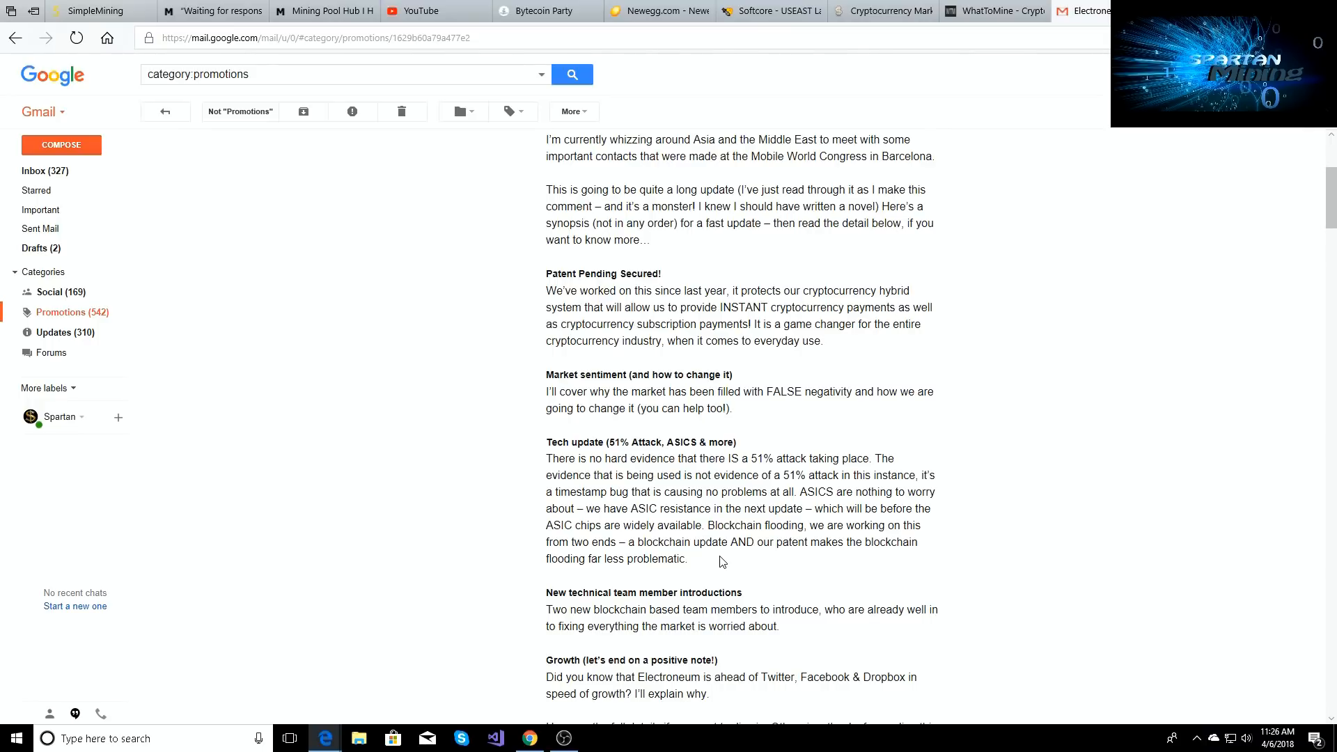
{"action": "scroll", "scroll_direction": "down", "scroll_amount": 3}
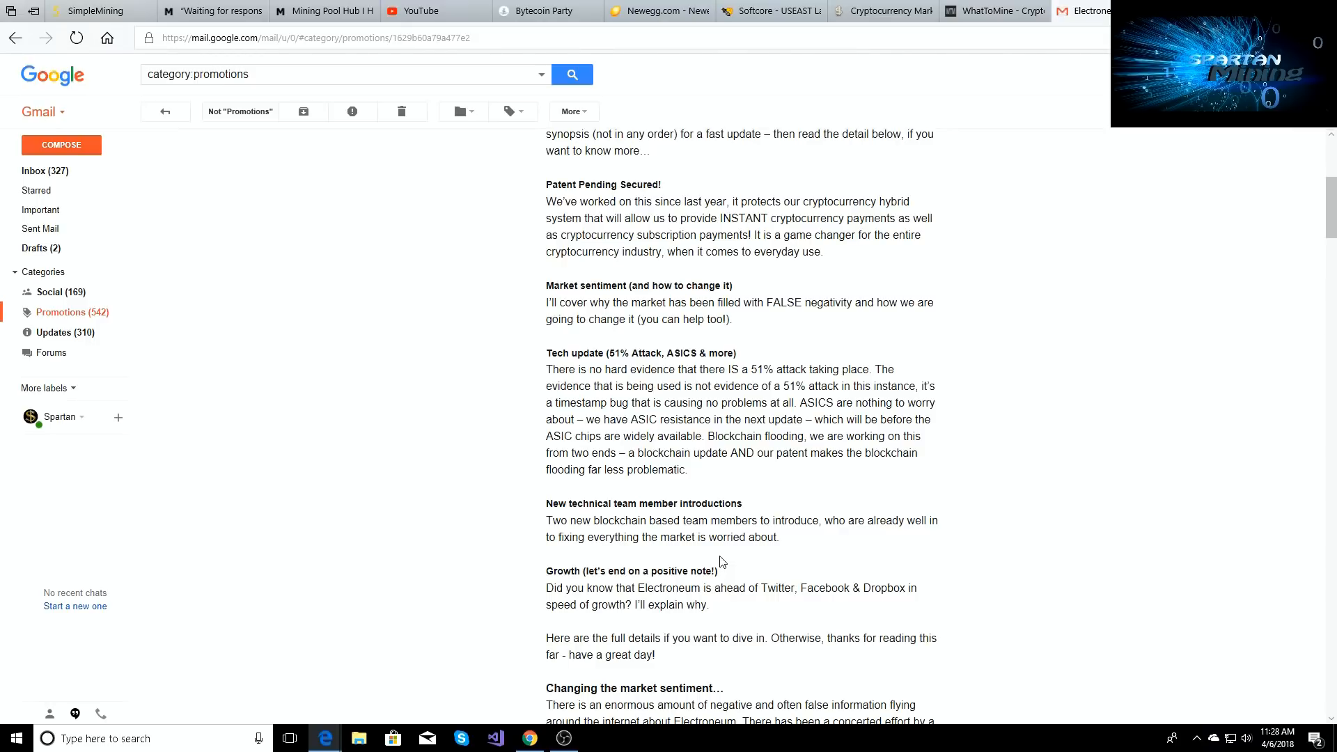
{"action": "scroll", "scroll_direction": "down", "scroll_amount": 3}
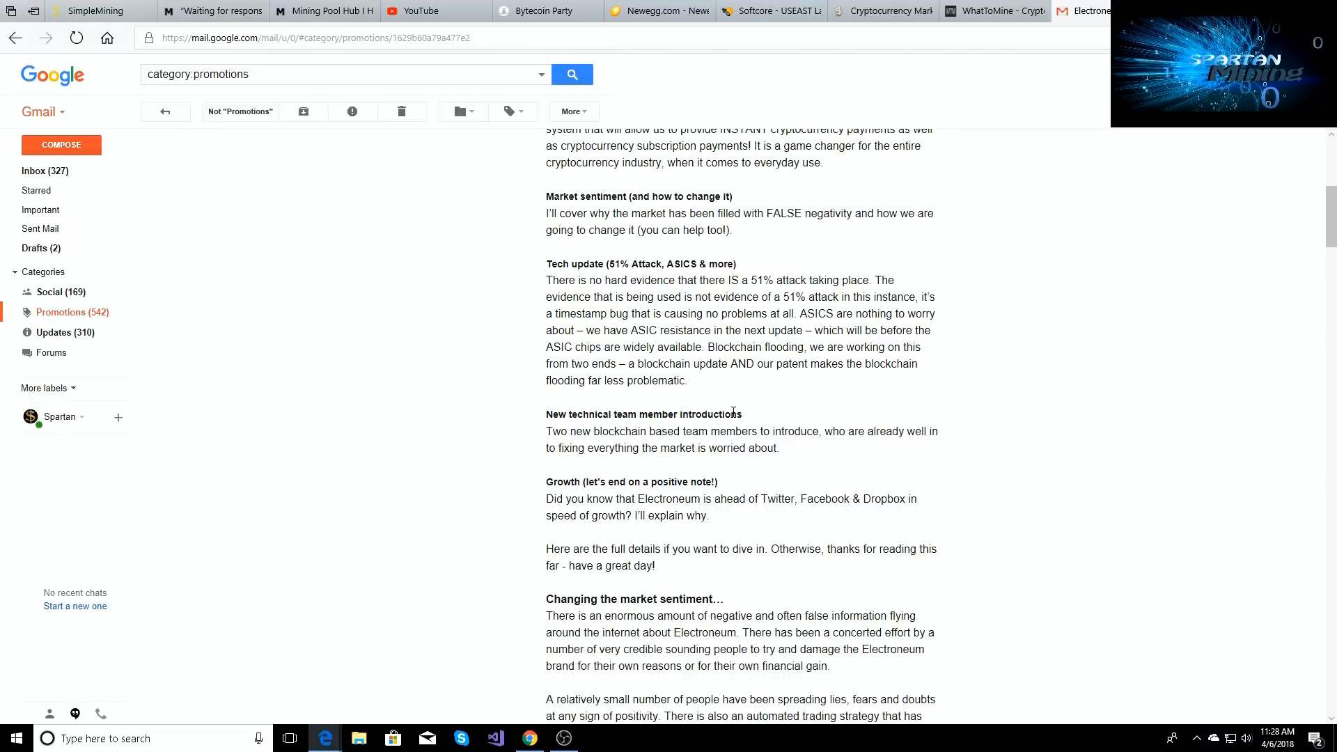
{"action": "scroll", "scroll_direction": "down", "scroll_amount": 3}
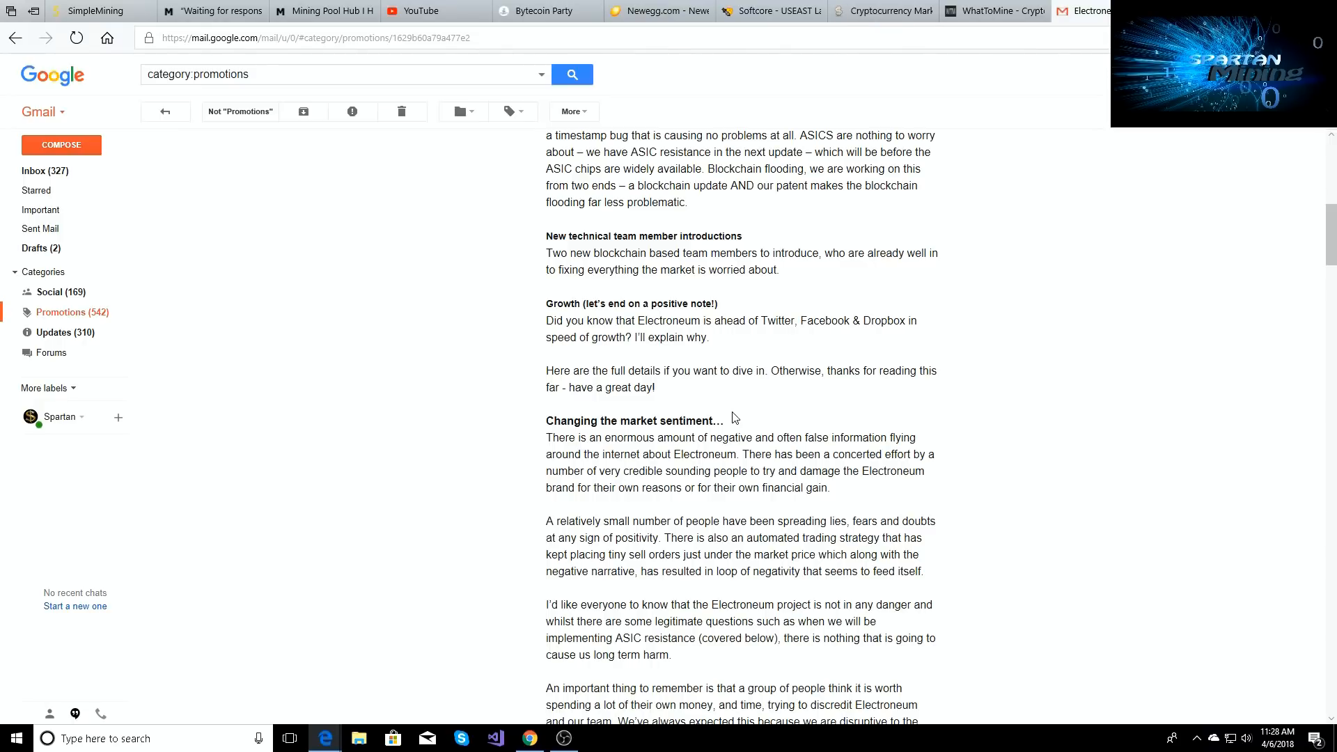
{"action": "scroll", "scroll_direction": "down", "scroll_amount": 3}
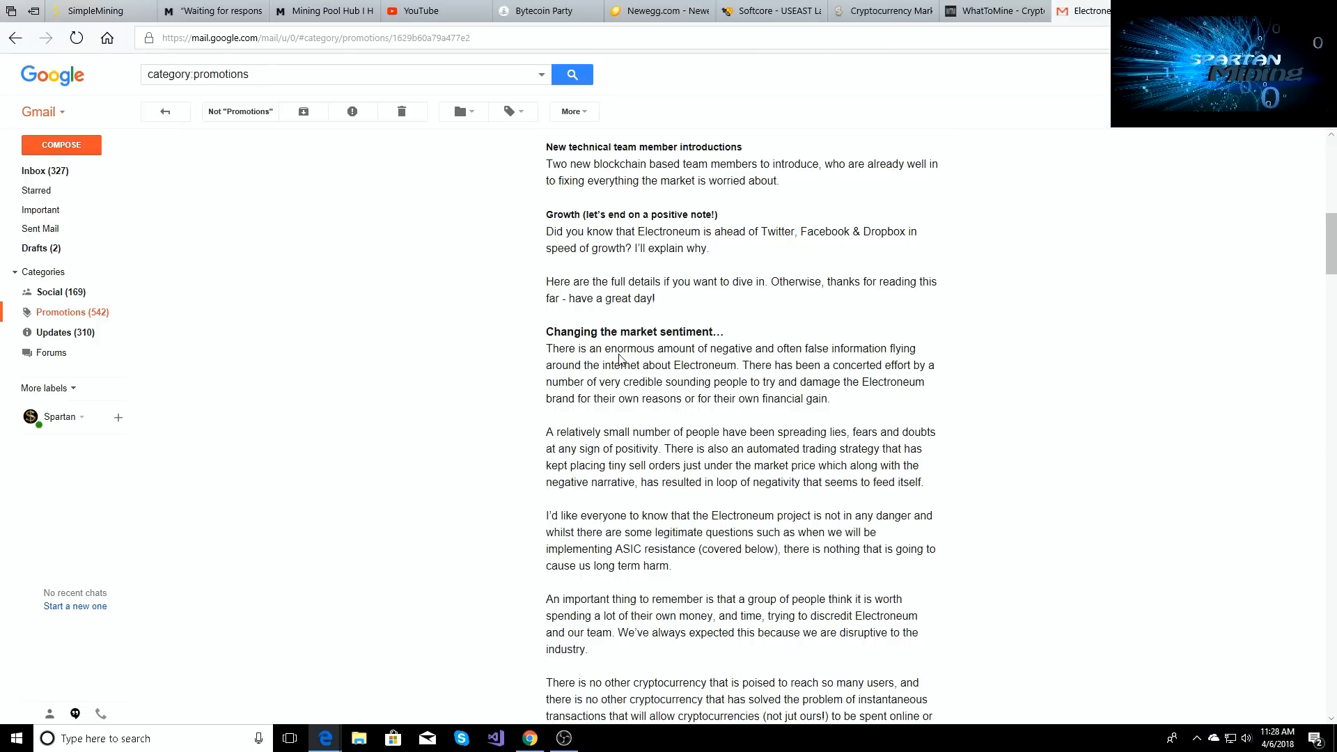
{"action": "mouse_move", "coordinate": [642, 394]}
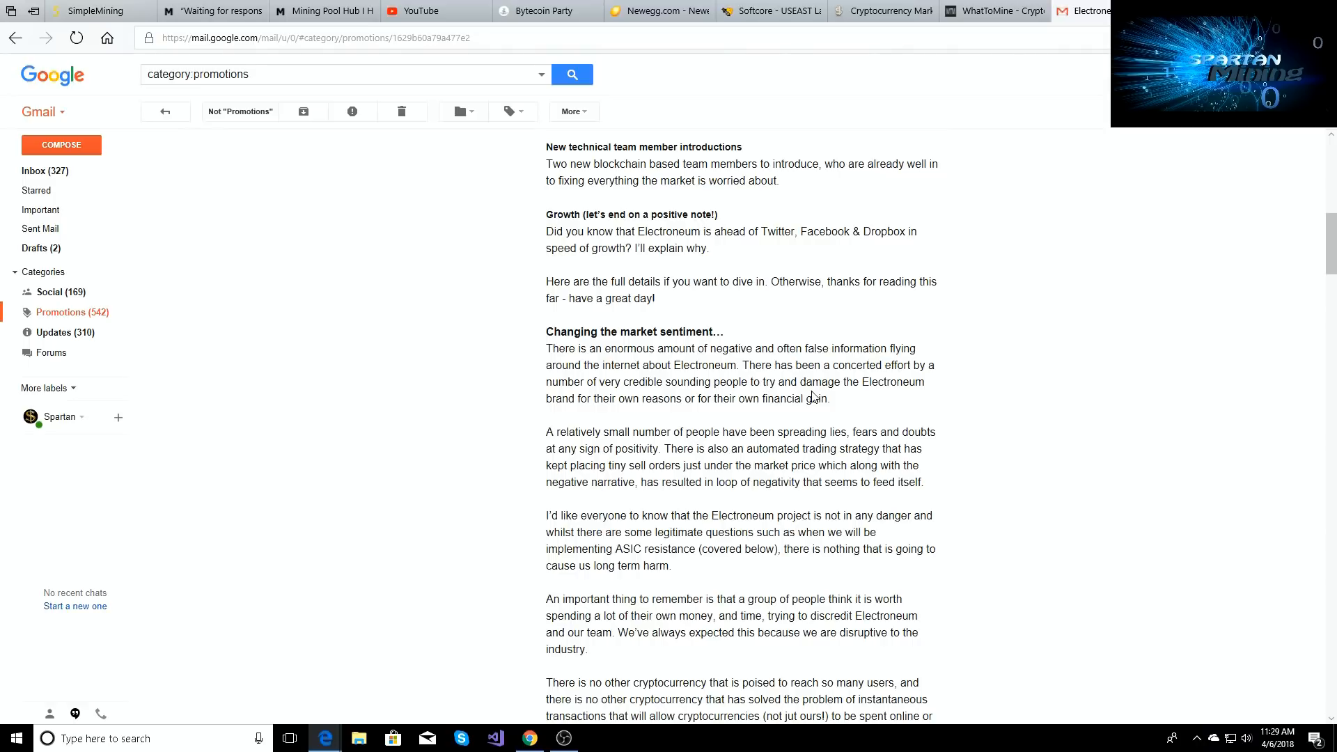
{"action": "mouse_move", "coordinate": [728, 412]}
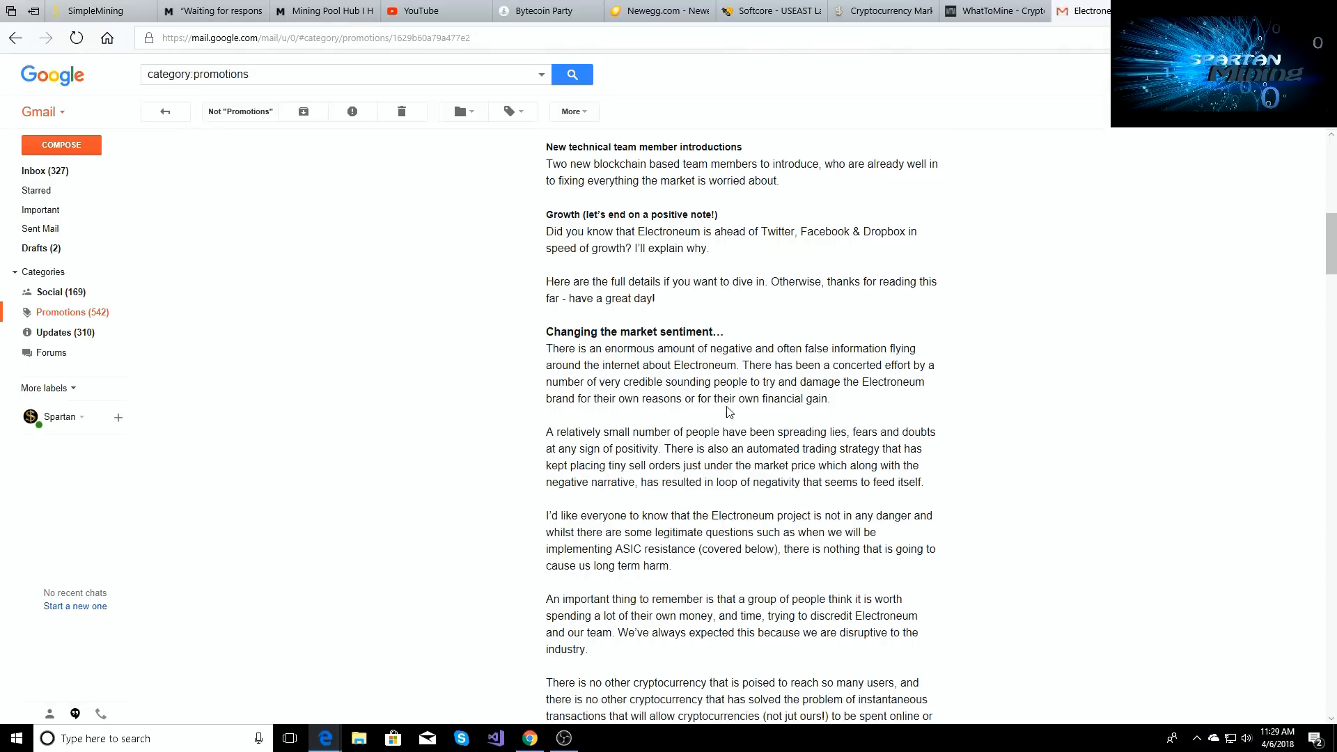
{"action": "scroll", "scroll_direction": "down", "scroll_amount": 3}
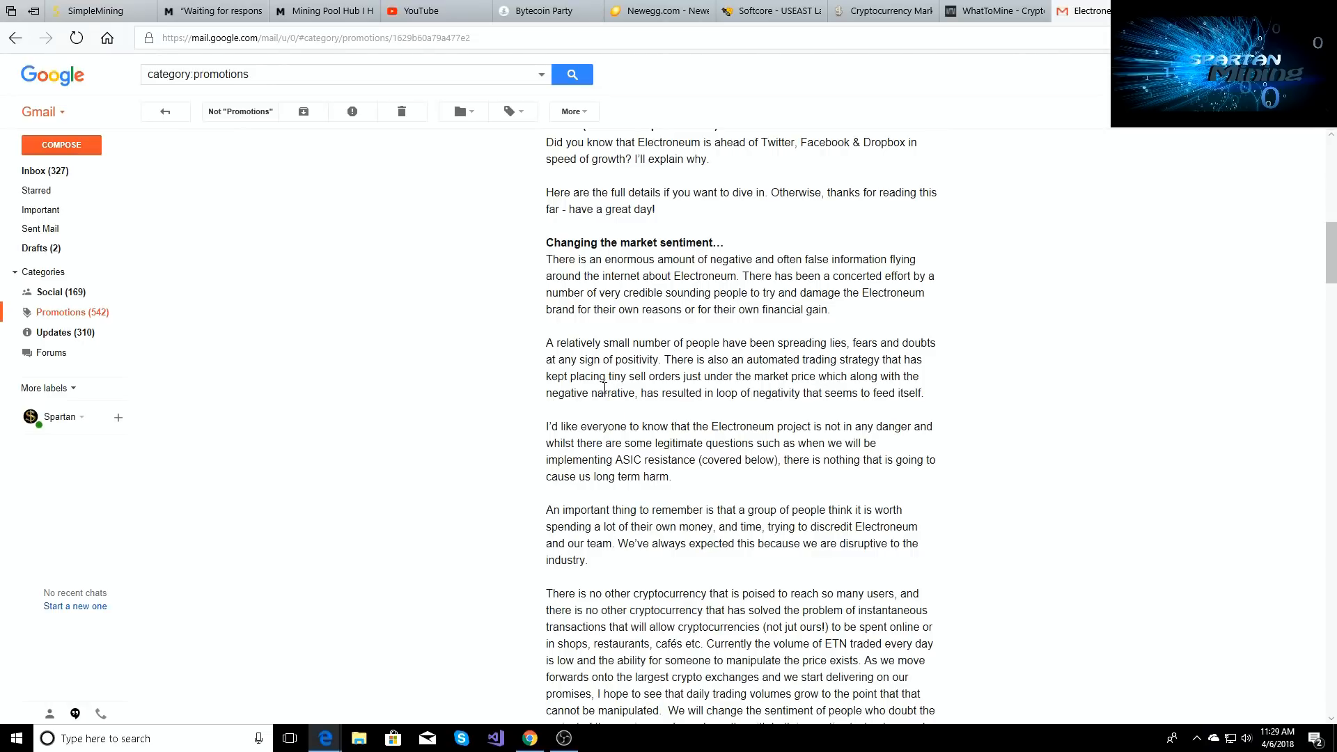
{"action": "mouse_move", "coordinate": [664, 376]}
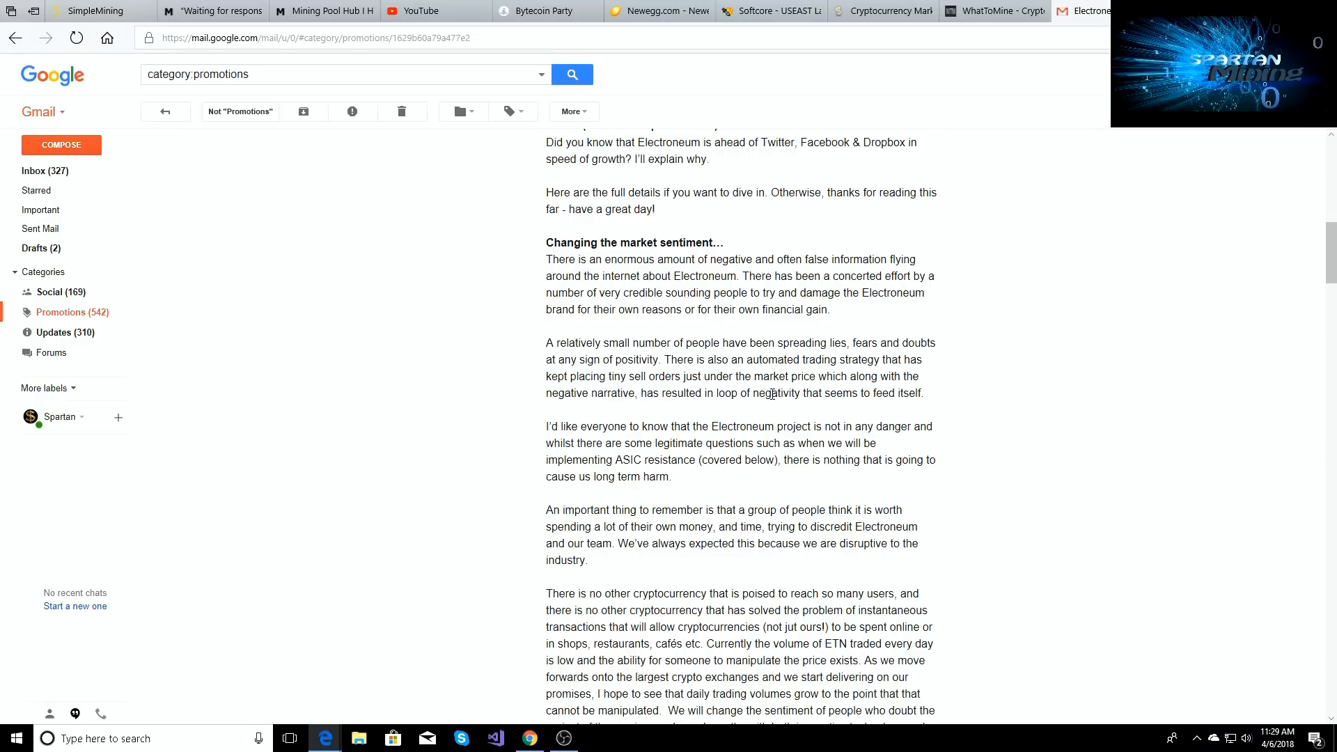
{"action": "mouse_move", "coordinate": [630, 409]}
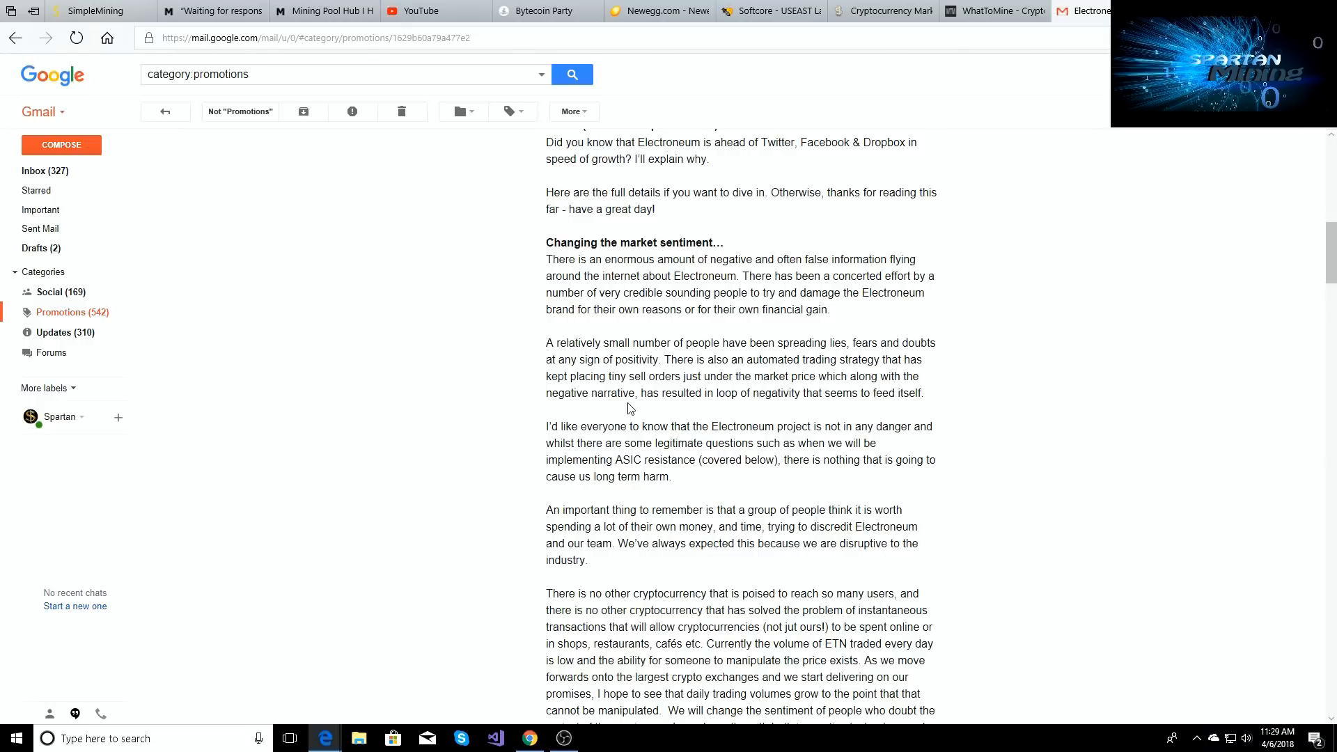
{"action": "mouse_move", "coordinate": [783, 396]}
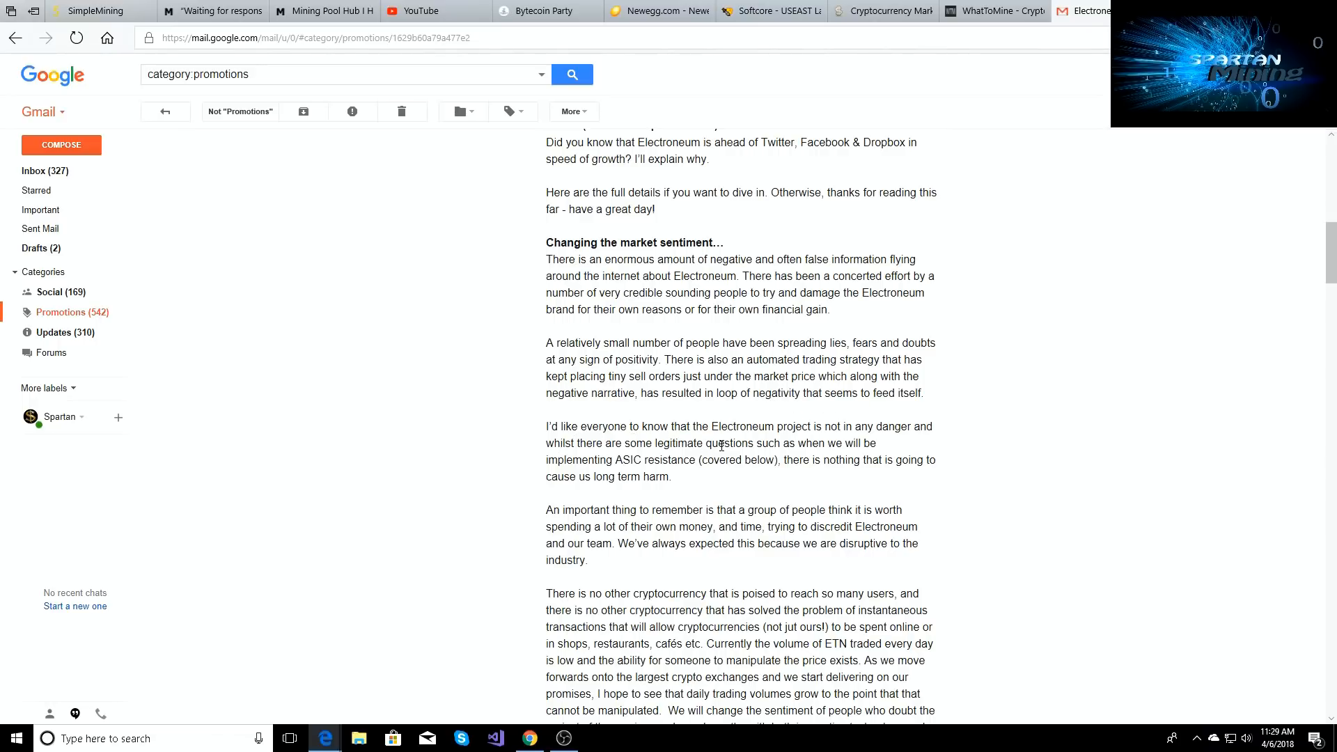
{"action": "mouse_move", "coordinate": [622, 444]}
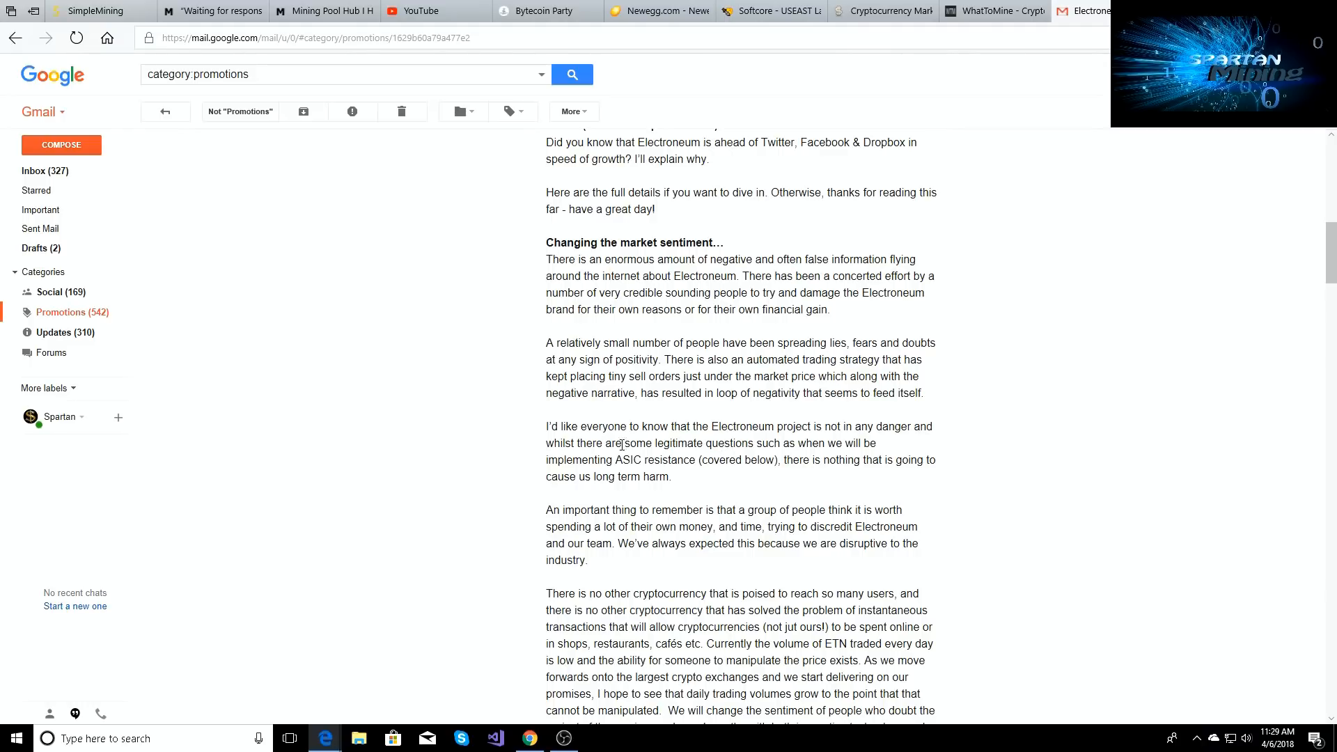
{"action": "mouse_move", "coordinate": [753, 489]}
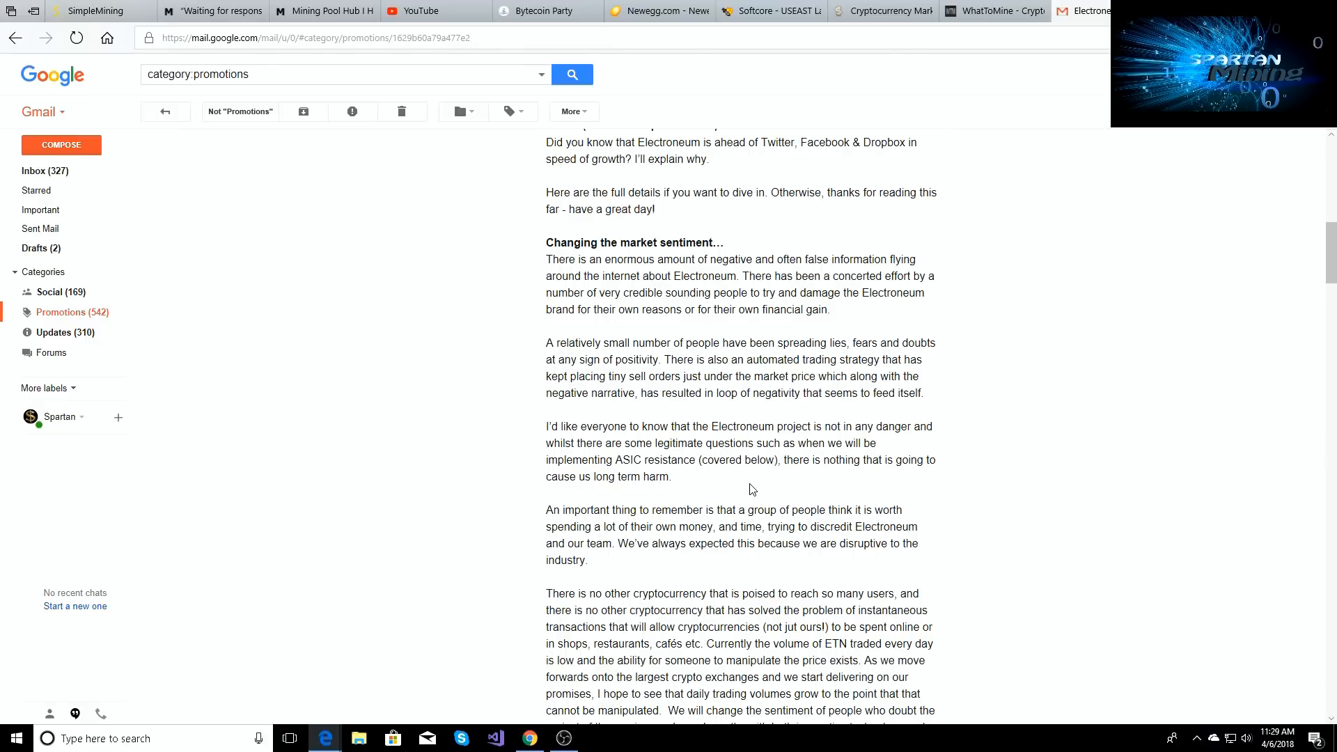
{"action": "scroll", "scroll_direction": "down", "scroll_amount": 3}
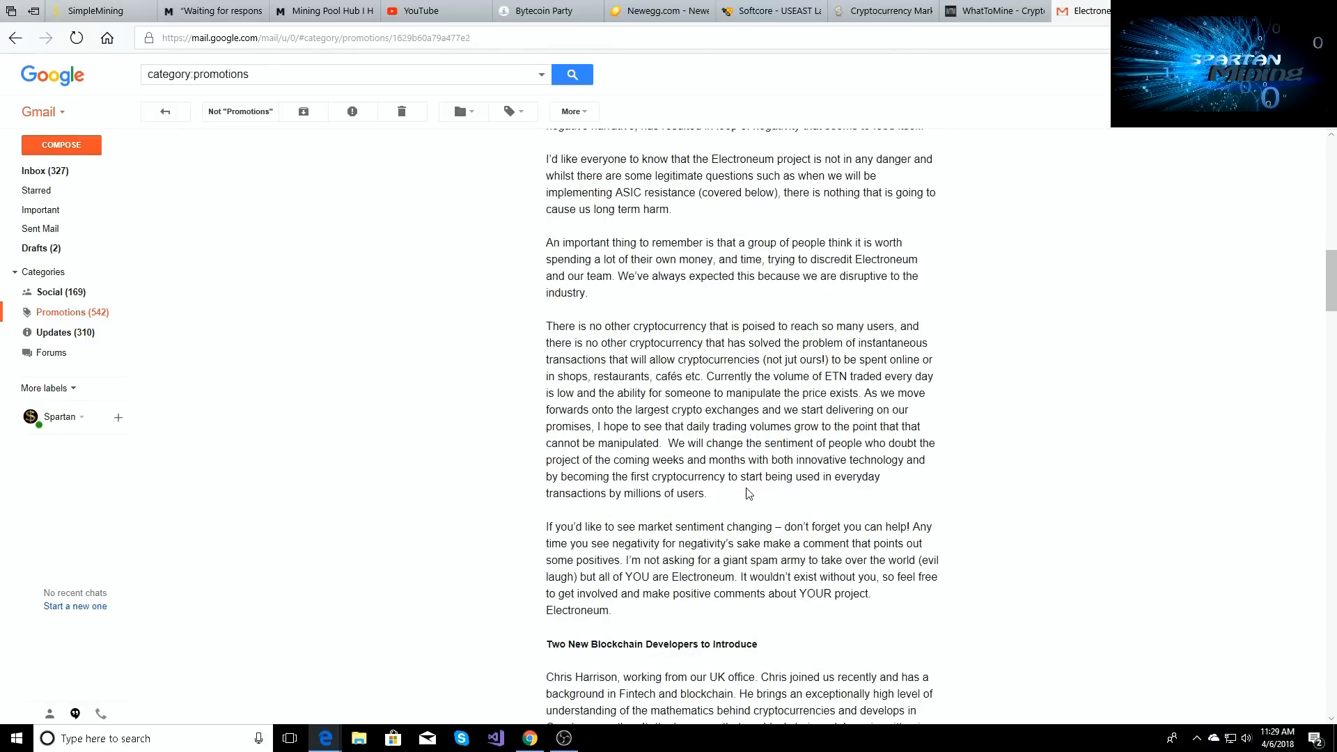
{"action": "scroll", "scroll_direction": "down", "scroll_amount": 3}
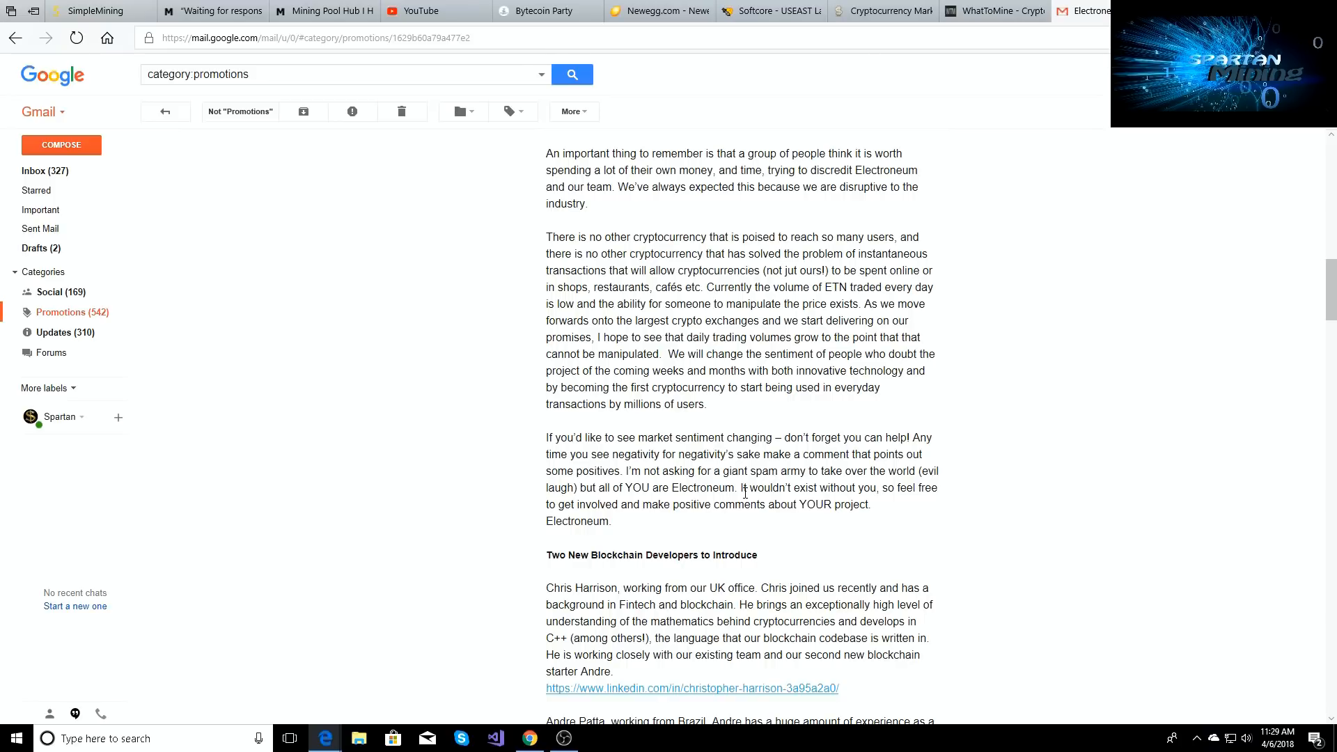
{"action": "scroll", "scroll_direction": "down", "scroll_amount": 3}
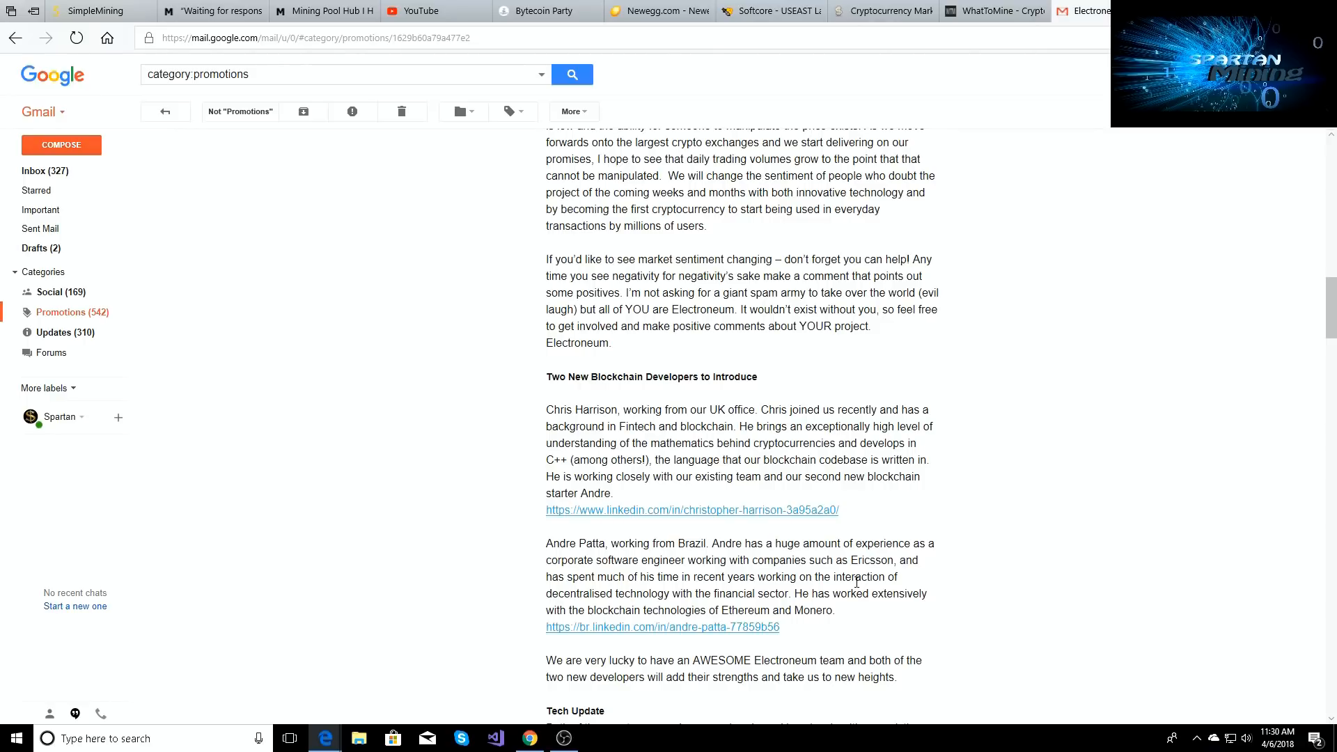
{"action": "mouse_move", "coordinate": [989, 514]}
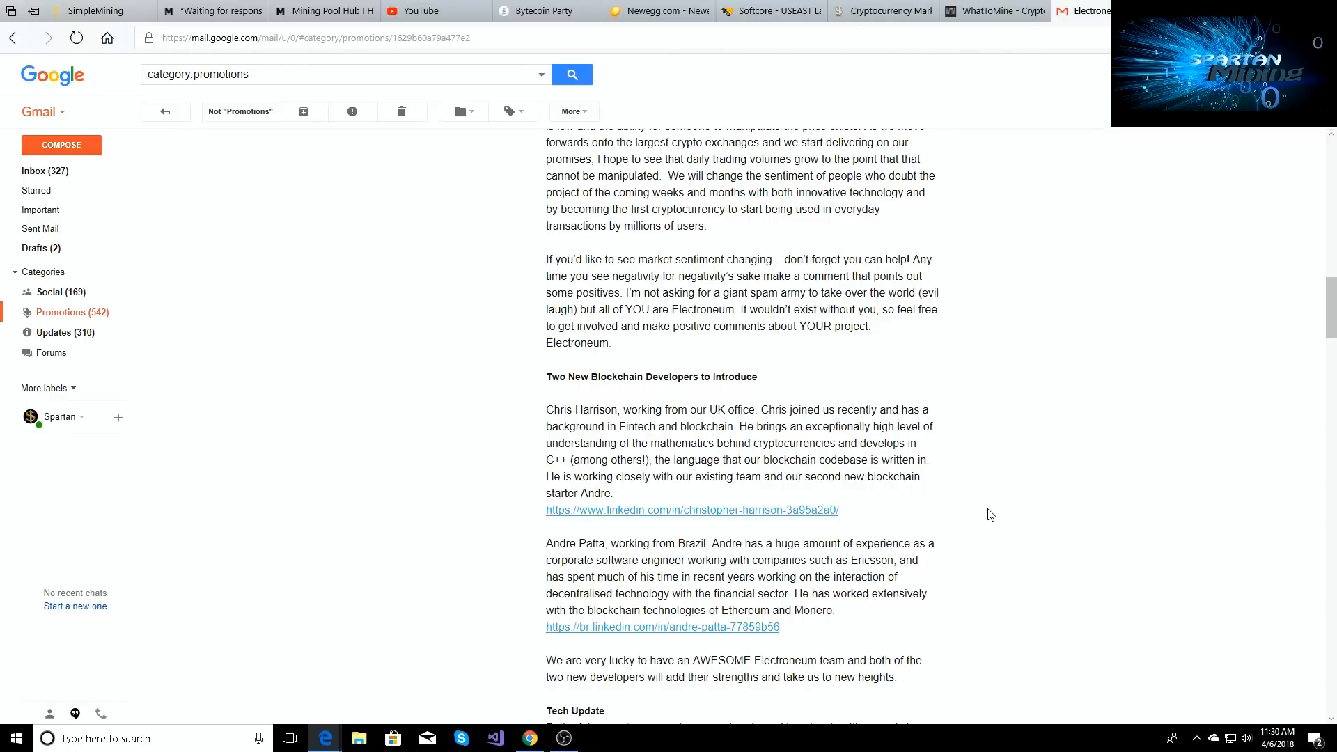
{"action": "mouse_move", "coordinate": [890, 504]}
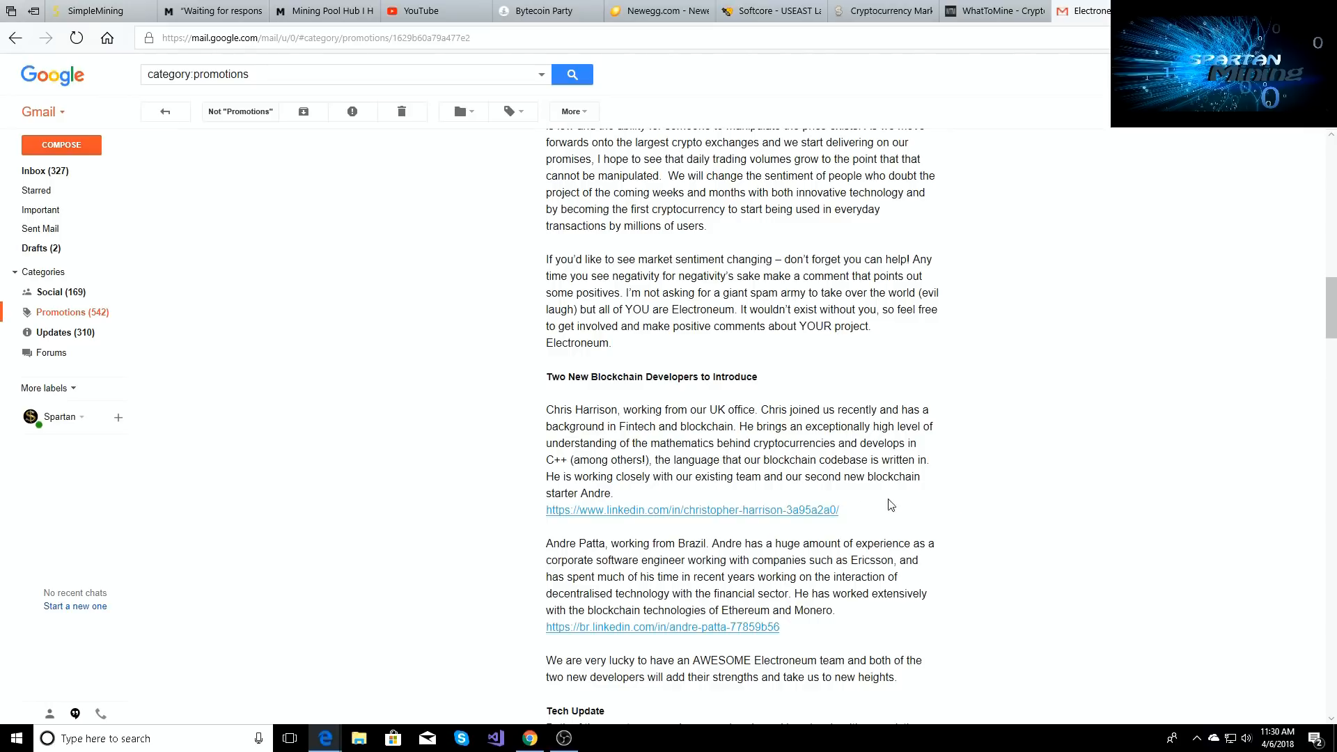
{"action": "mouse_move", "coordinate": [609, 529]}
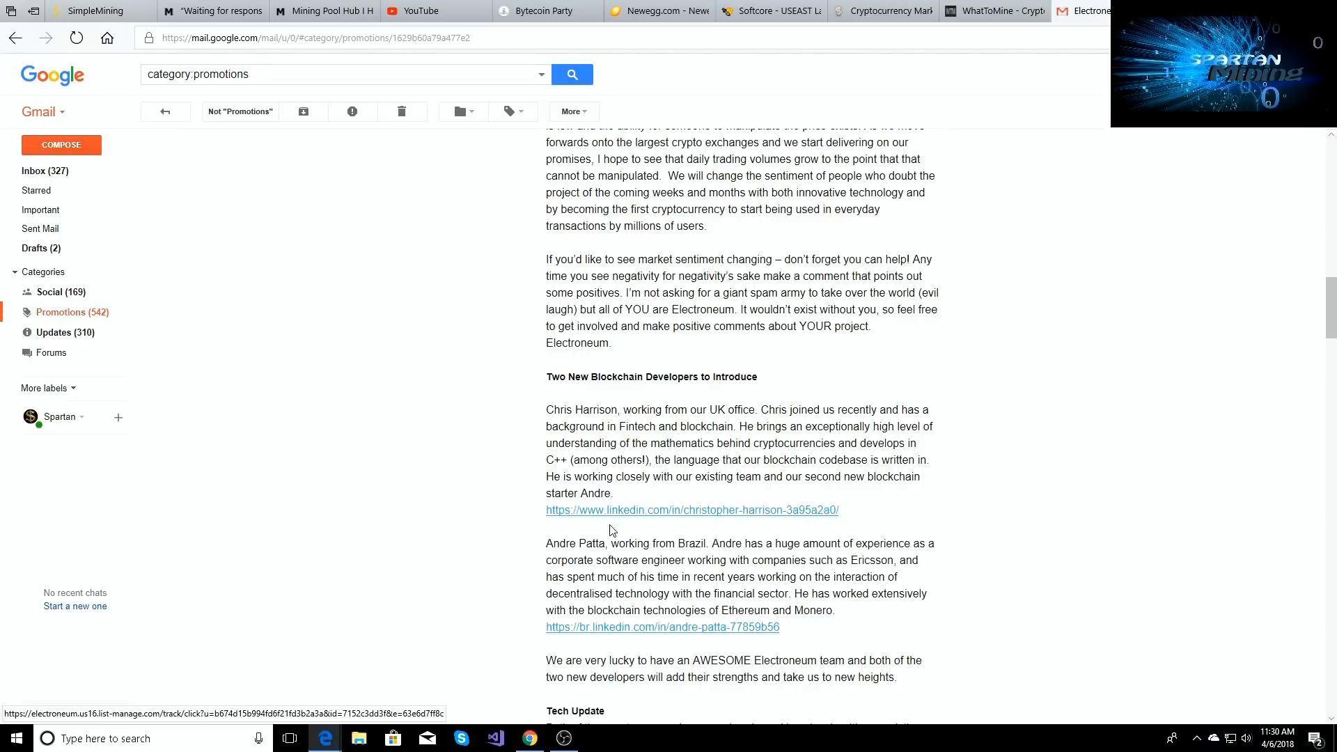
{"action": "mouse_move", "coordinate": [649, 551]}
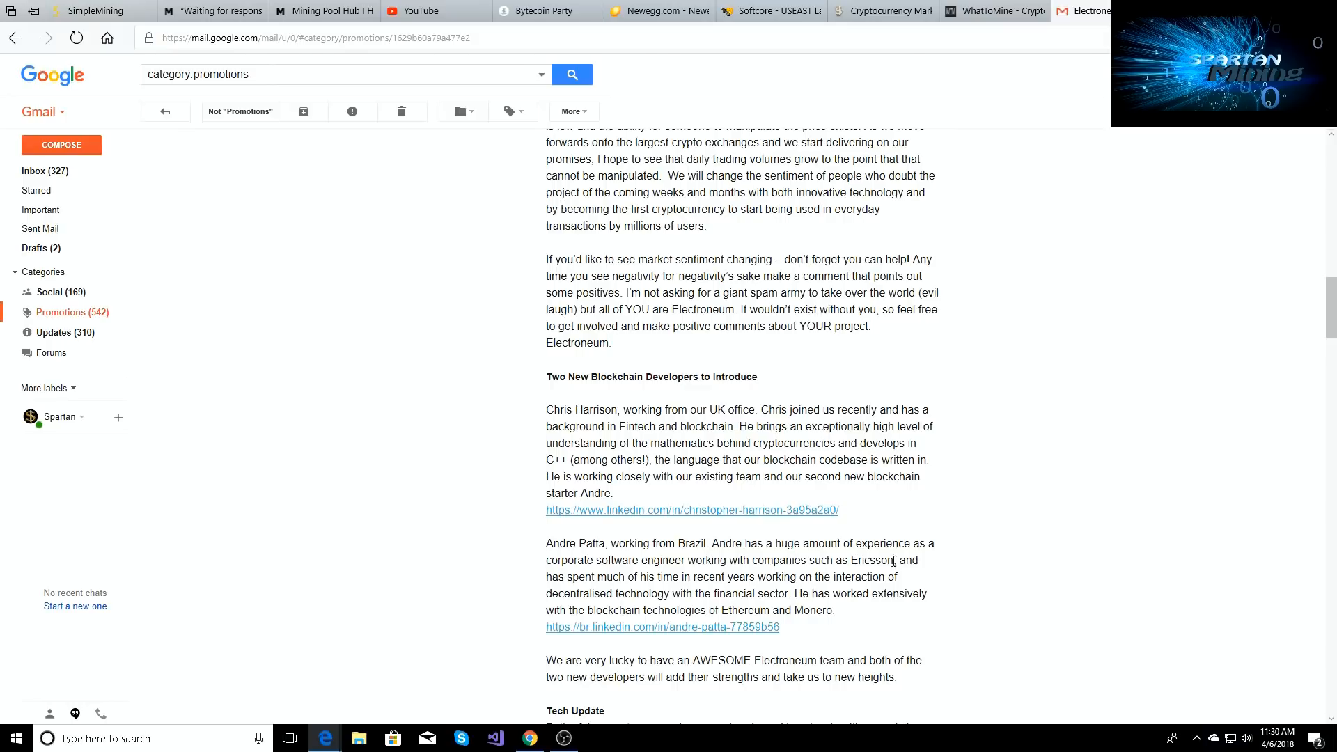
{"action": "mouse_move", "coordinate": [908, 585]}
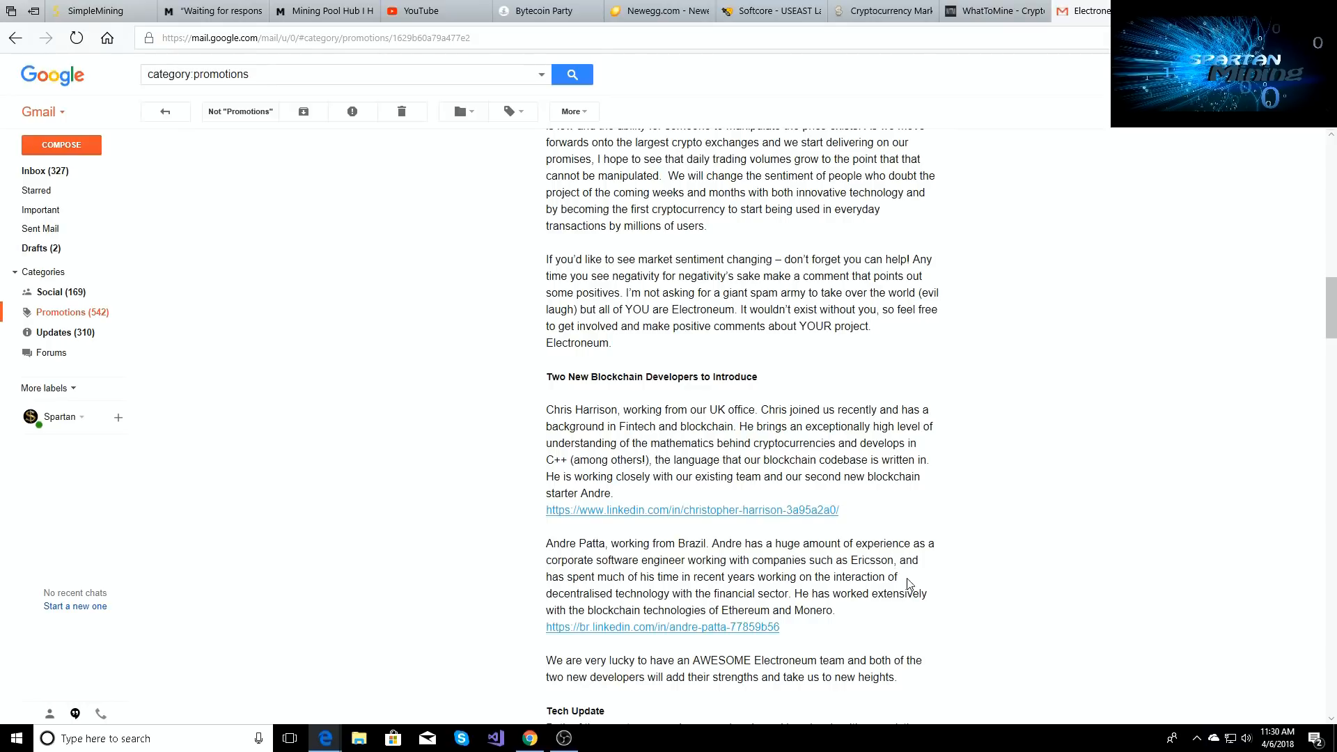
{"action": "mouse_move", "coordinate": [759, 592]}
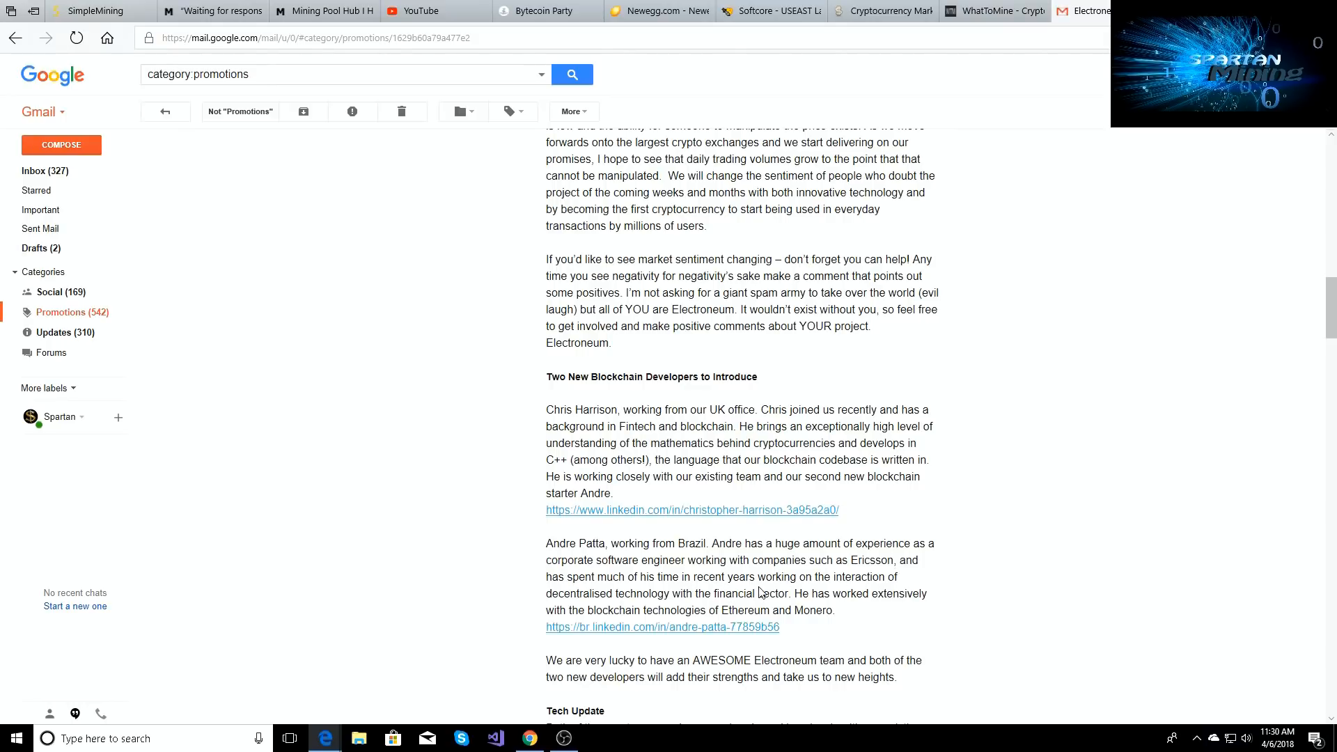
{"action": "mouse_move", "coordinate": [705, 606]}
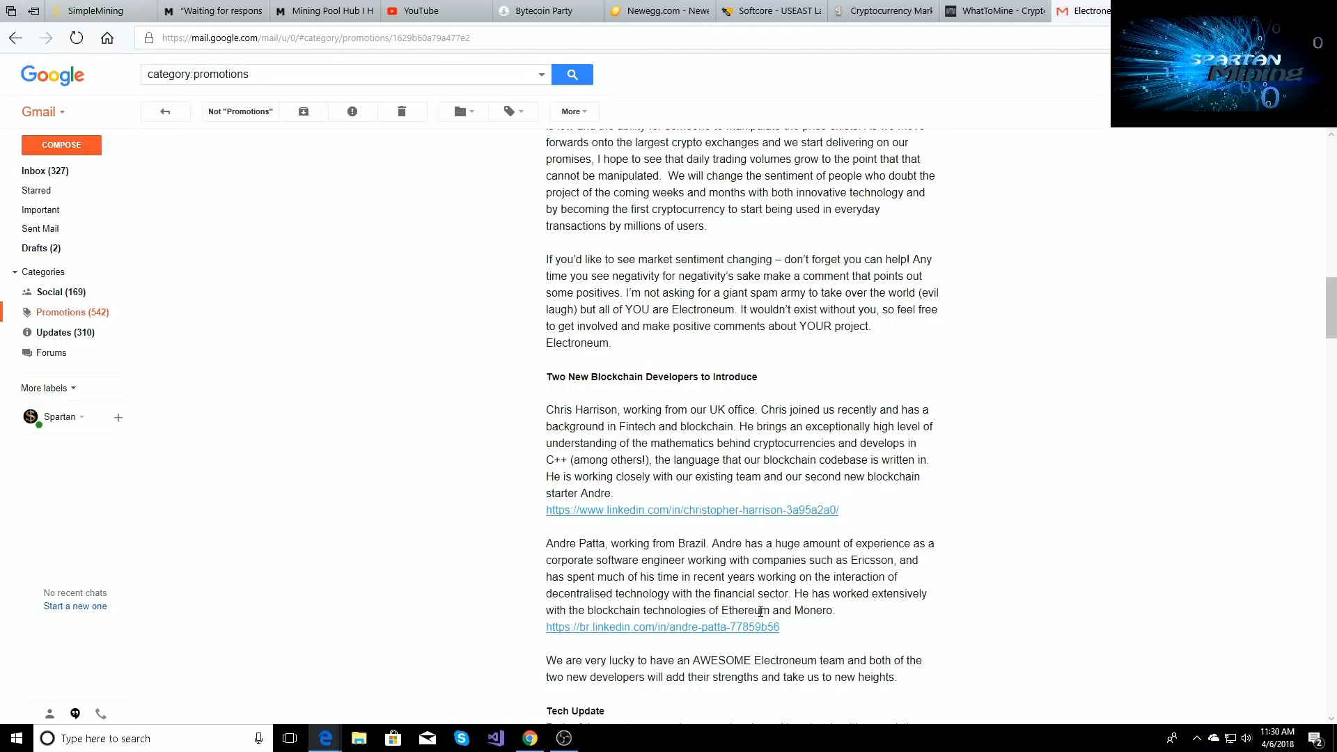
{"action": "mouse_move", "coordinate": [665, 440]}
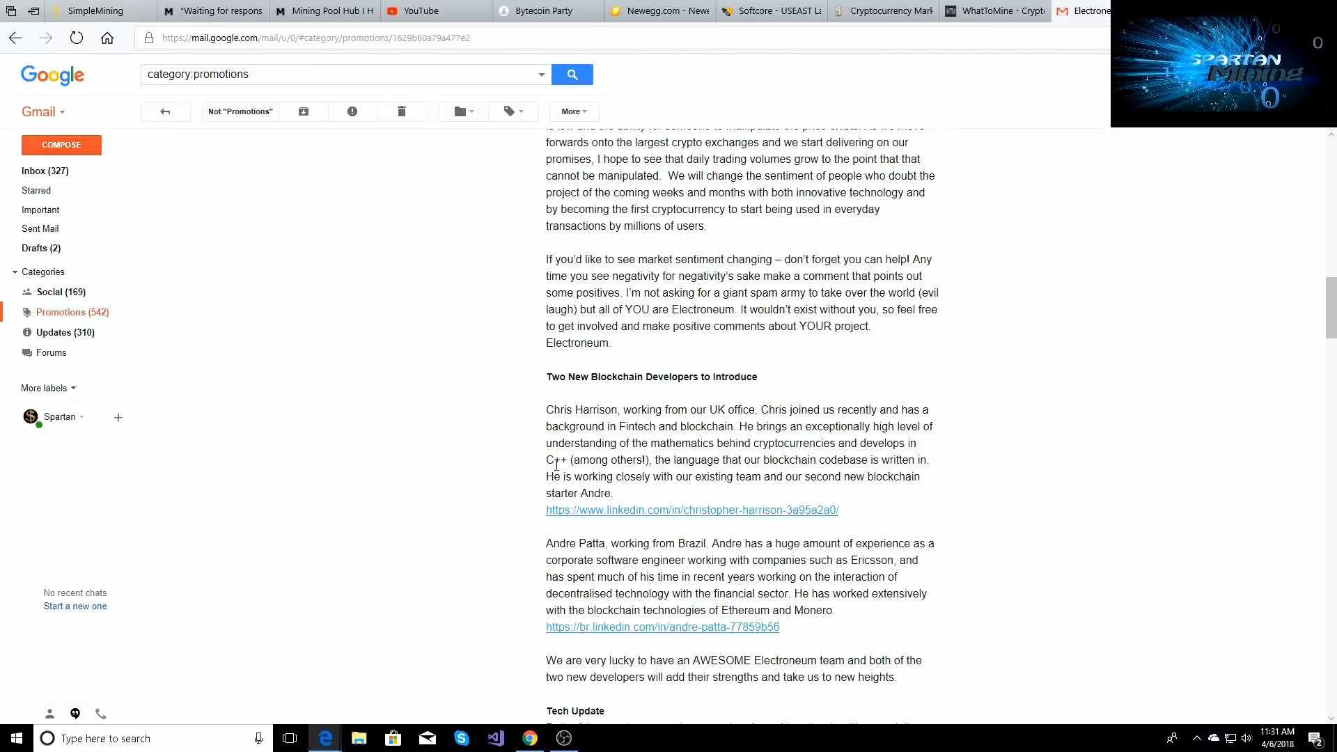
{"action": "mouse_move", "coordinate": [764, 439]}
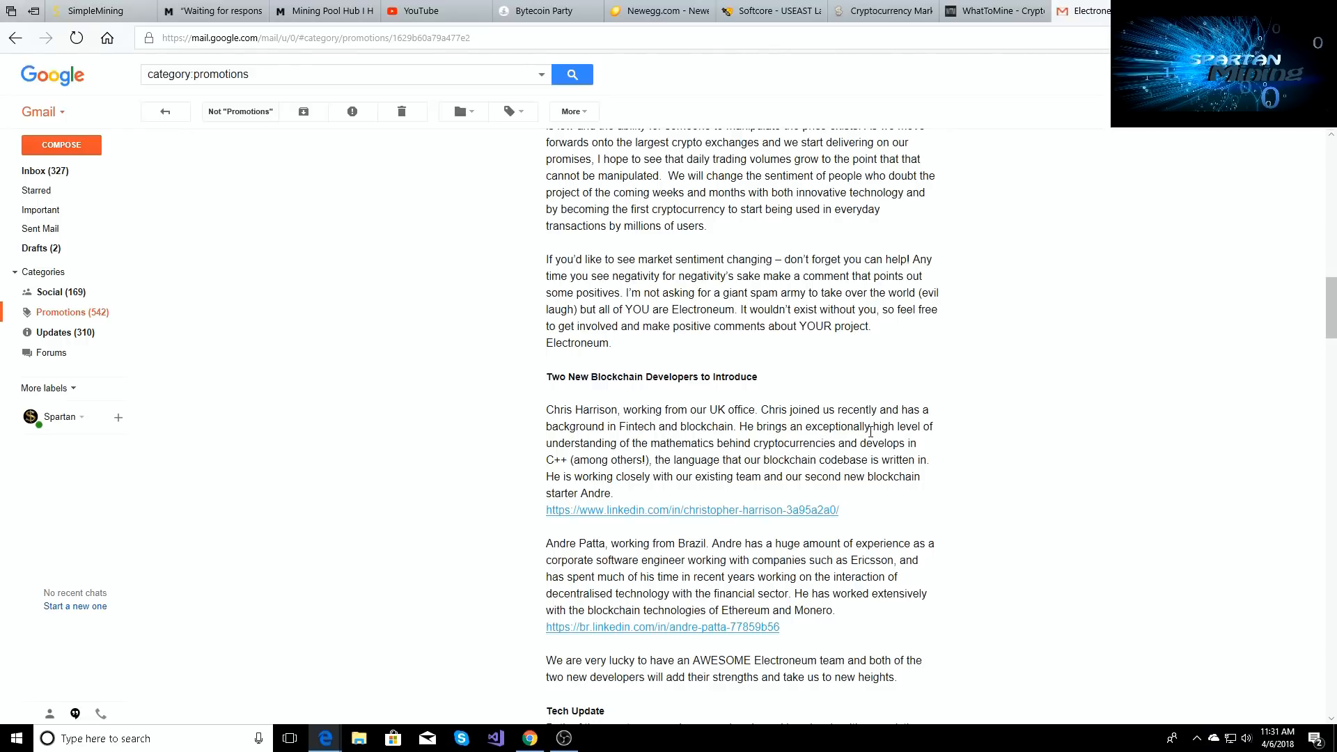
{"action": "mouse_move", "coordinate": [788, 449]}
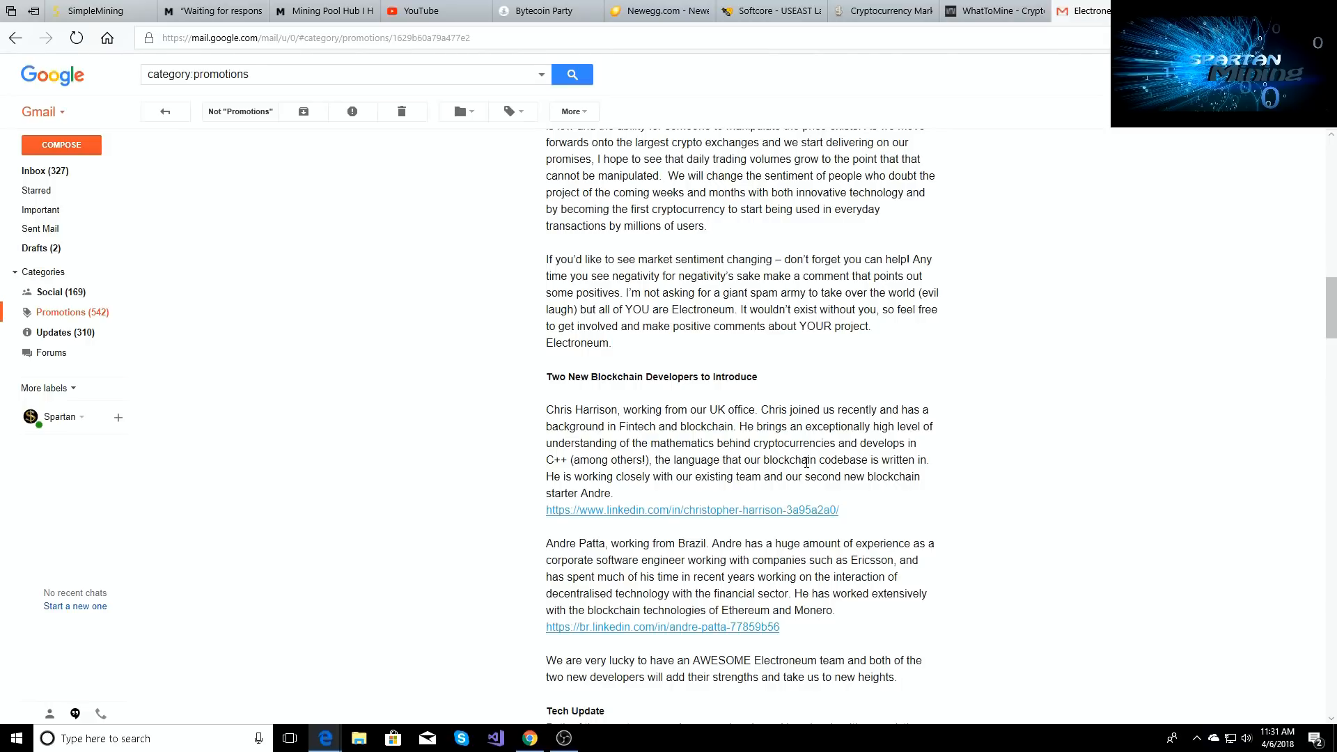
{"action": "scroll", "scroll_direction": "down", "scroll_amount": 3}
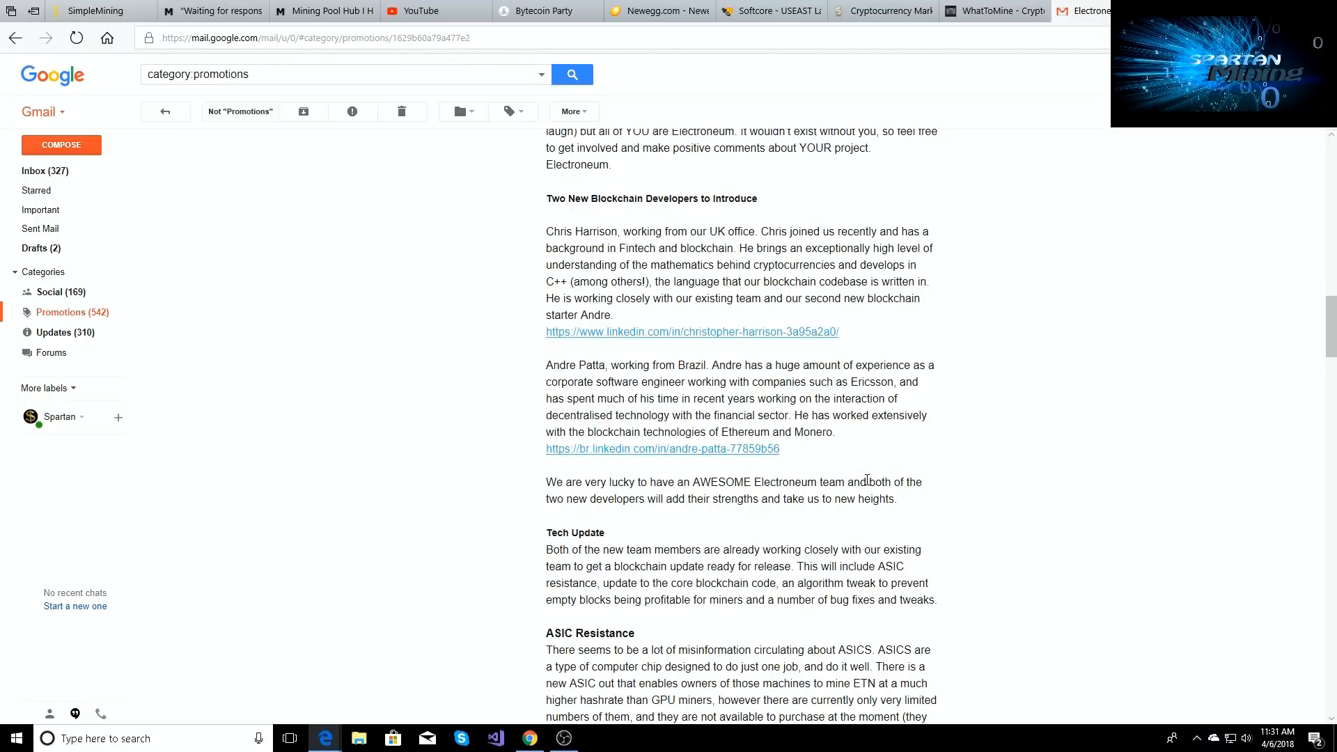
{"action": "scroll", "scroll_direction": "down", "scroll_amount": 3}
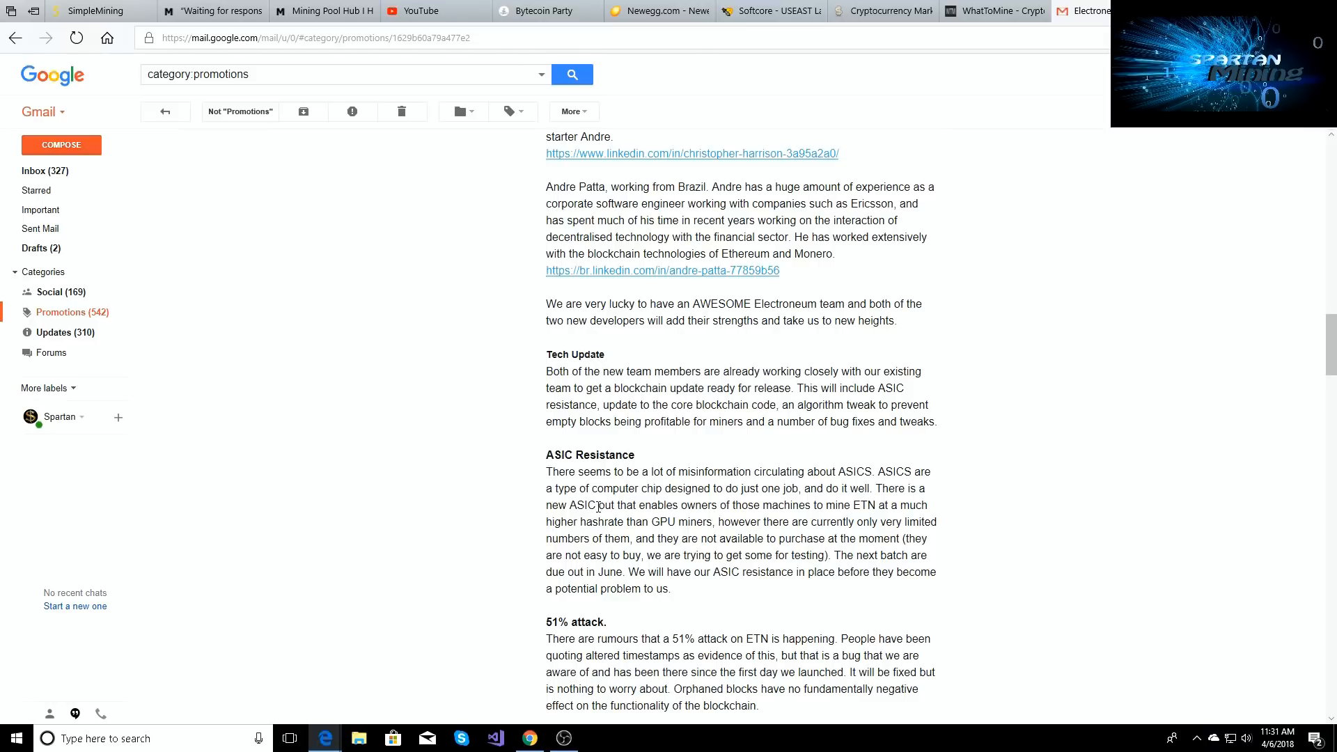
{"action": "scroll", "scroll_direction": "down", "scroll_amount": 3}
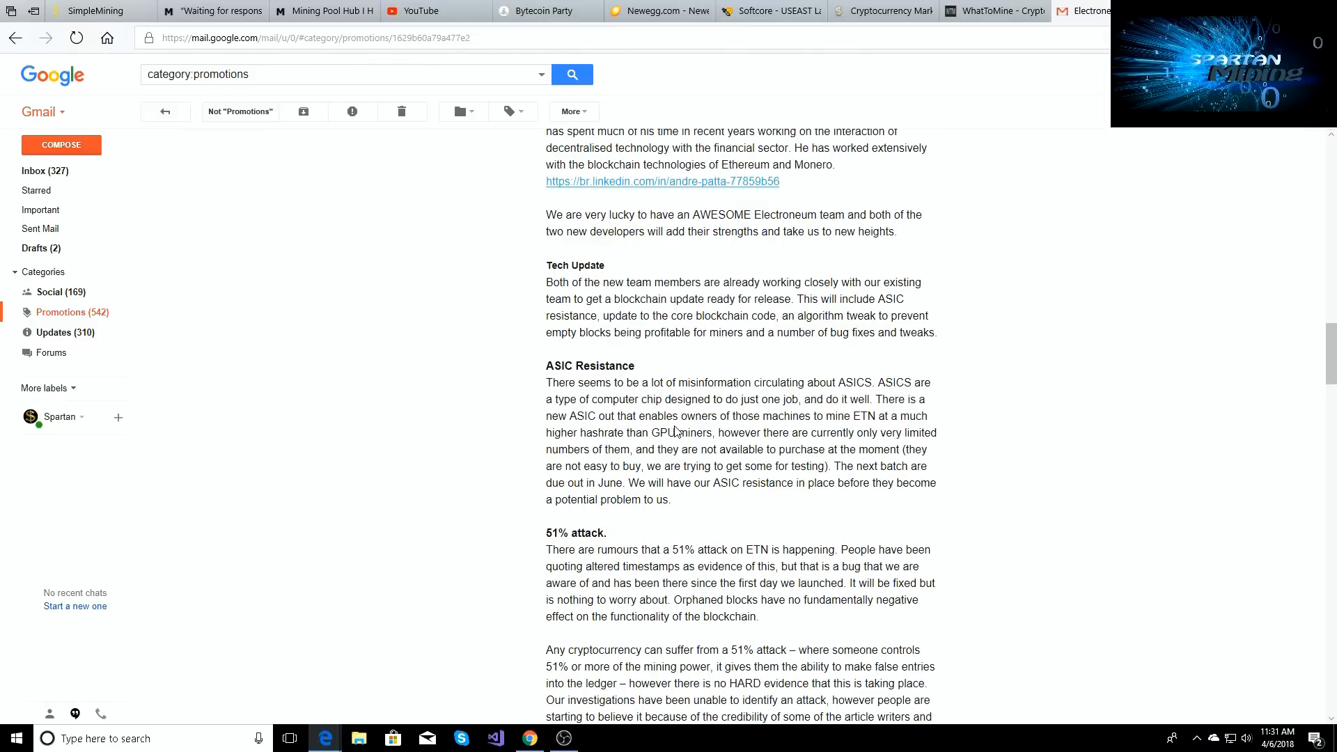
{"action": "mouse_move", "coordinate": [644, 430]}
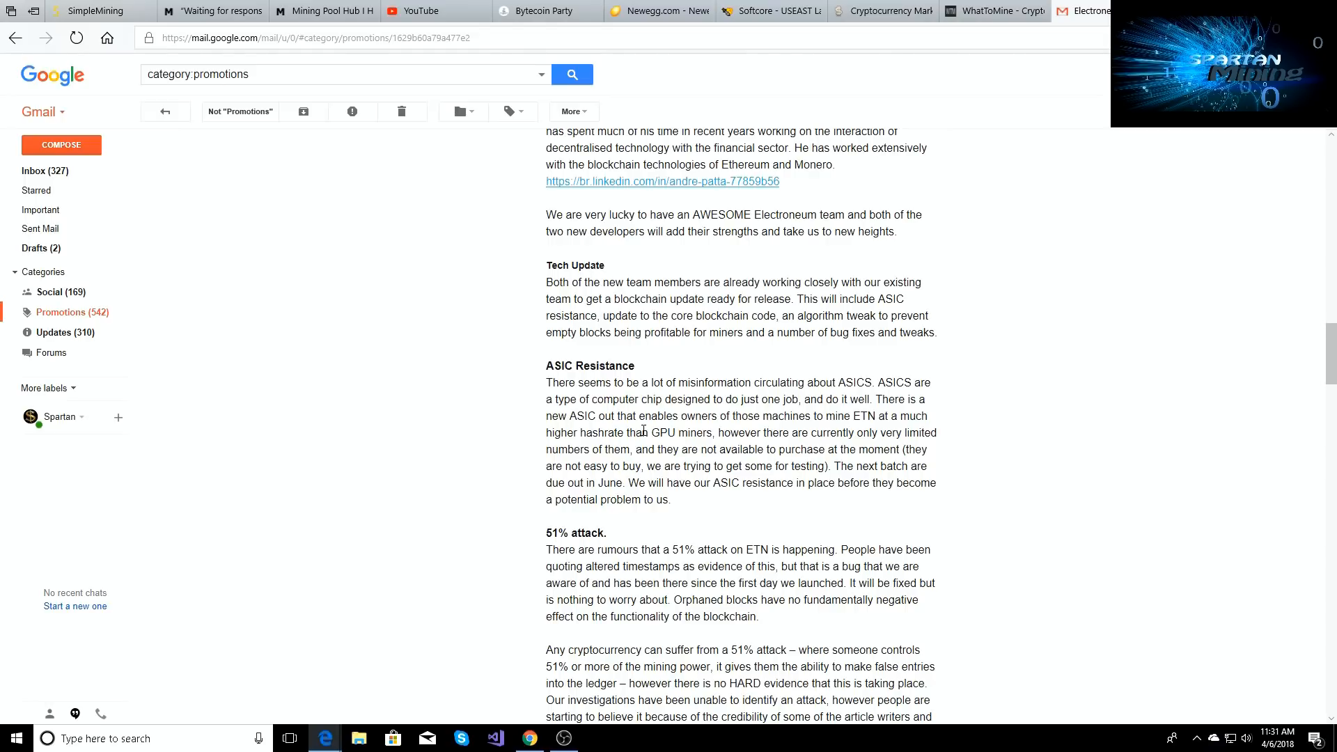
{"action": "mouse_move", "coordinate": [688, 451]}
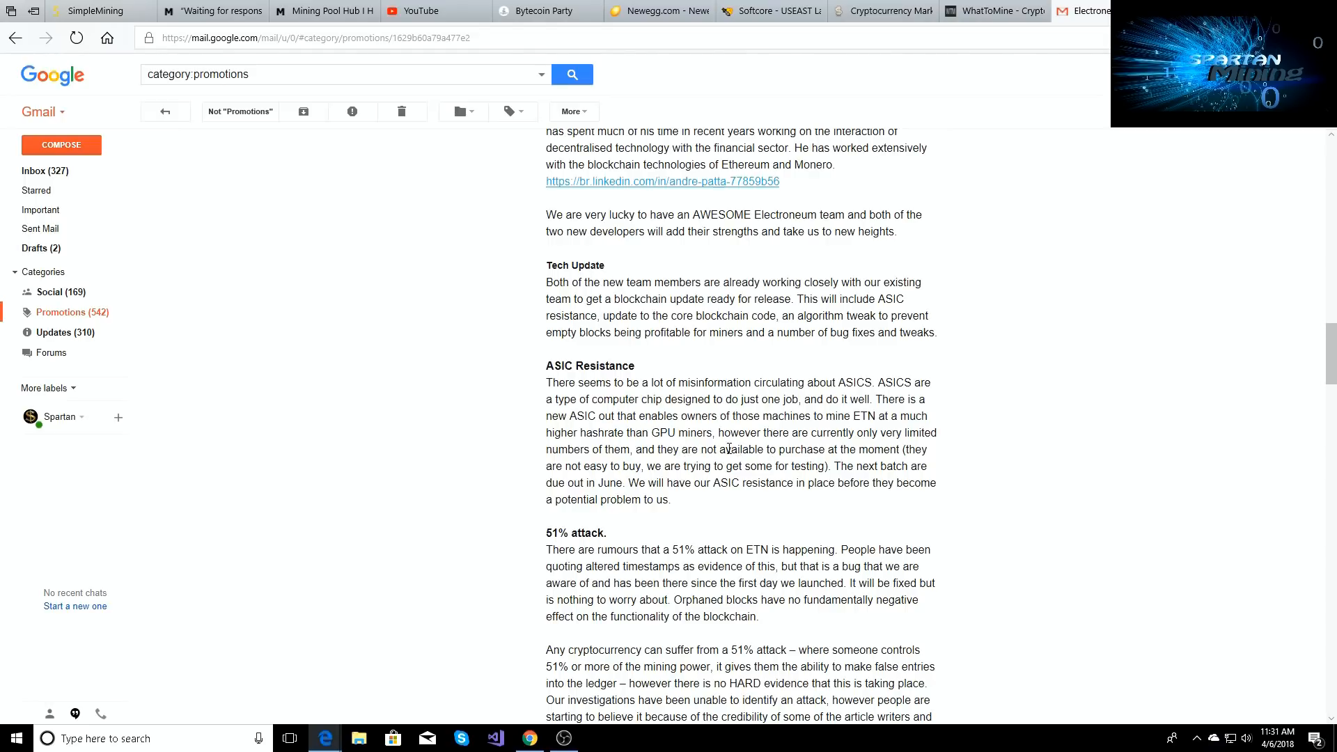
{"action": "mouse_move", "coordinate": [758, 464]}
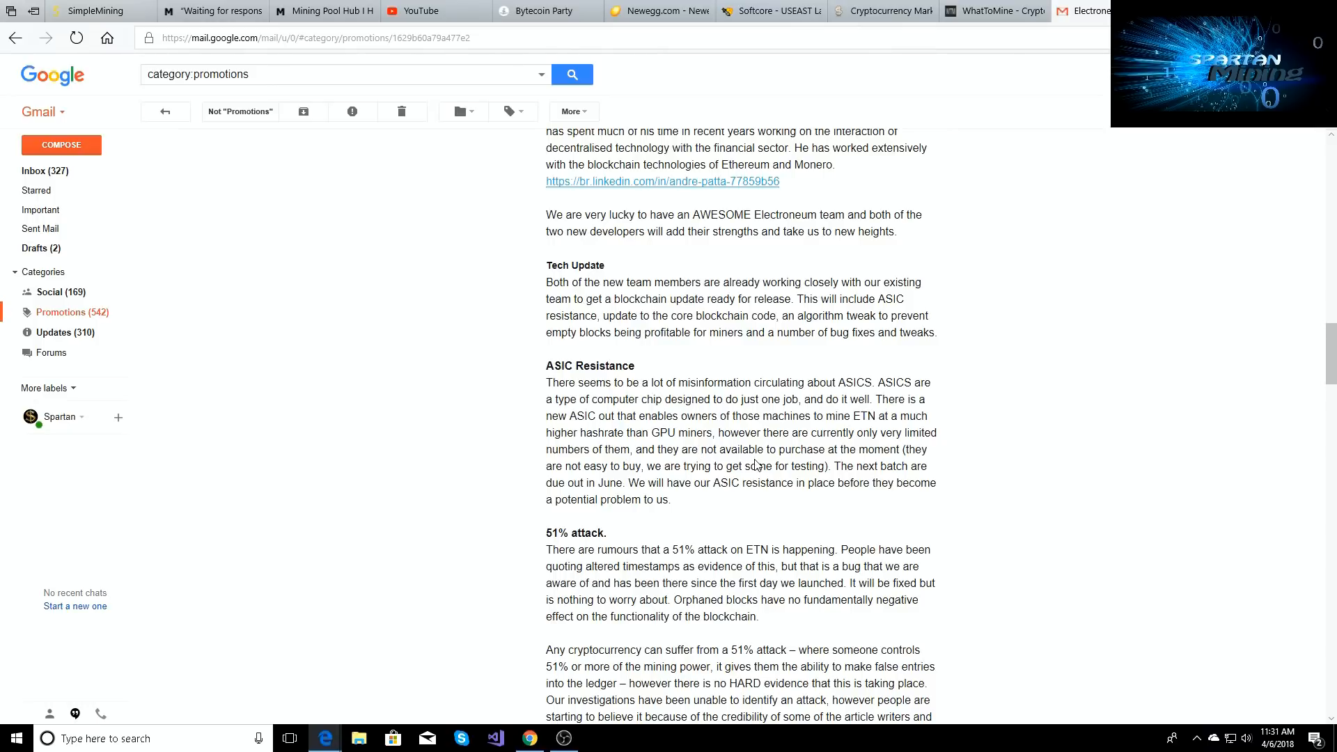
{"action": "mouse_move", "coordinate": [778, 461]}
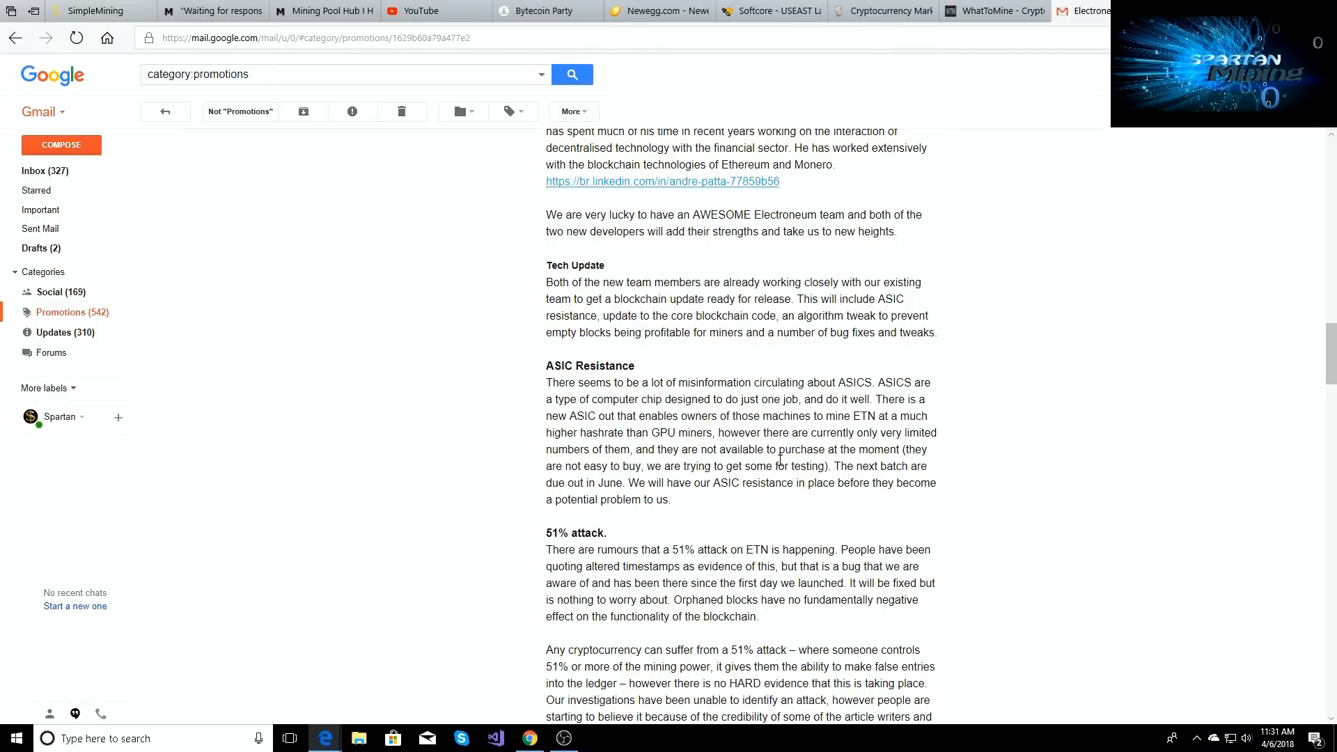
{"action": "mouse_move", "coordinate": [808, 477]}
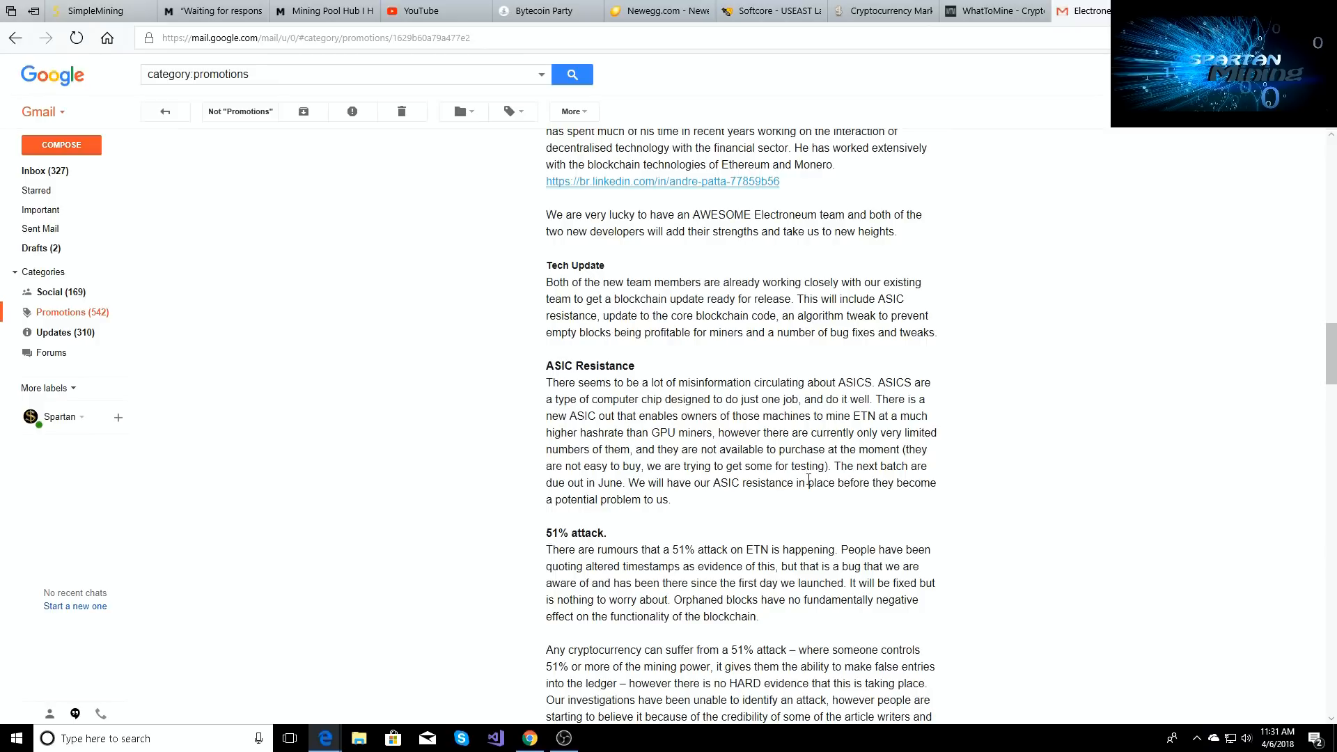
{"action": "mouse_move", "coordinate": [789, 504]}
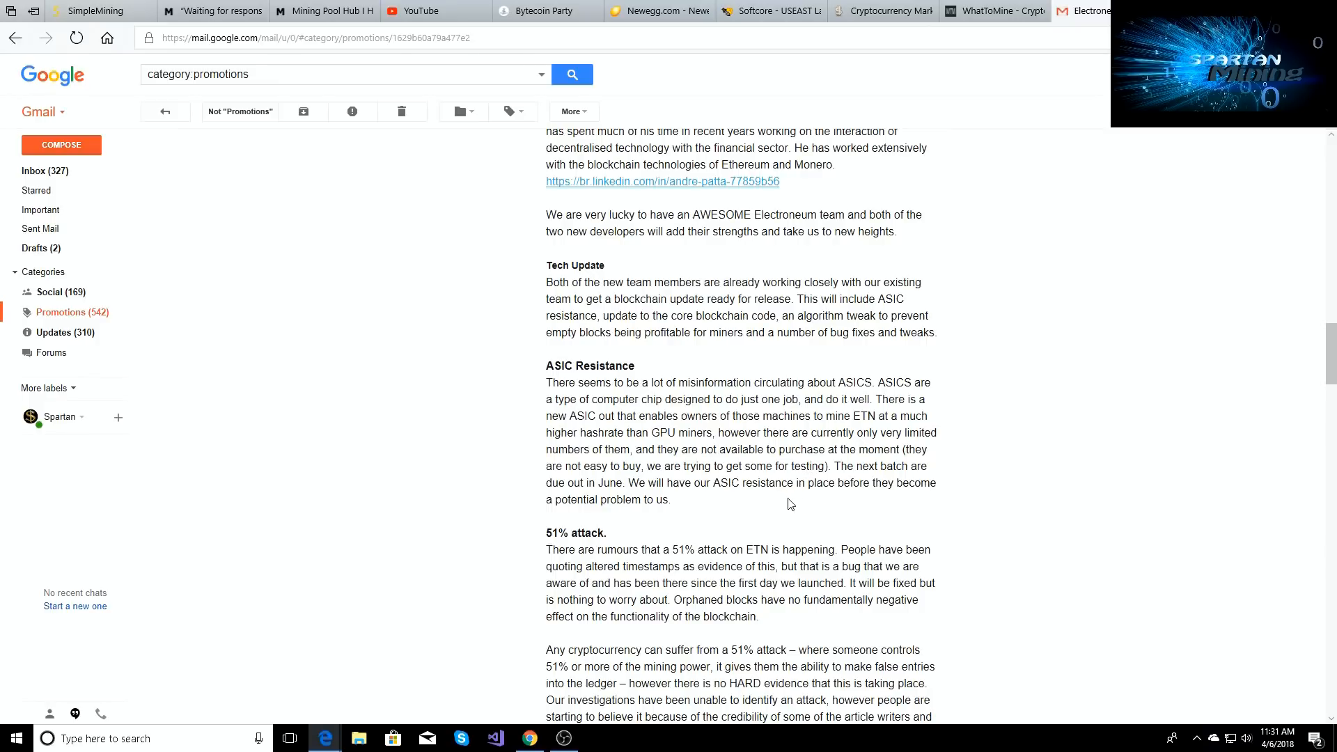
{"action": "mouse_move", "coordinate": [794, 498]}
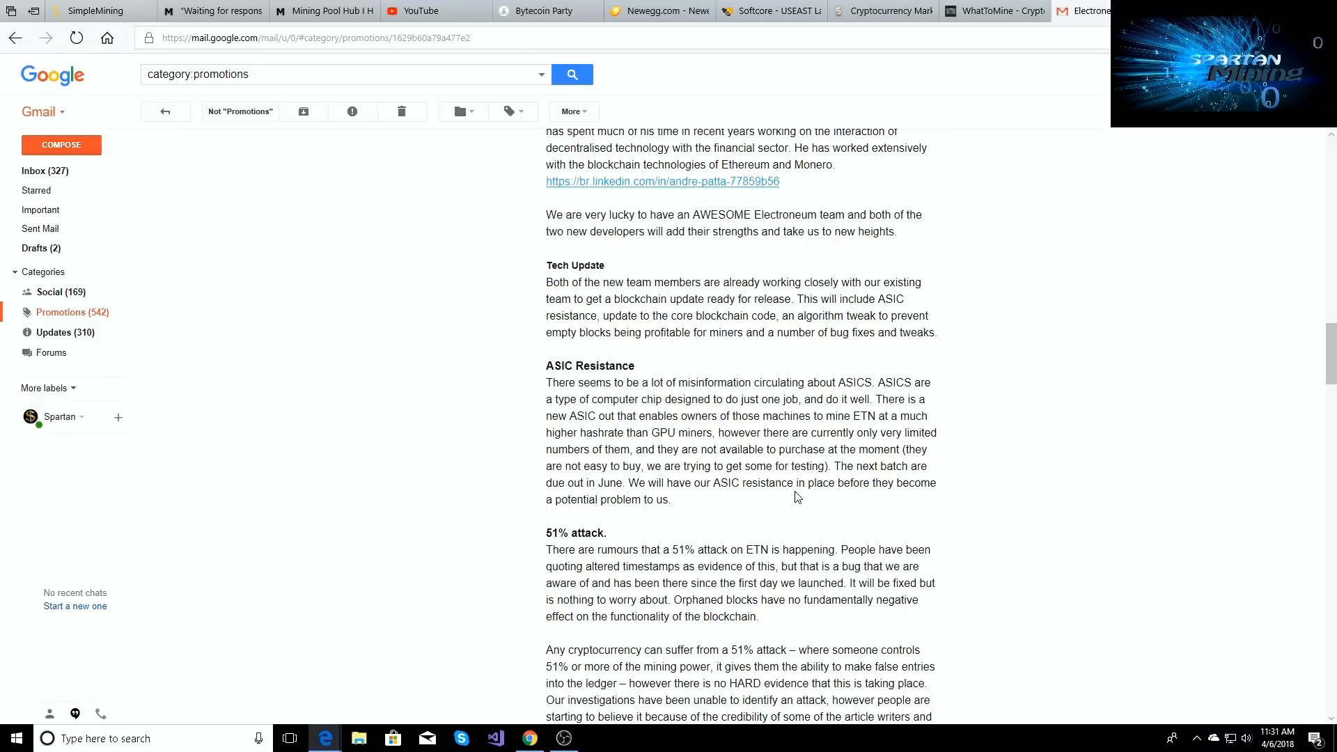
{"action": "mouse_move", "coordinate": [771, 532]}
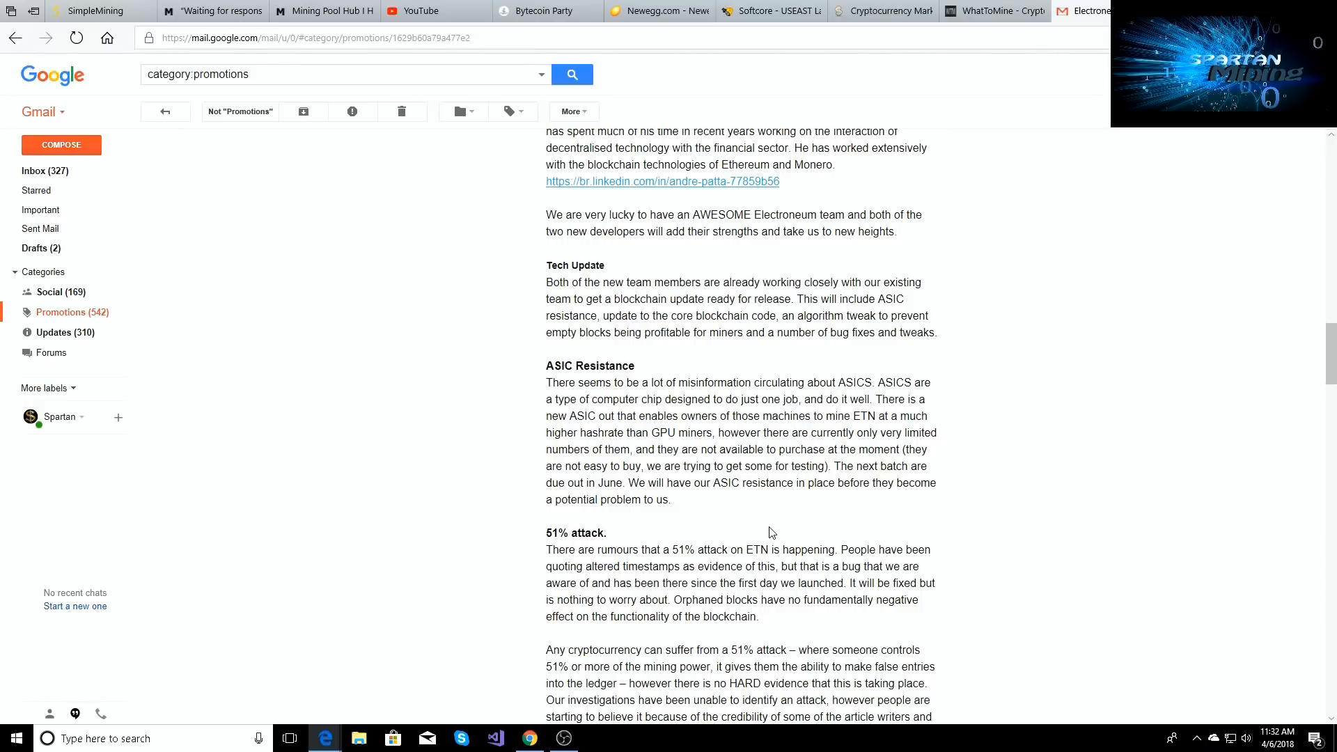
{"action": "scroll", "scroll_direction": "down", "scroll_amount": 3}
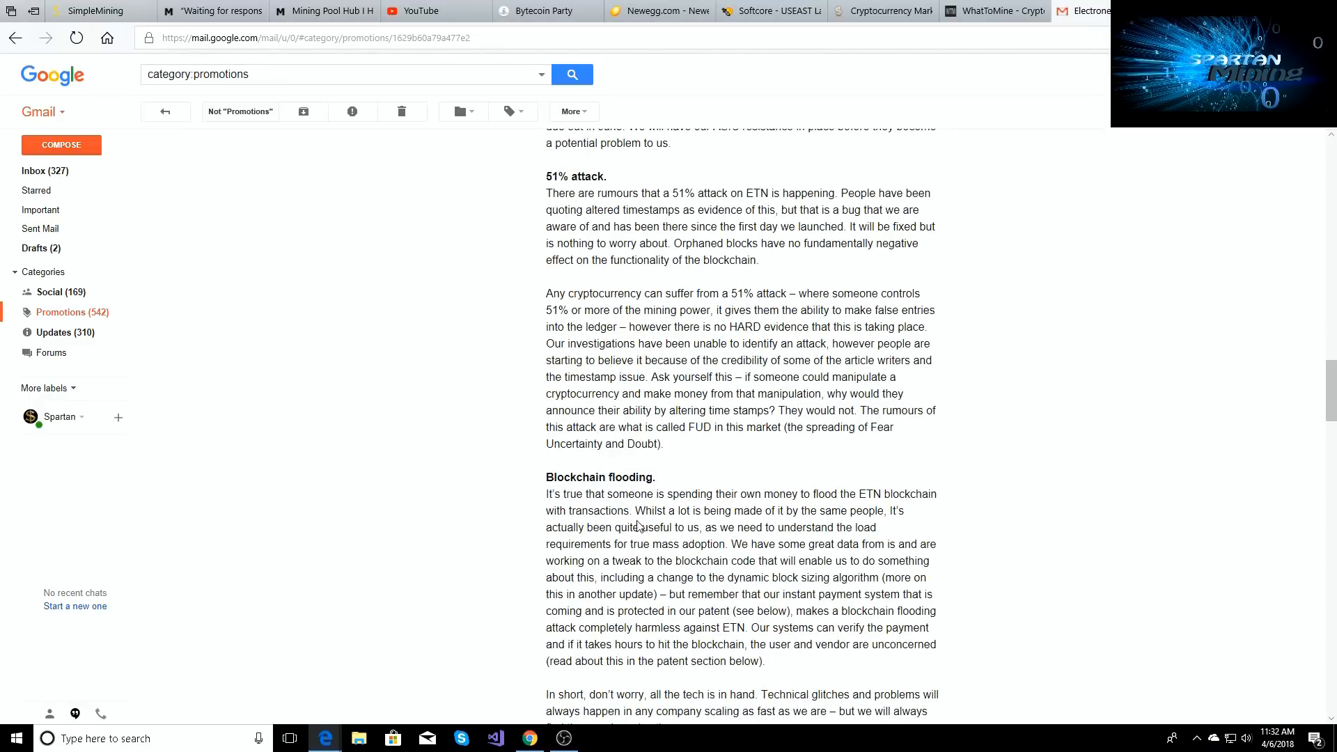
{"action": "scroll", "scroll_direction": "down", "scroll_amount": 3}
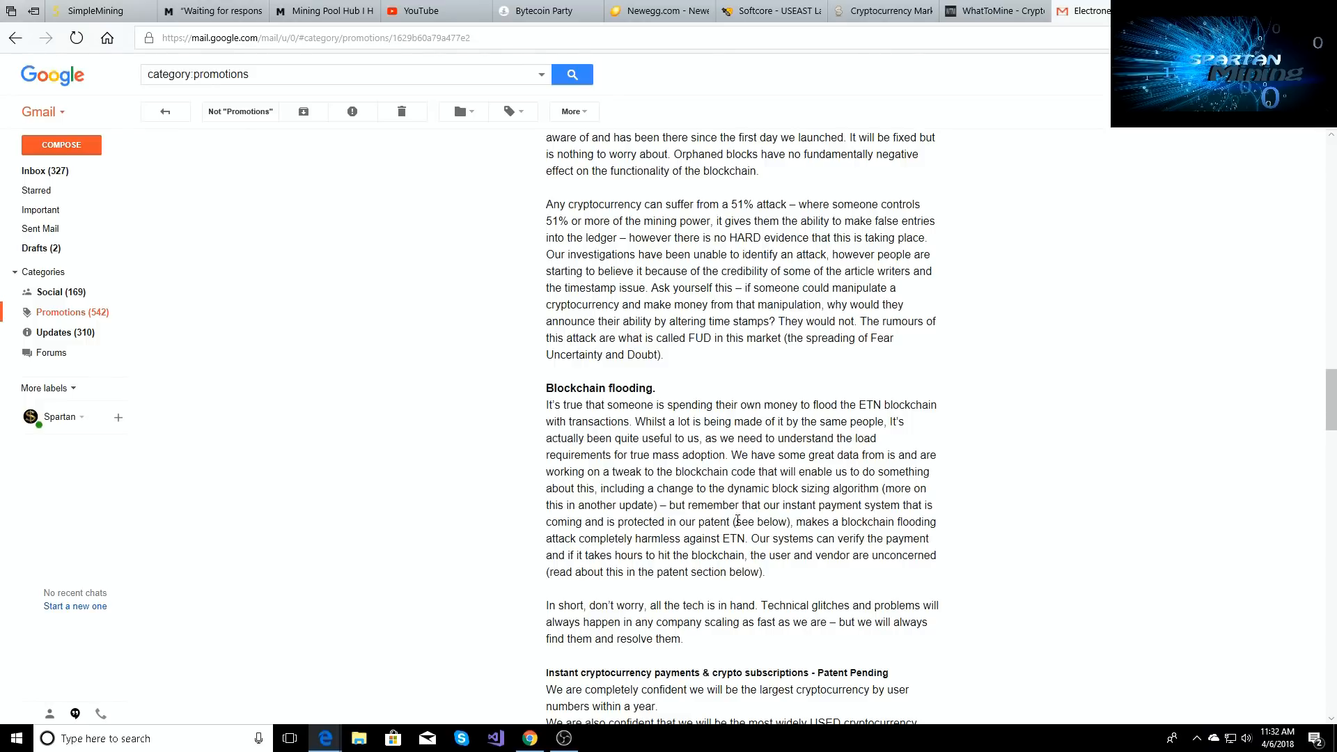
{"action": "scroll", "scroll_direction": "down", "scroll_amount": 3}
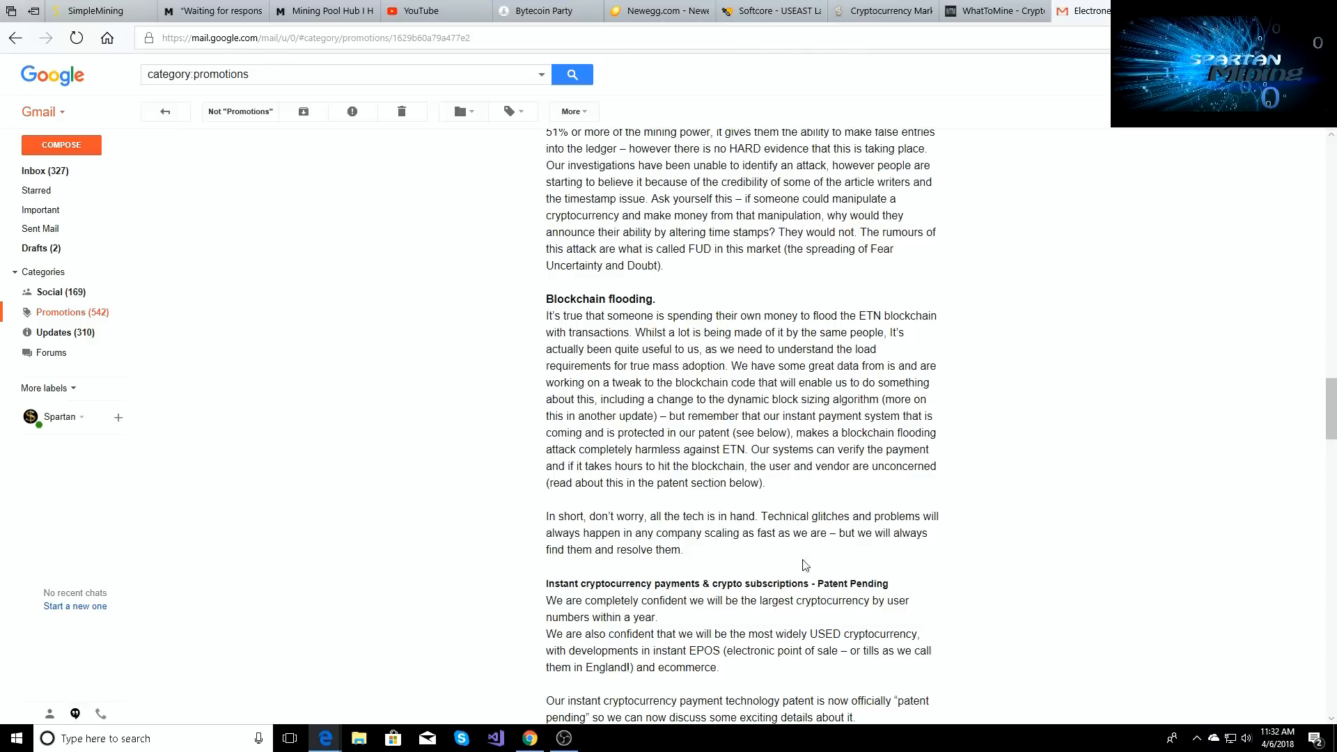
{"action": "mouse_move", "coordinate": [730, 484]}
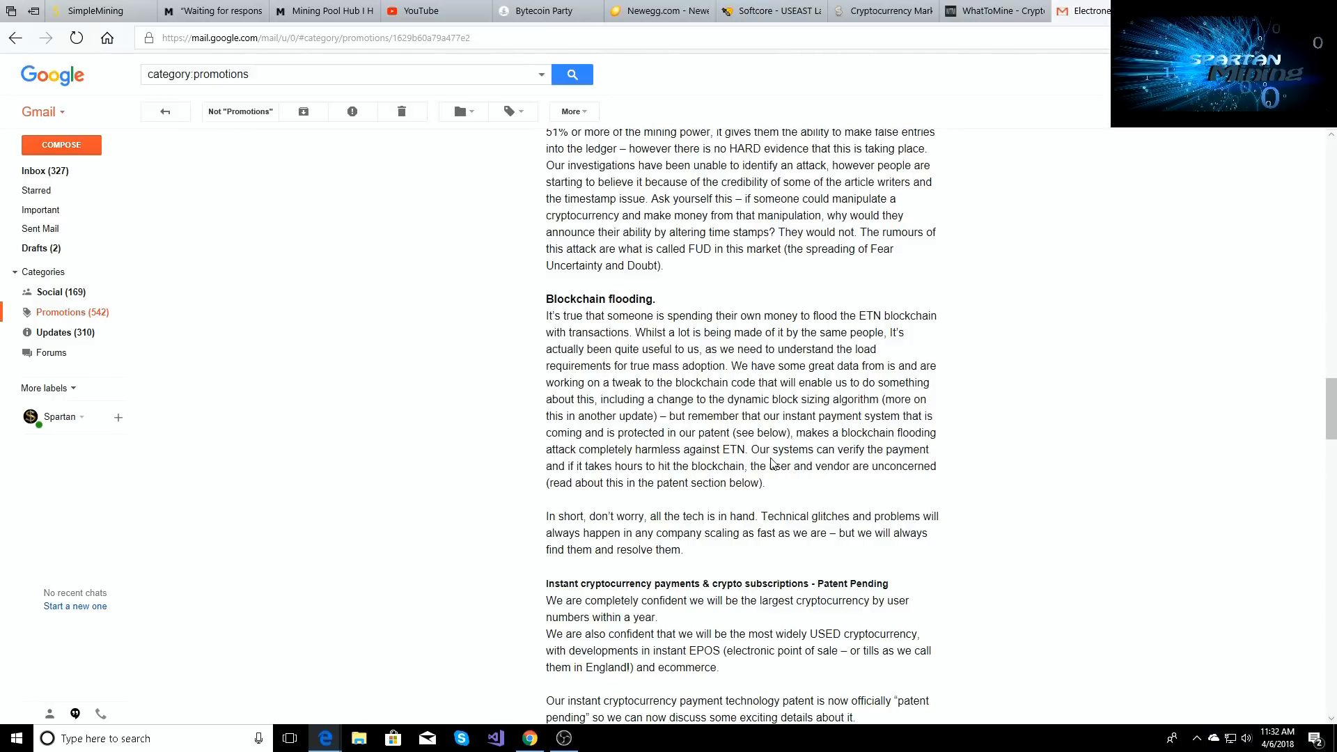
{"action": "scroll", "scroll_direction": "down", "scroll_amount": 3}
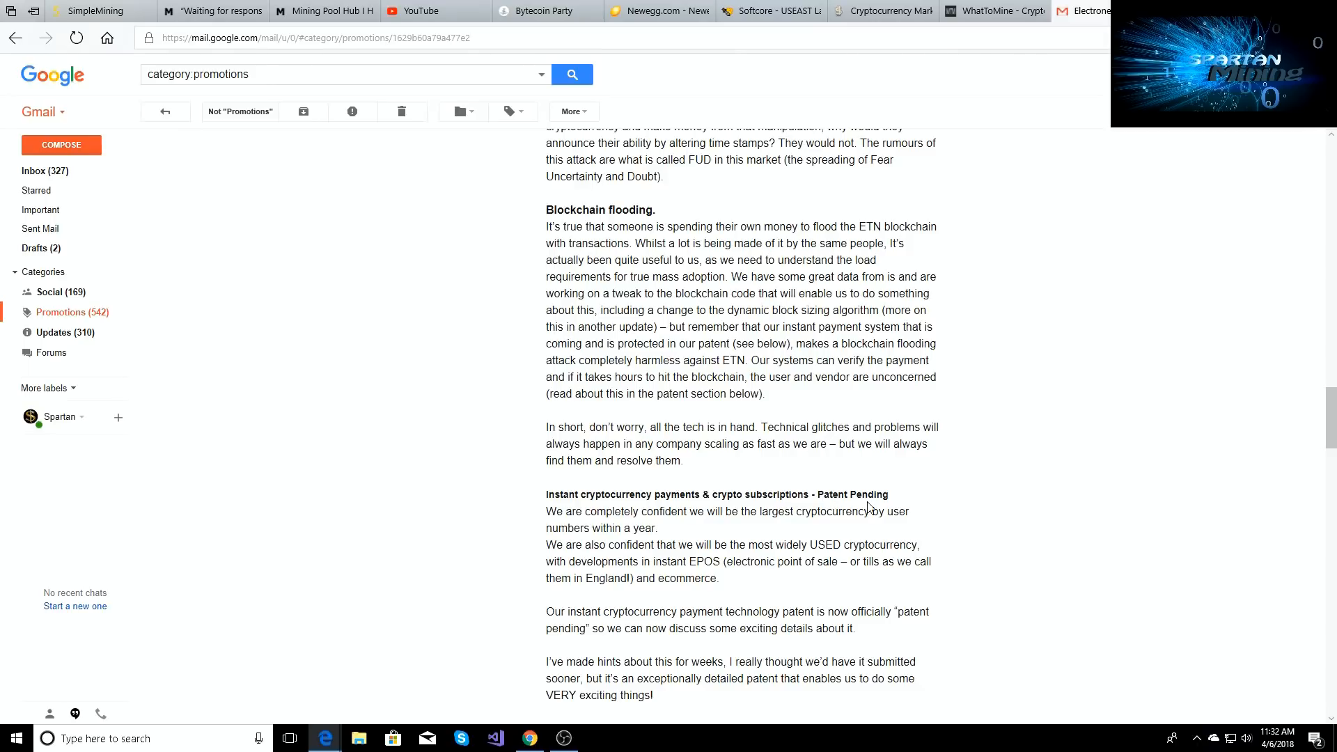
{"action": "scroll", "scroll_direction": "down", "scroll_amount": 3}
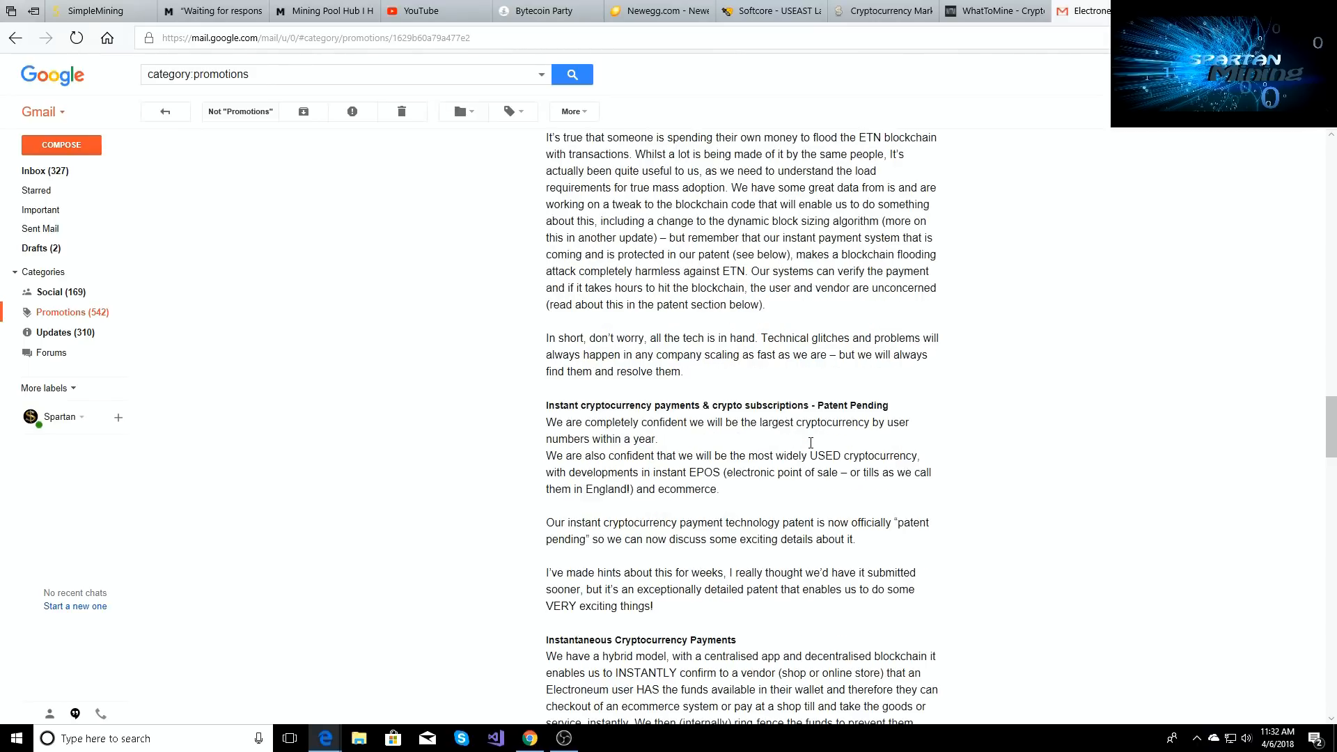
{"action": "mouse_move", "coordinate": [581, 437]}
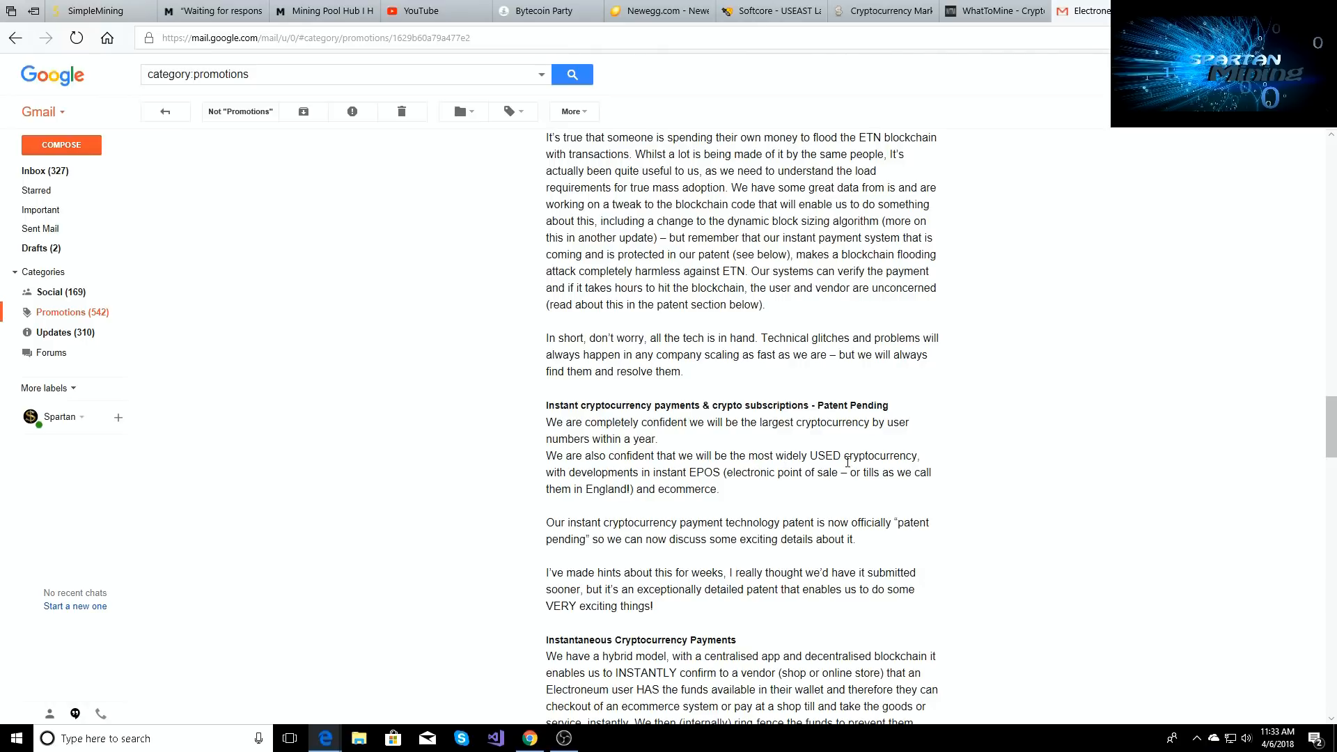
{"action": "mouse_move", "coordinate": [726, 475]}
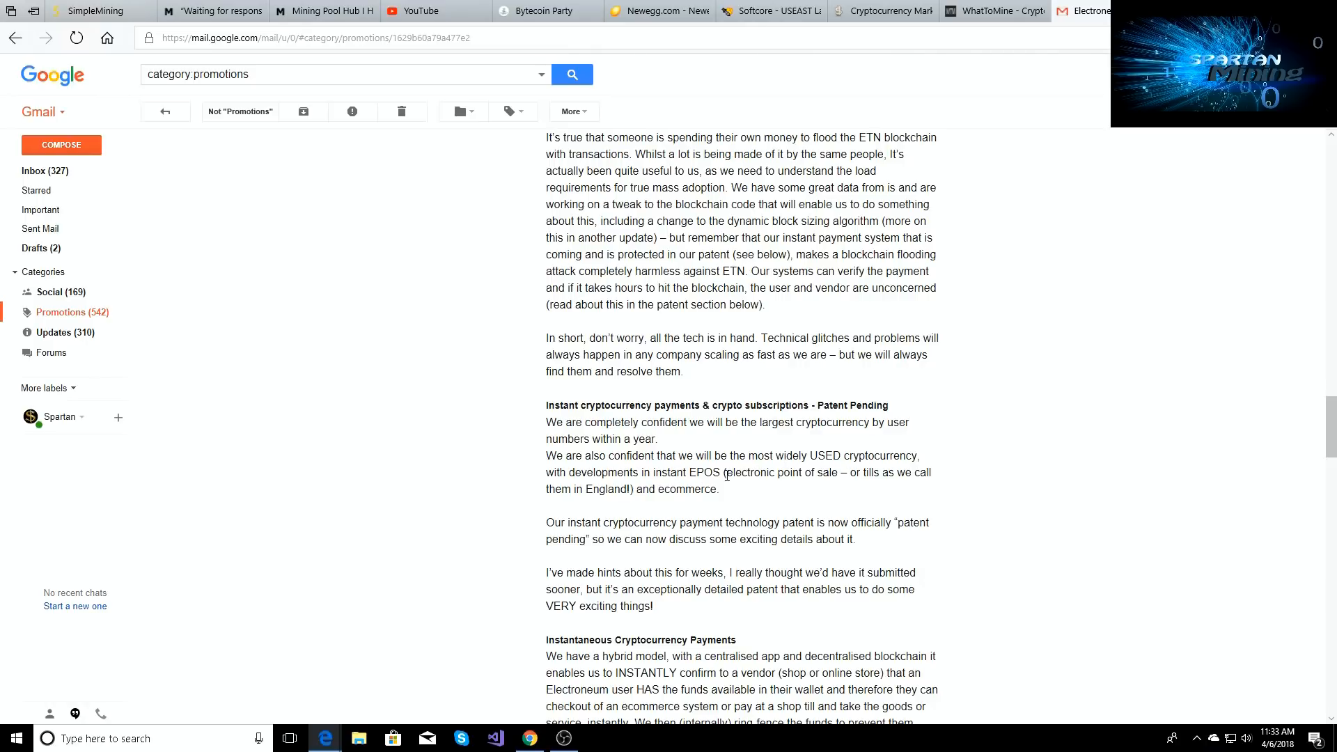
{"action": "mouse_move", "coordinate": [851, 487]}
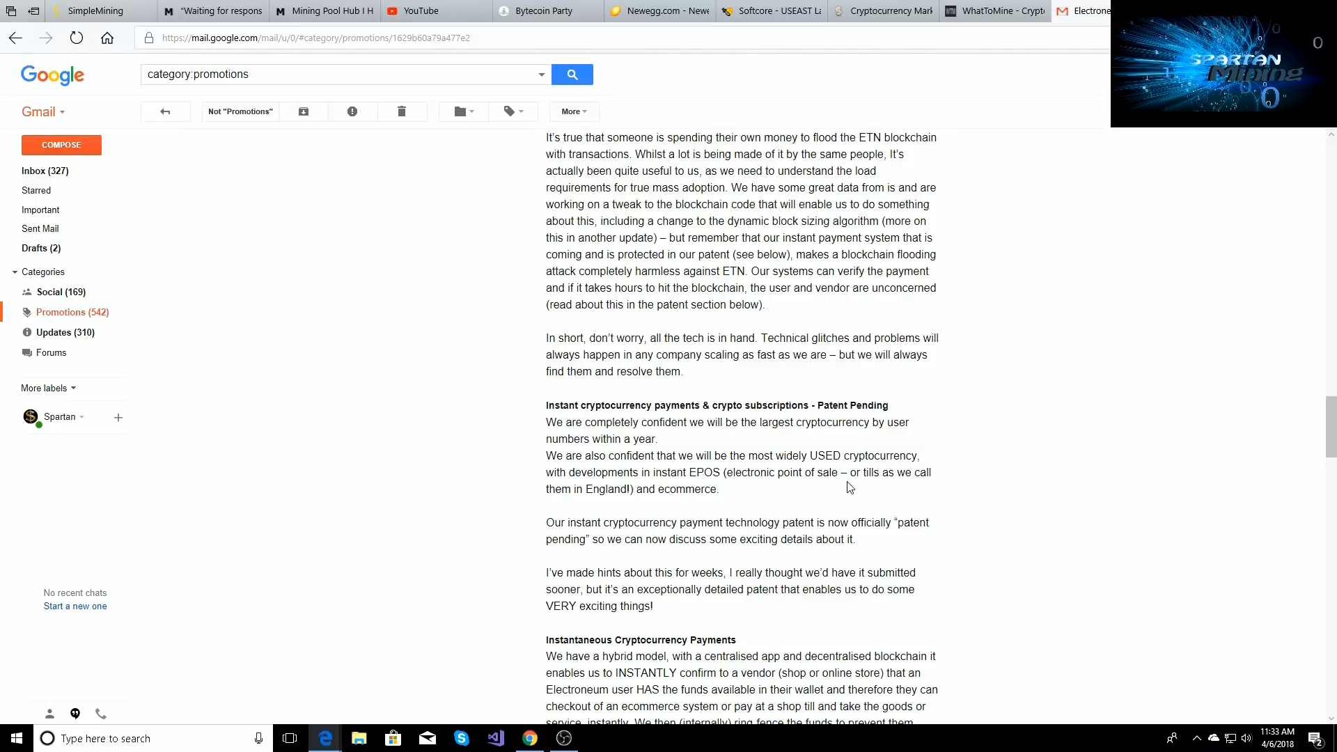
{"action": "mouse_move", "coordinate": [702, 486]}
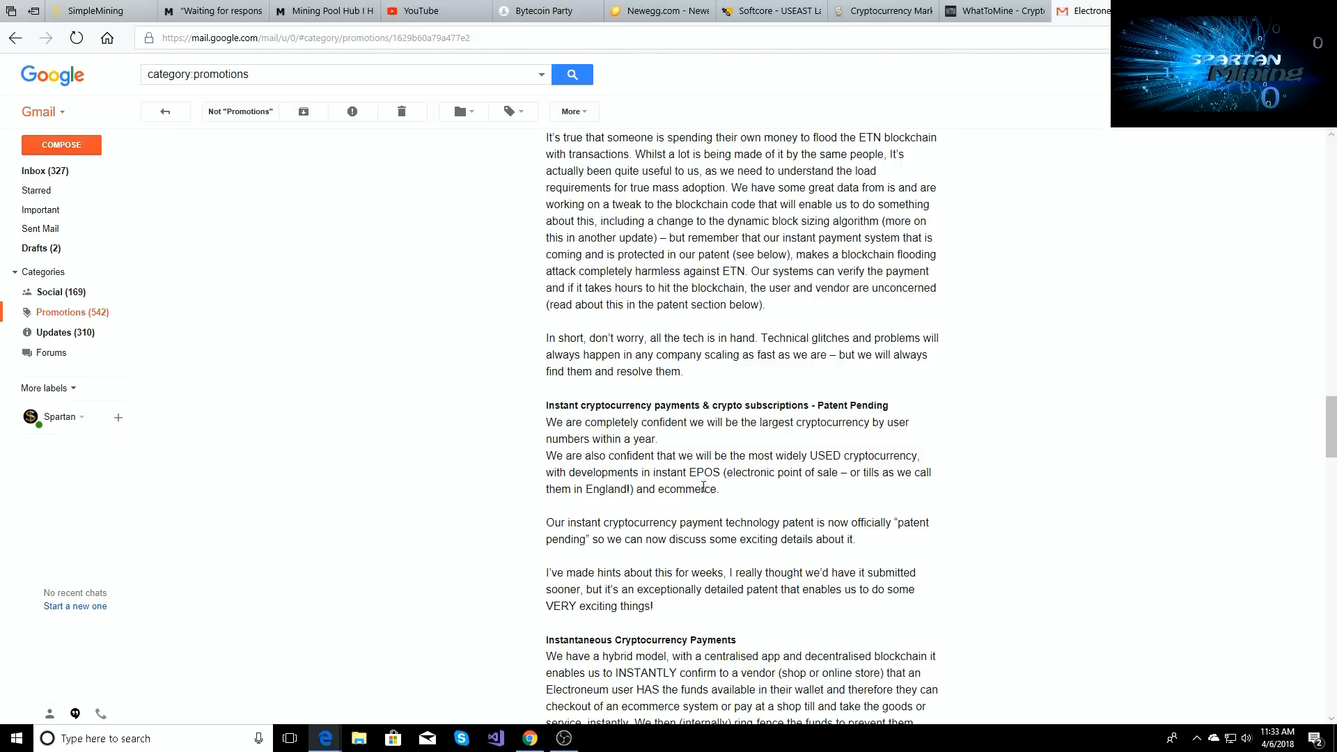
{"action": "mouse_move", "coordinate": [626, 539]}
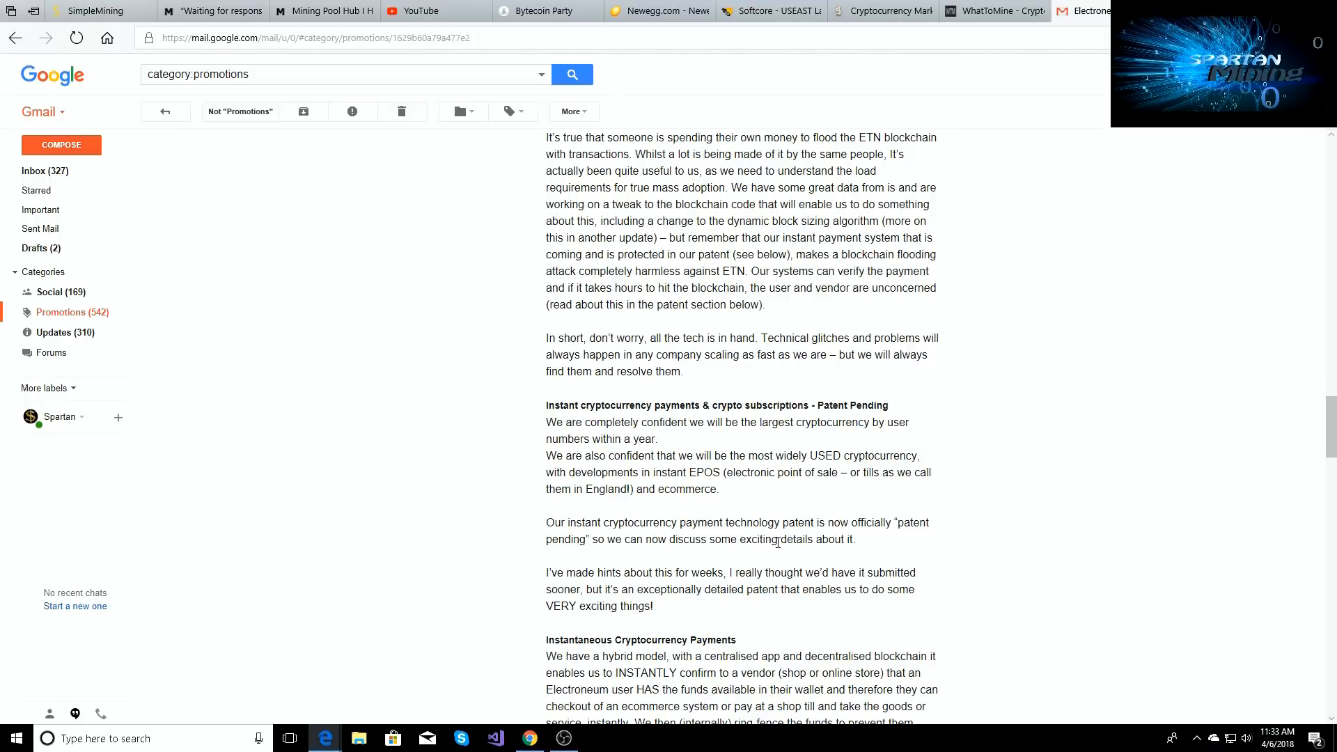
{"action": "mouse_move", "coordinate": [626, 555]}
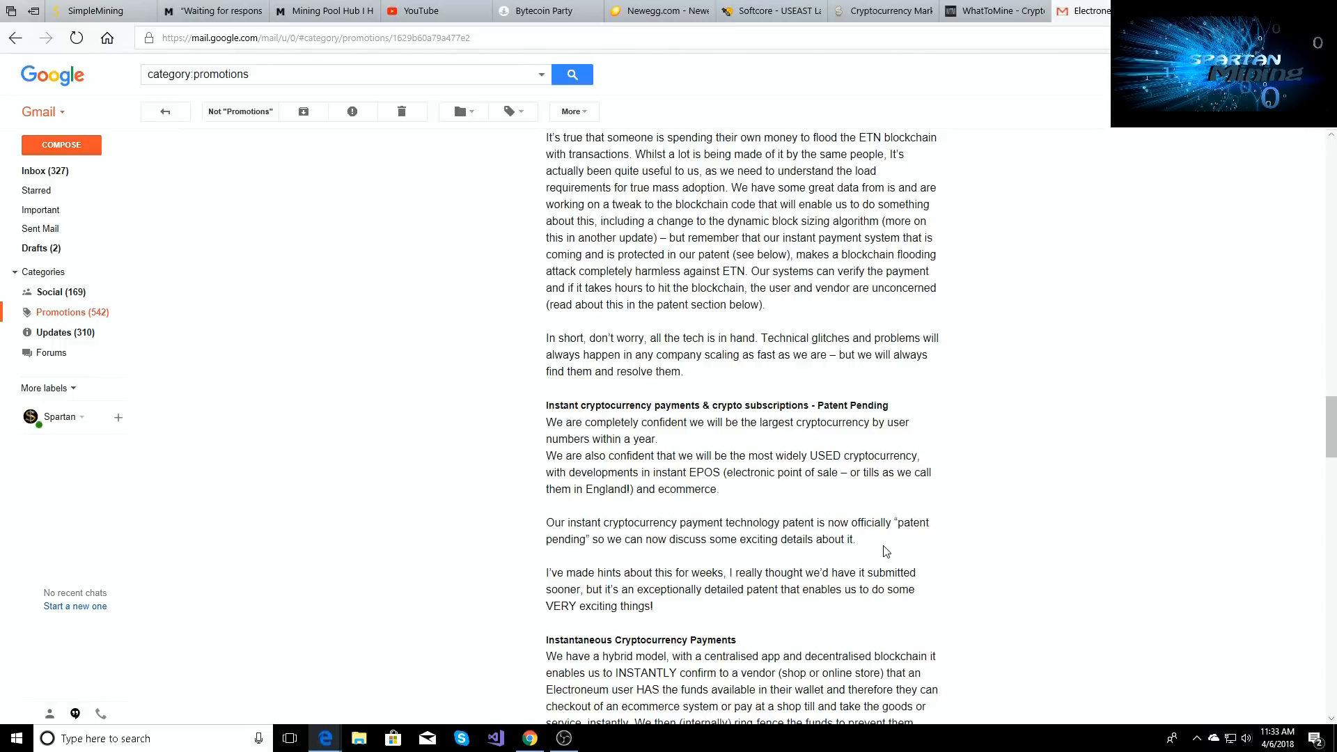
{"action": "scroll", "scroll_direction": "down", "scroll_amount": 3}
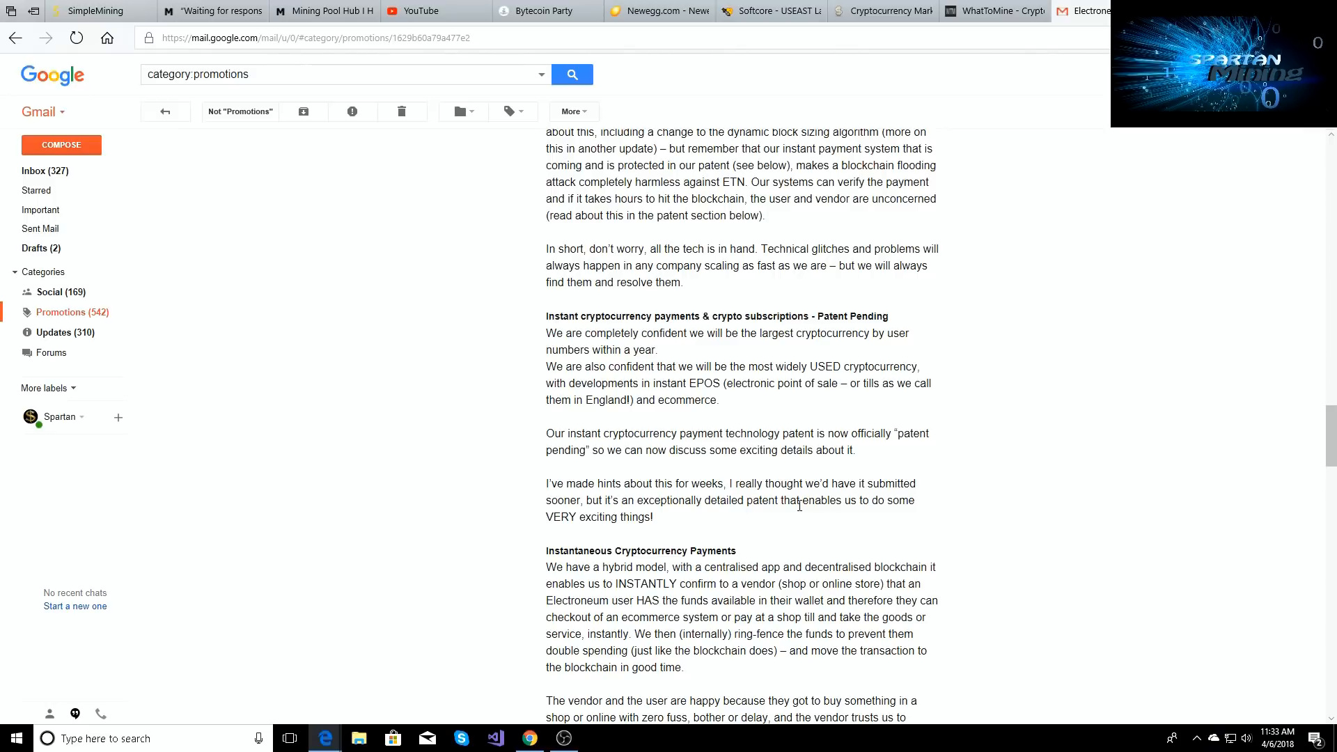
{"action": "scroll", "scroll_direction": "down", "scroll_amount": 3}
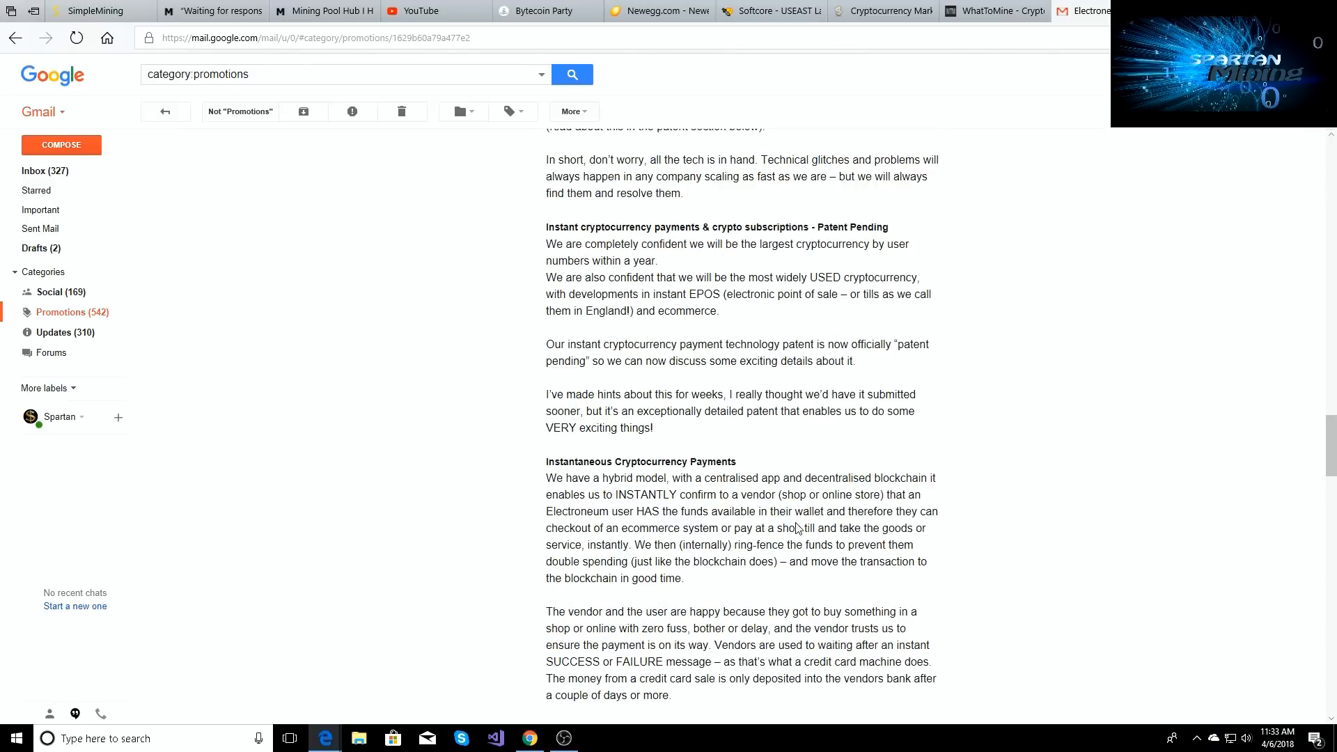
{"action": "scroll", "scroll_direction": "down", "scroll_amount": 3}
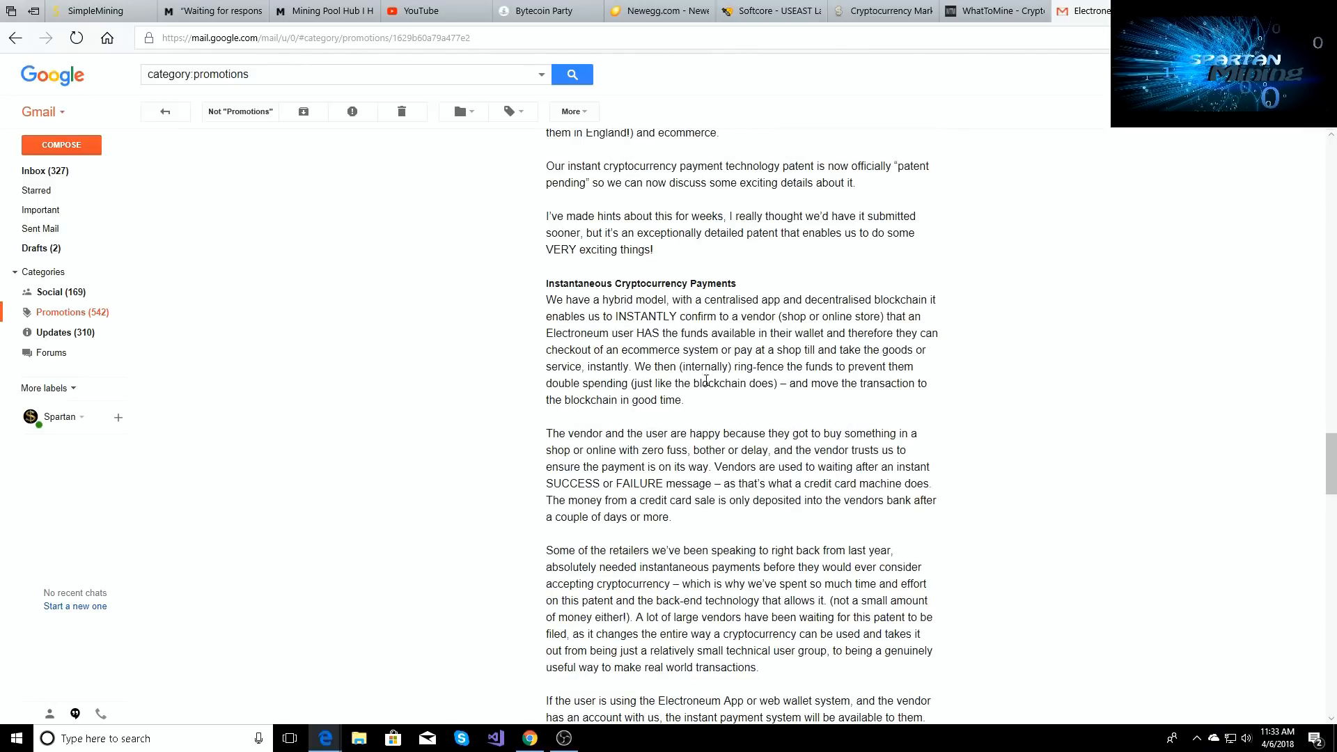
{"action": "scroll", "scroll_direction": "up", "scroll_amount": 3}
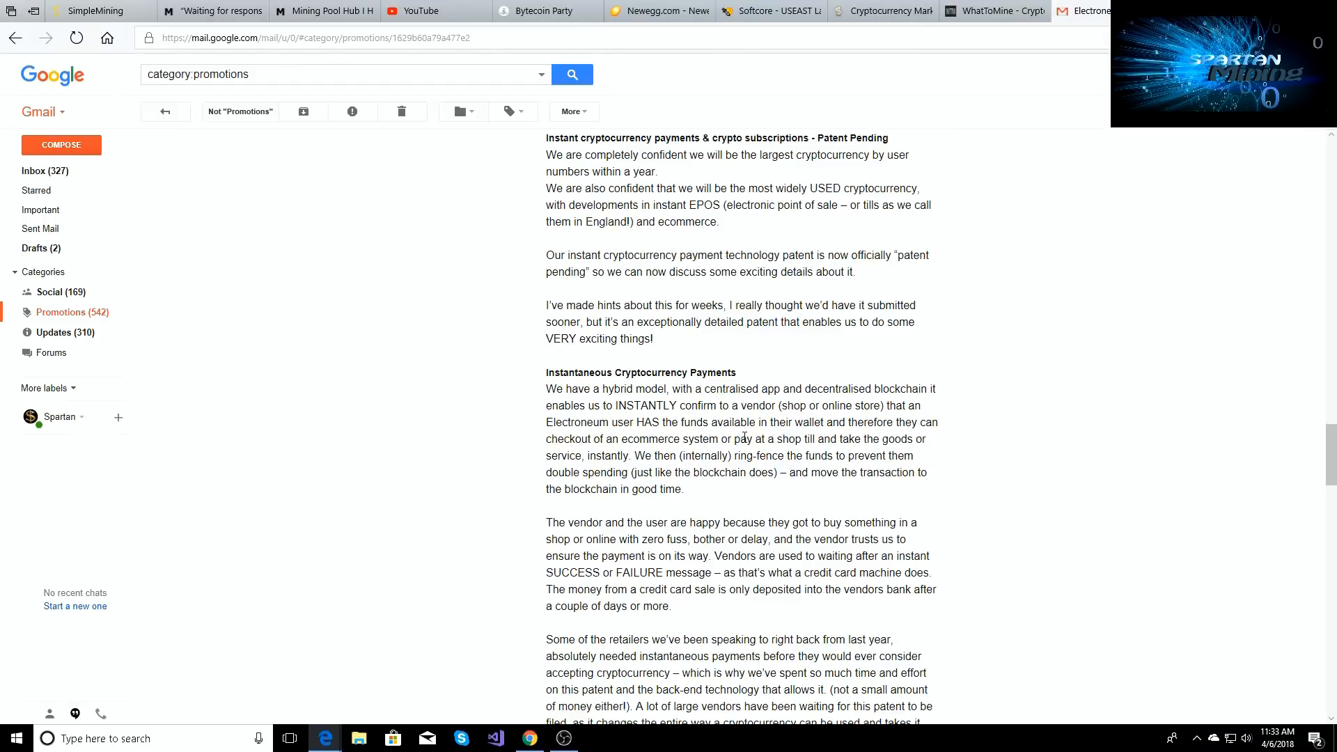
{"action": "scroll", "scroll_direction": "down", "scroll_amount": 3}
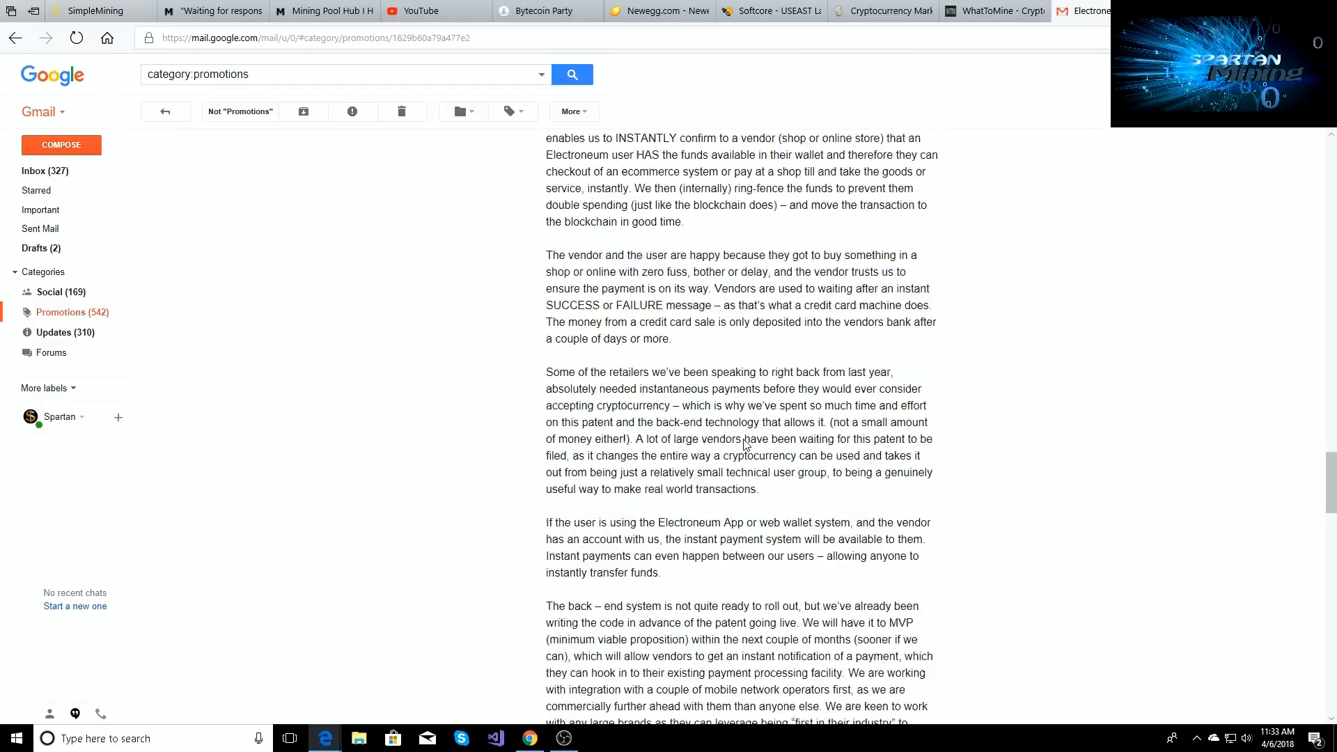
{"action": "scroll", "scroll_direction": "down", "scroll_amount": 3}
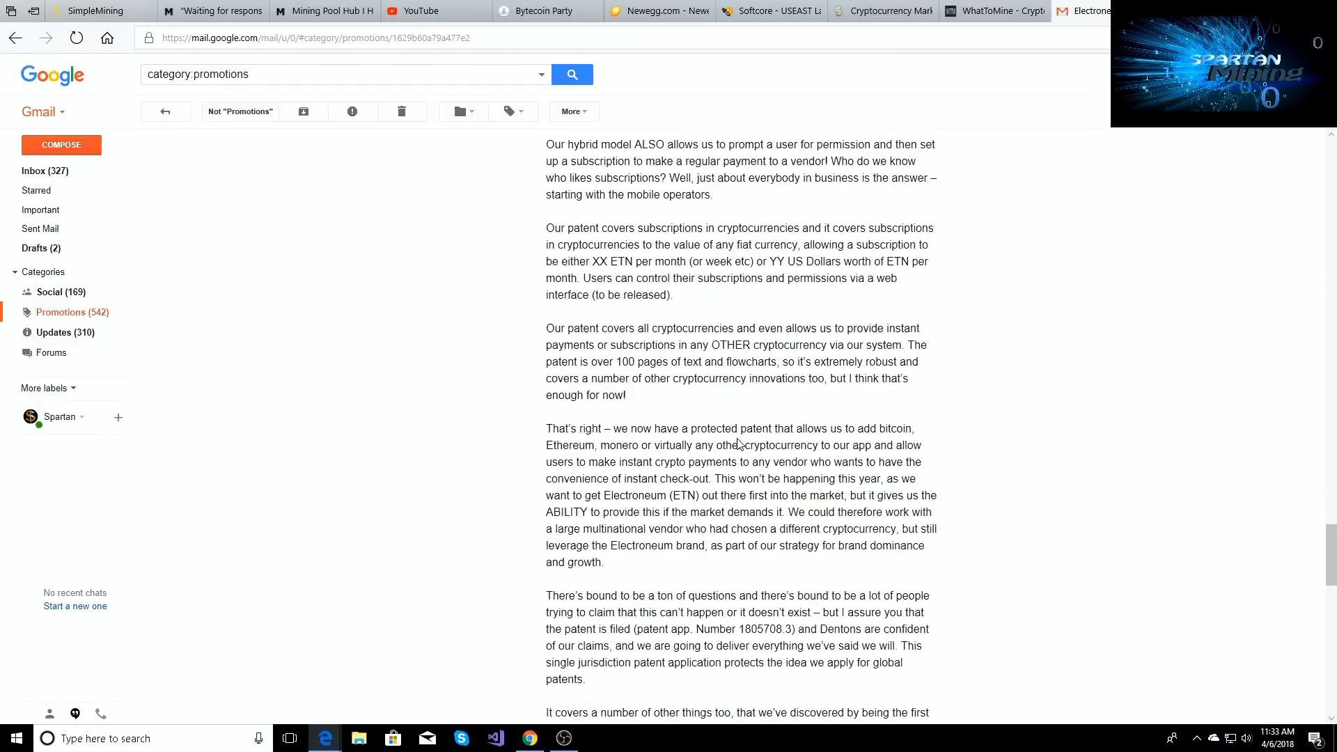
{"action": "scroll", "scroll_direction": "down", "scroll_amount": 3}
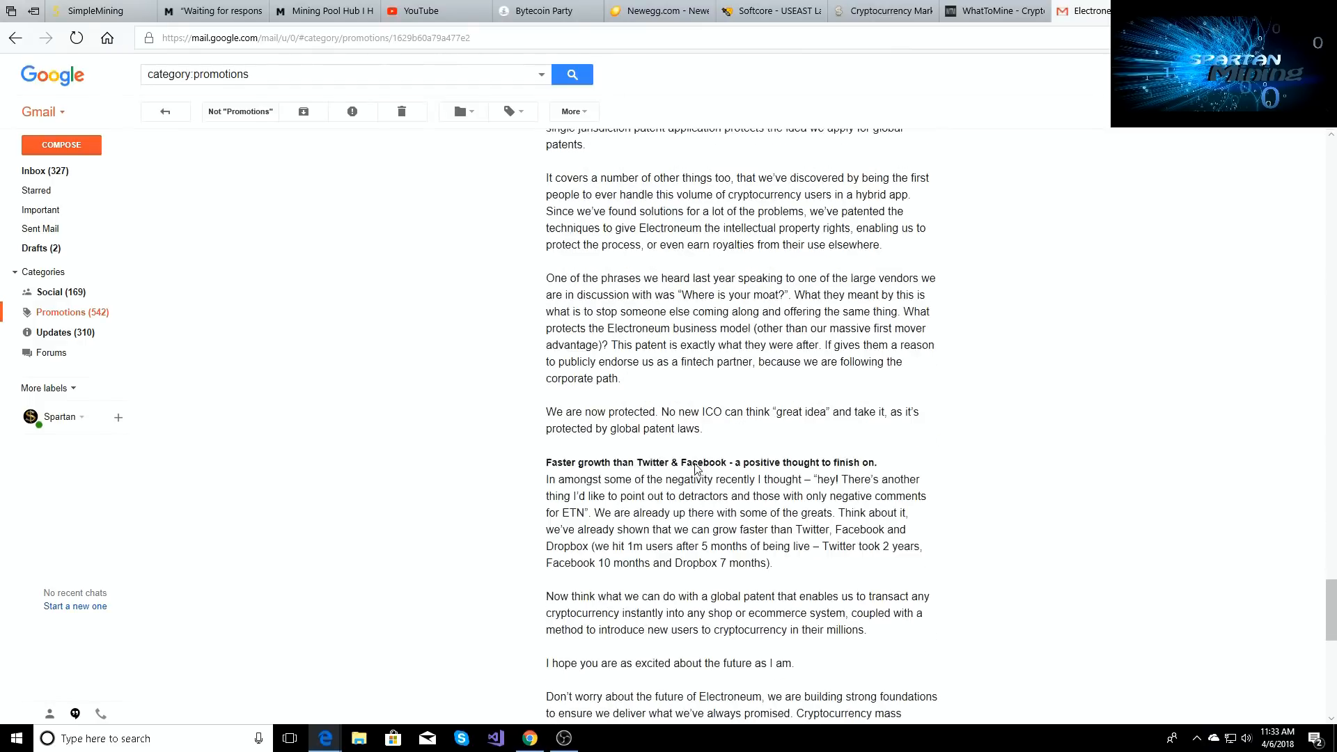
{"action": "scroll", "scroll_direction": "up", "scroll_amount": 3}
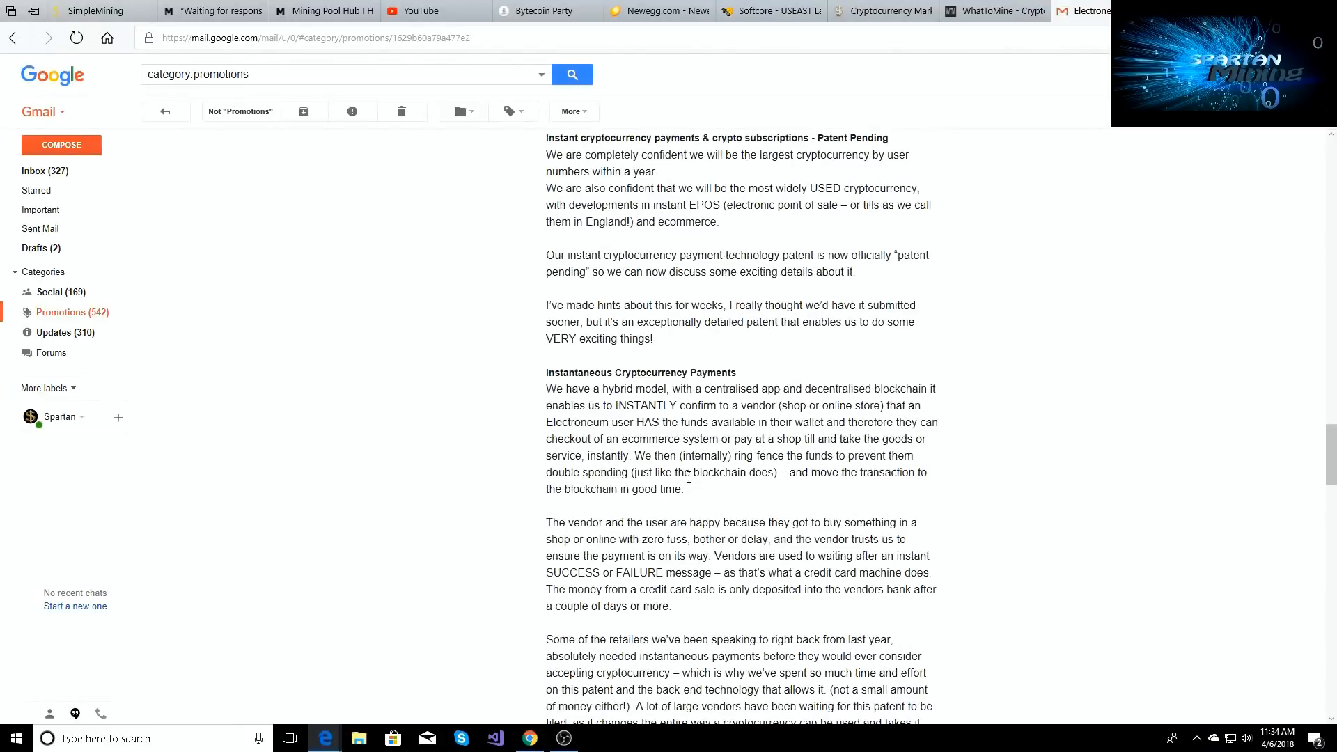
{"action": "scroll", "scroll_direction": "down", "scroll_amount": 3}
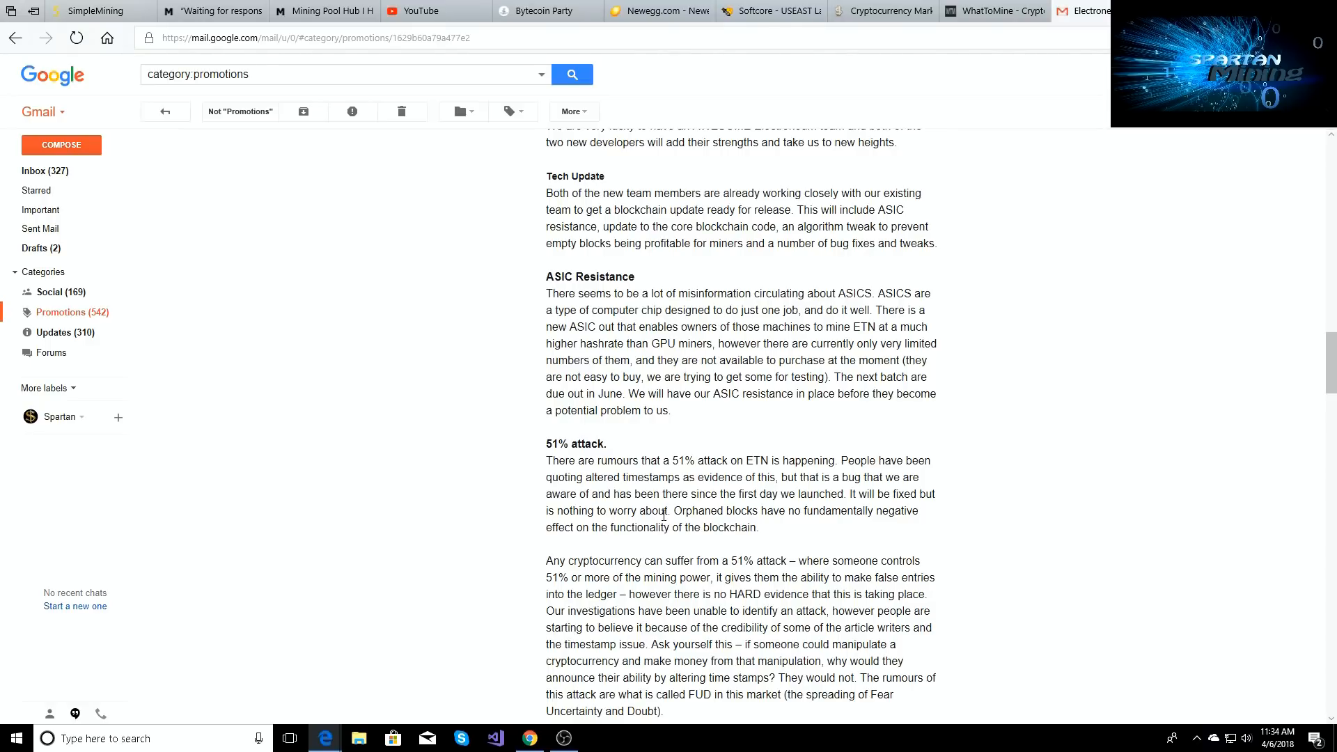
{"action": "scroll", "scroll_direction": "down", "scroll_amount": 3}
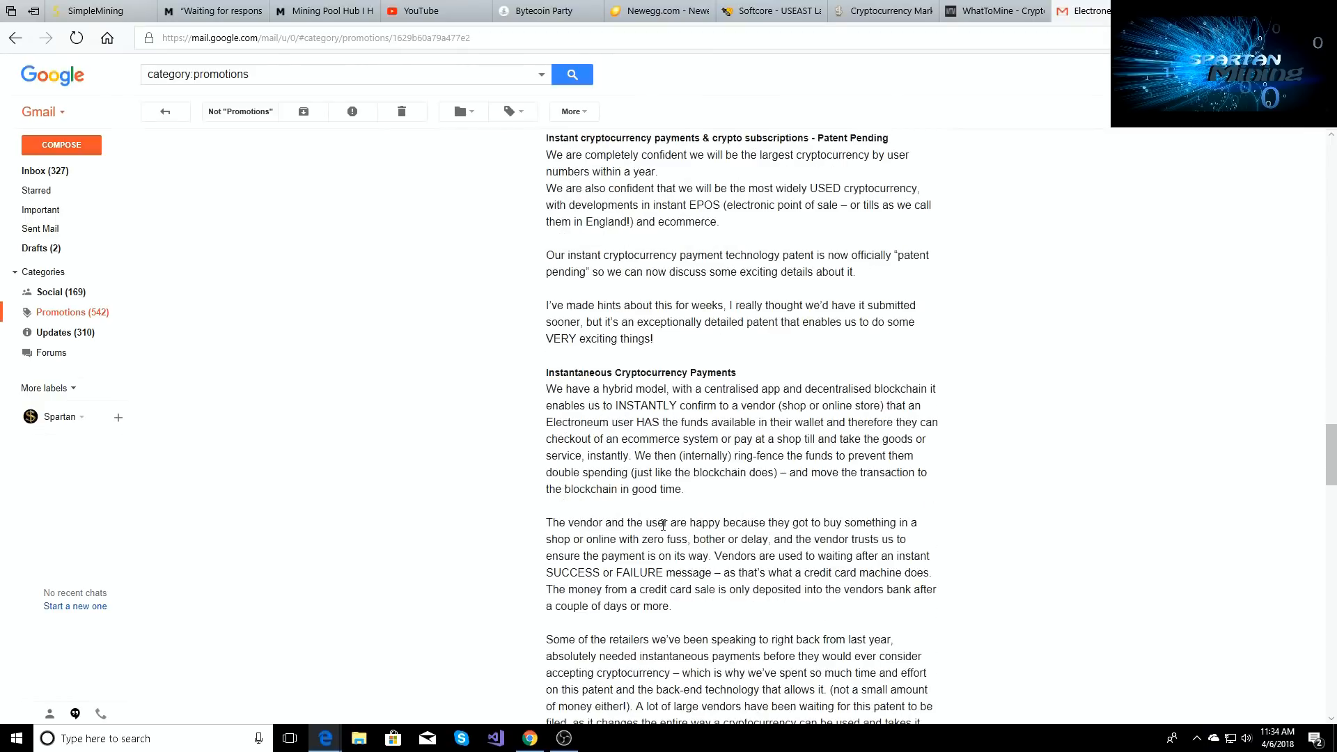
{"action": "scroll", "scroll_direction": "down", "scroll_amount": 3}
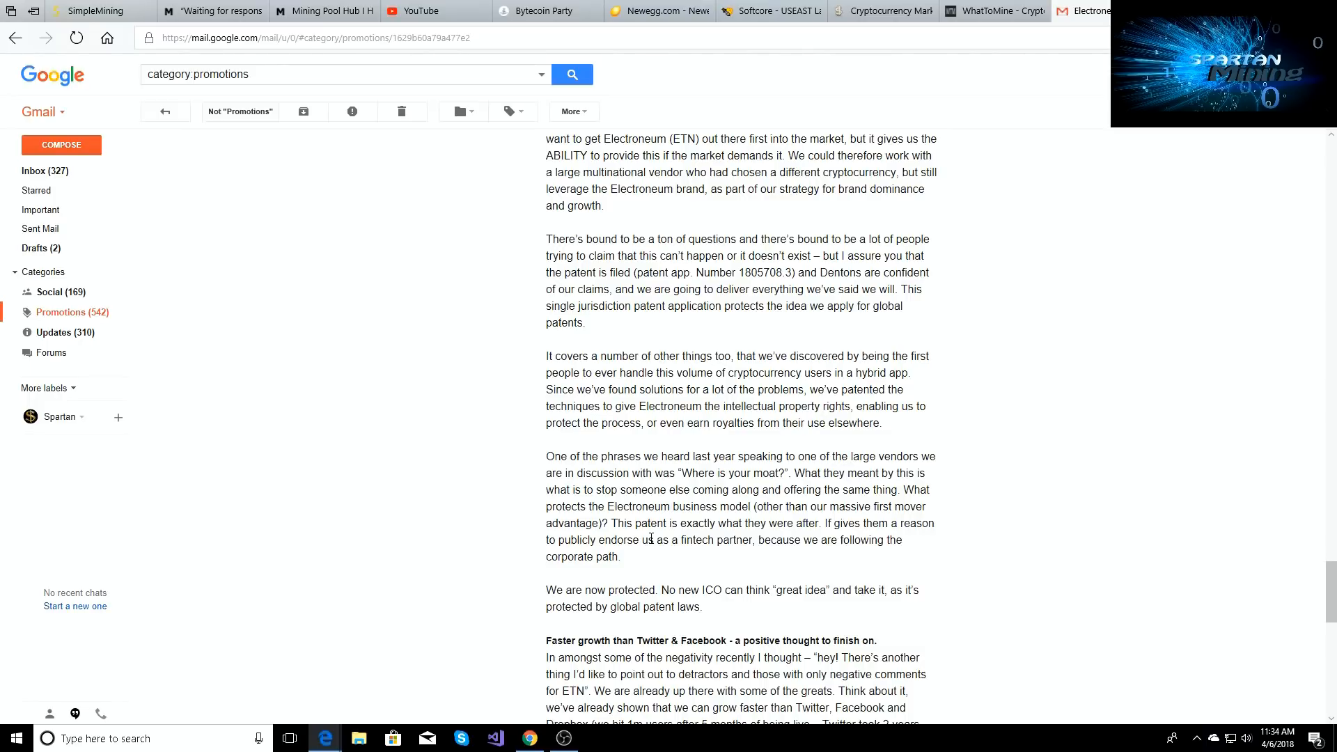
{"action": "scroll", "scroll_direction": "down", "scroll_amount": 3}
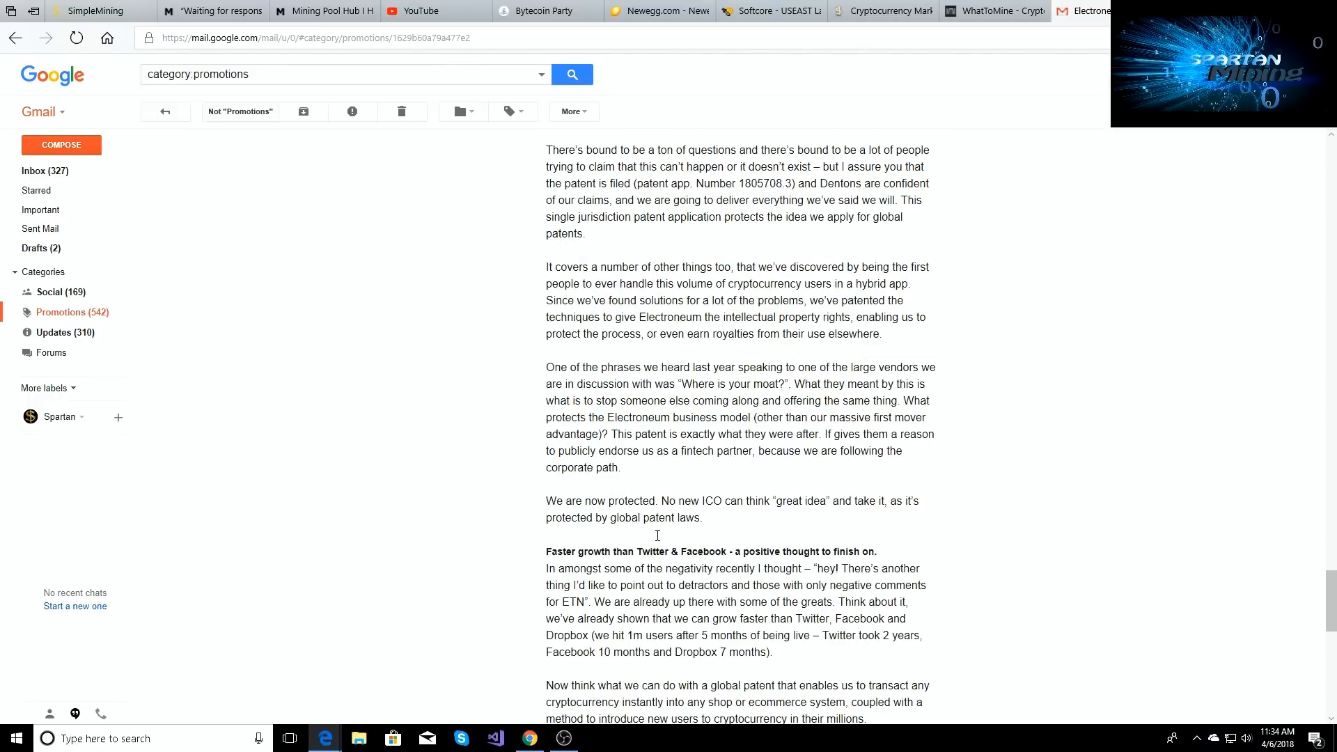
{"action": "scroll", "scroll_direction": "down", "scroll_amount": 3}
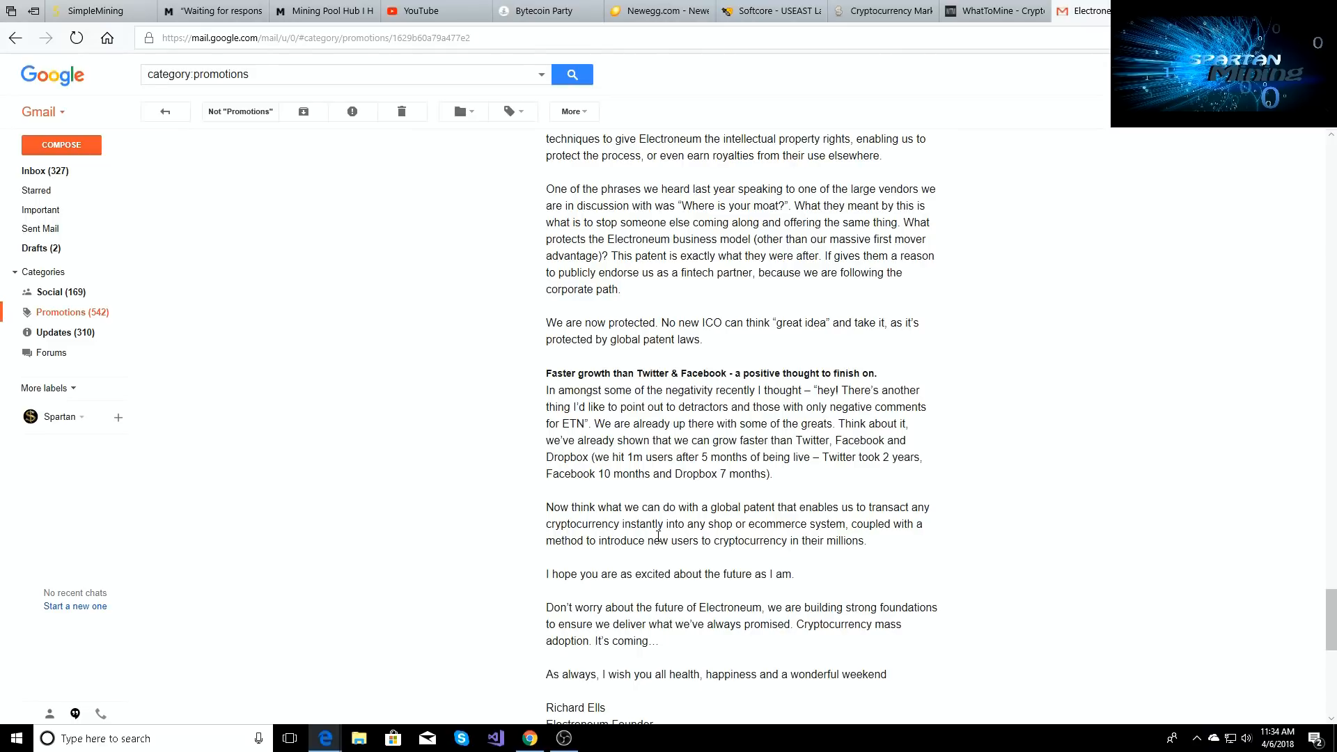
{"action": "scroll", "scroll_direction": "down", "scroll_amount": 3}
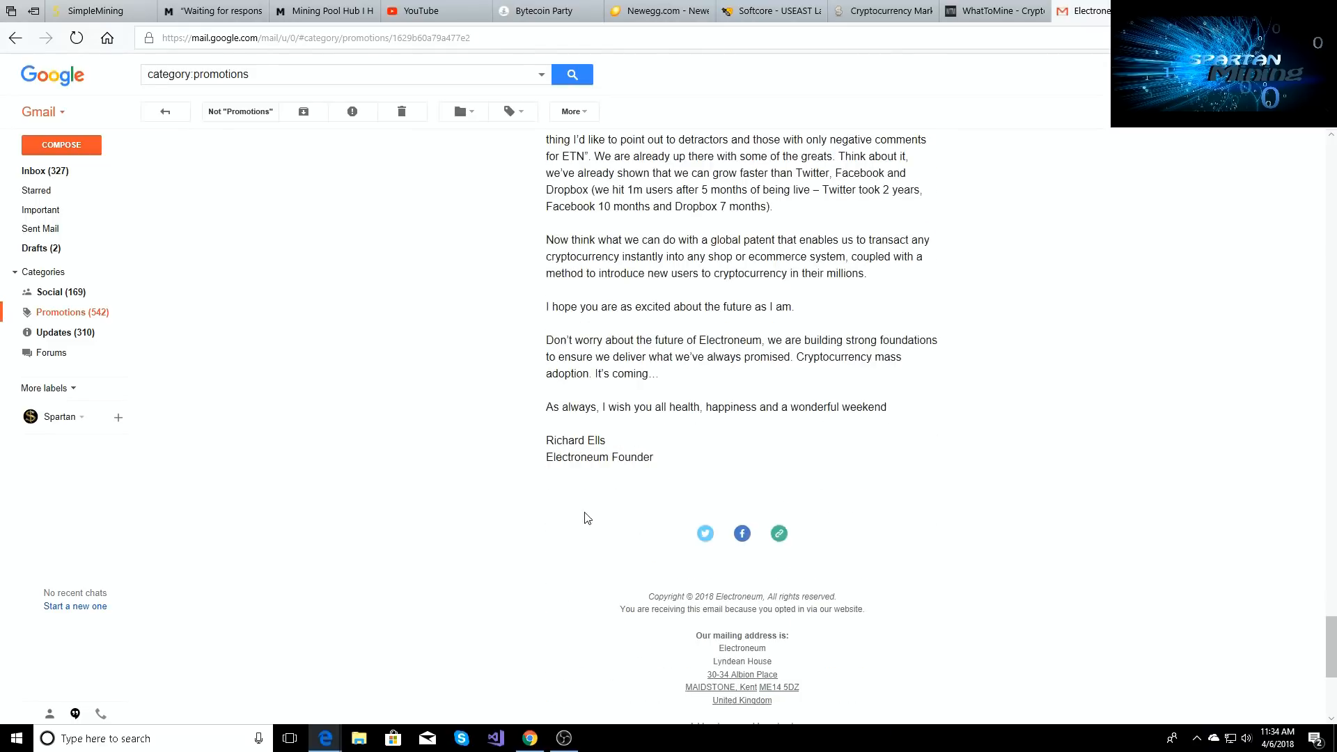
{"action": "scroll", "scroll_direction": "up", "scroll_amount": 3}
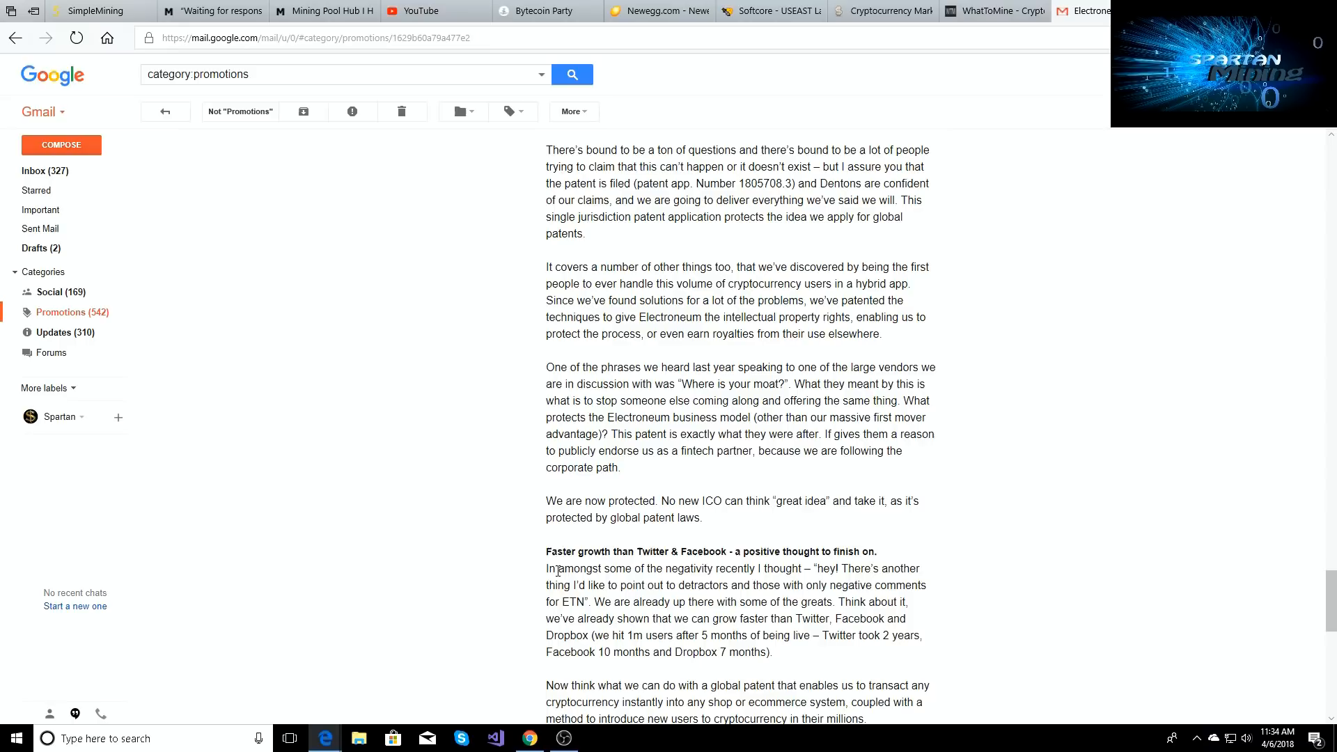